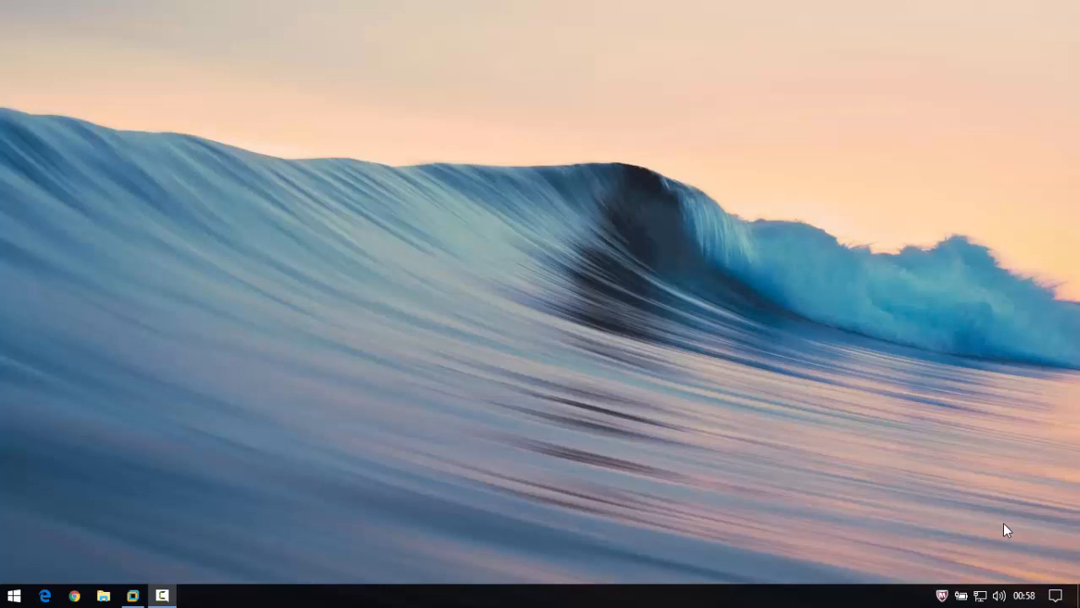
mouse_move(701, 494)
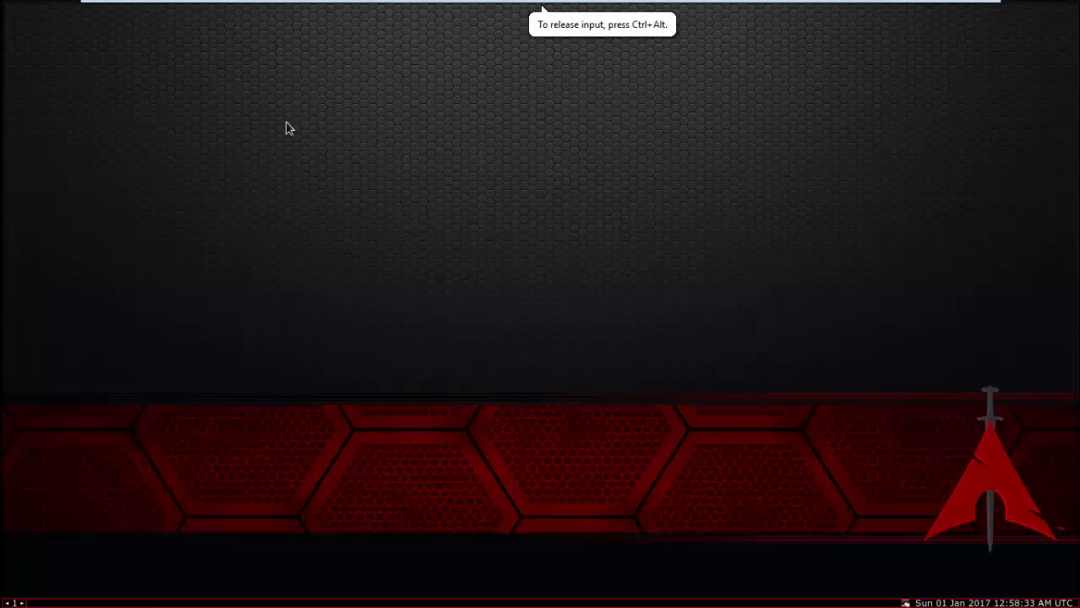
mouse_move(872, 338)
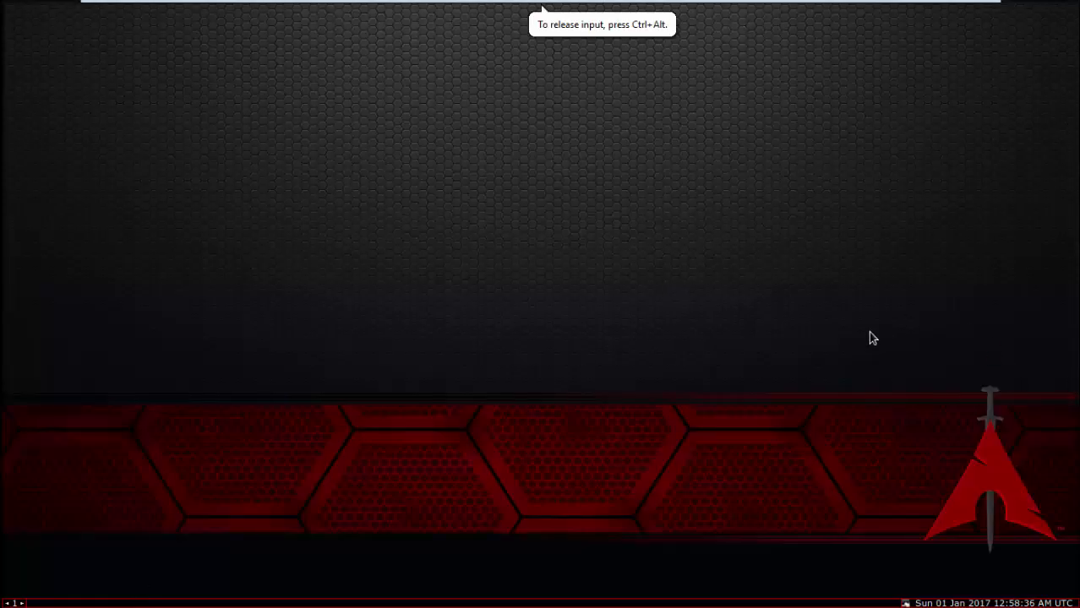
mouse_move(866, 408)
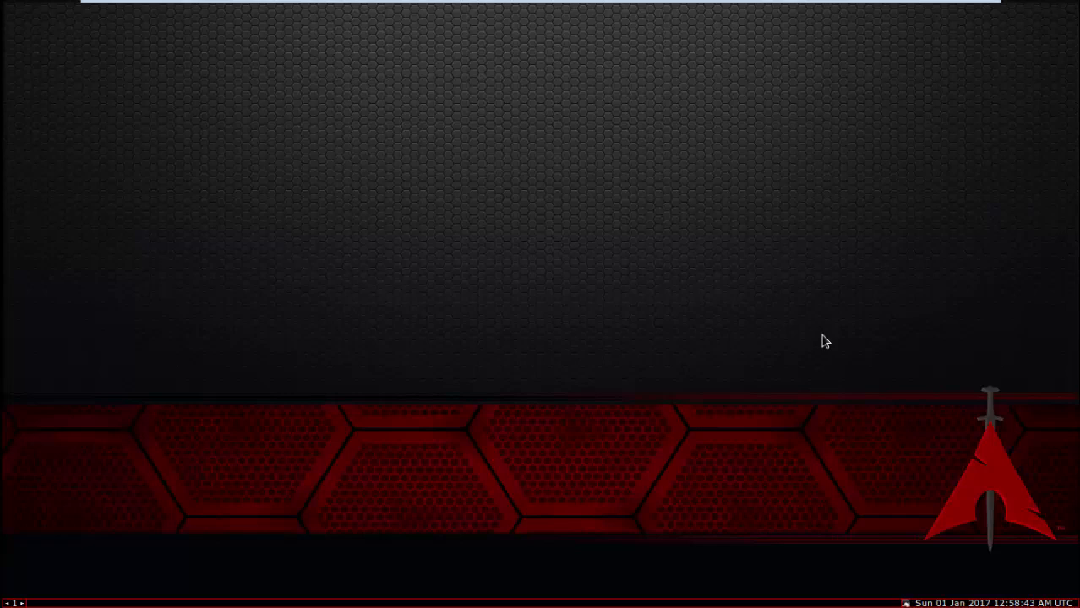
mouse_move(632, 188)
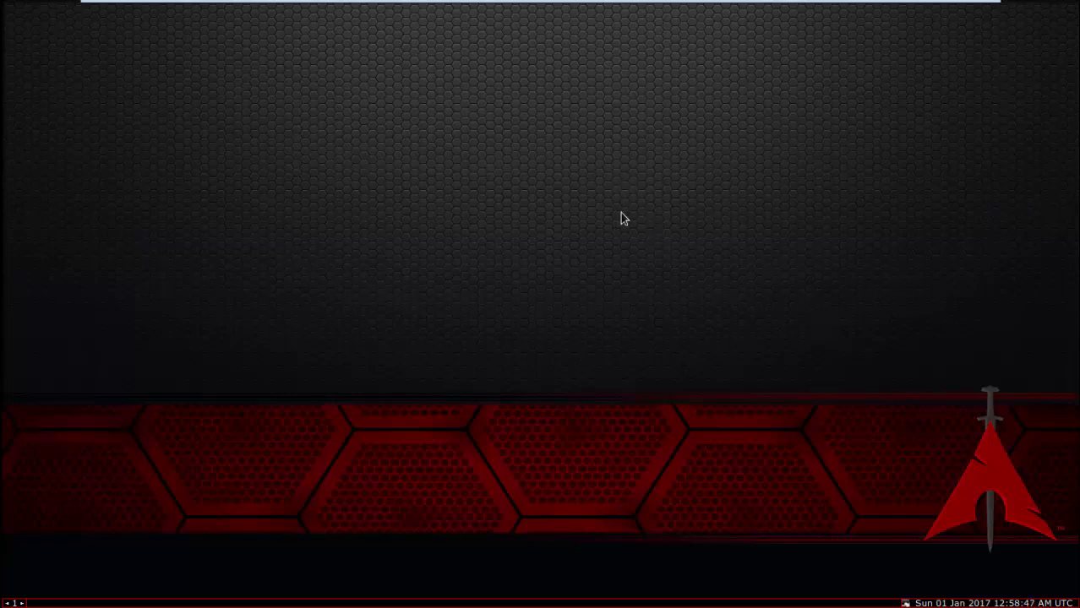
mouse_move(625, 220)
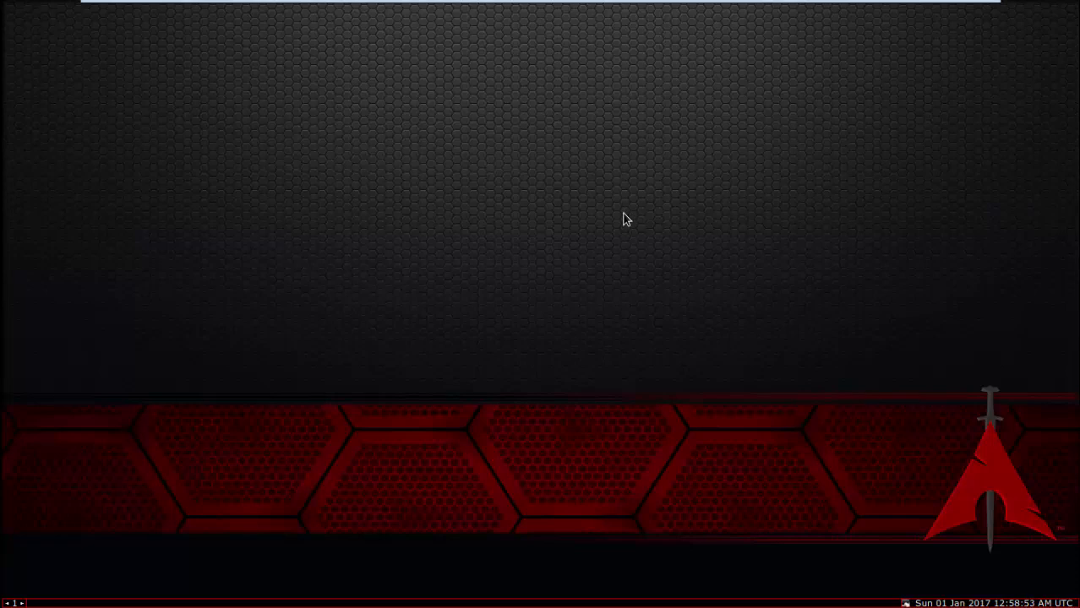
mouse_move(593, 236)
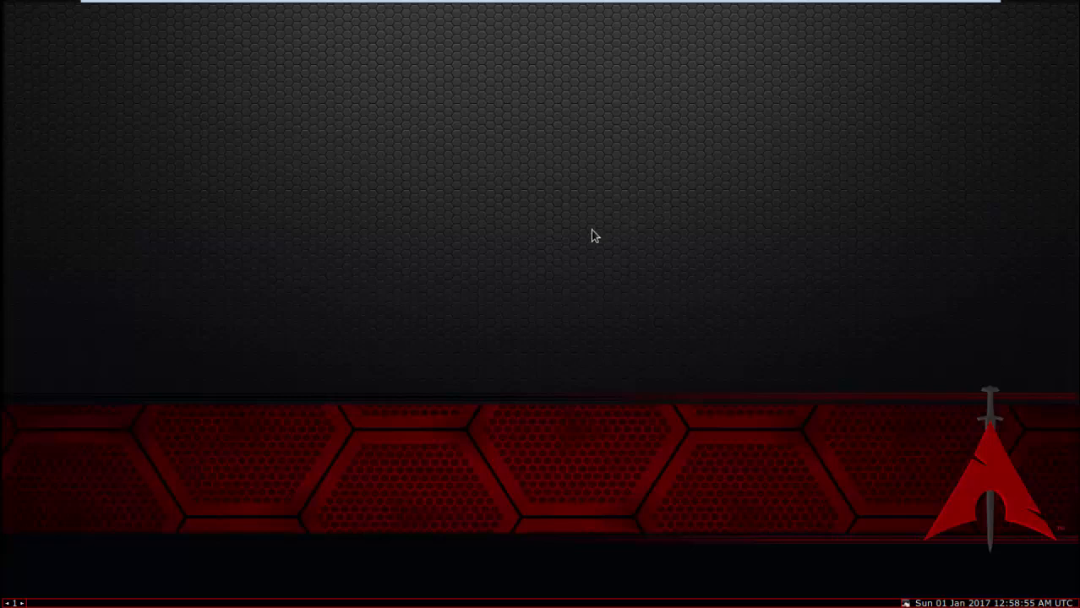
mouse_move(604, 234)
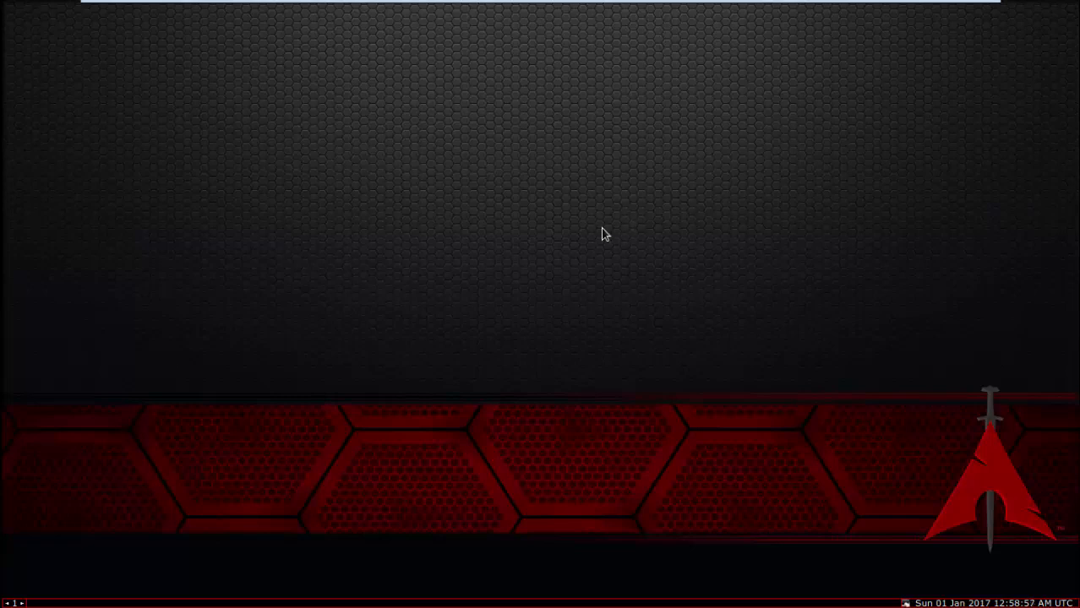
mouse_move(610, 239)
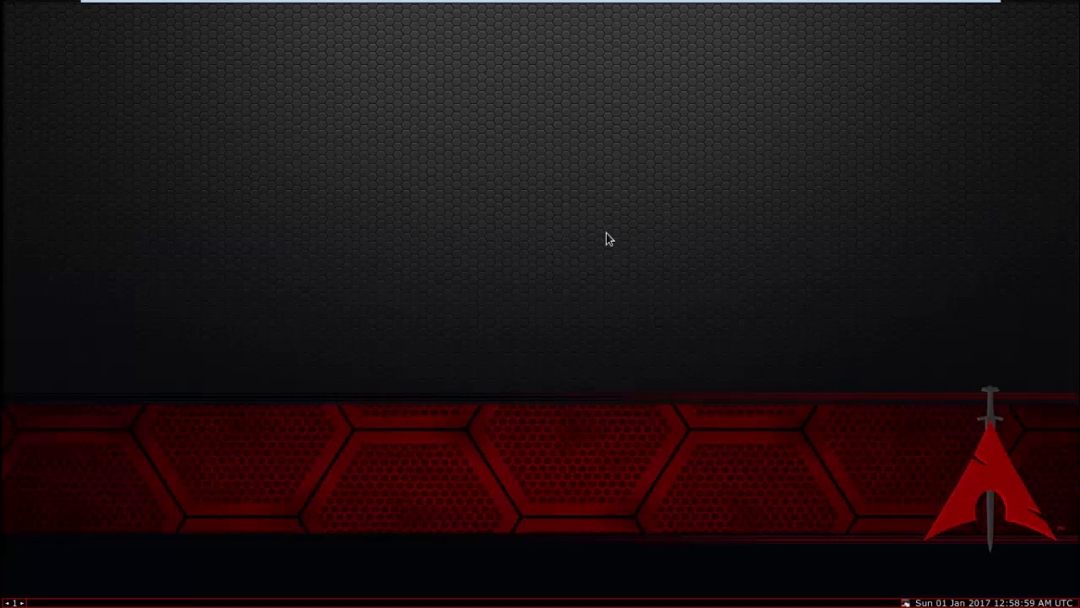
mouse_move(624, 245)
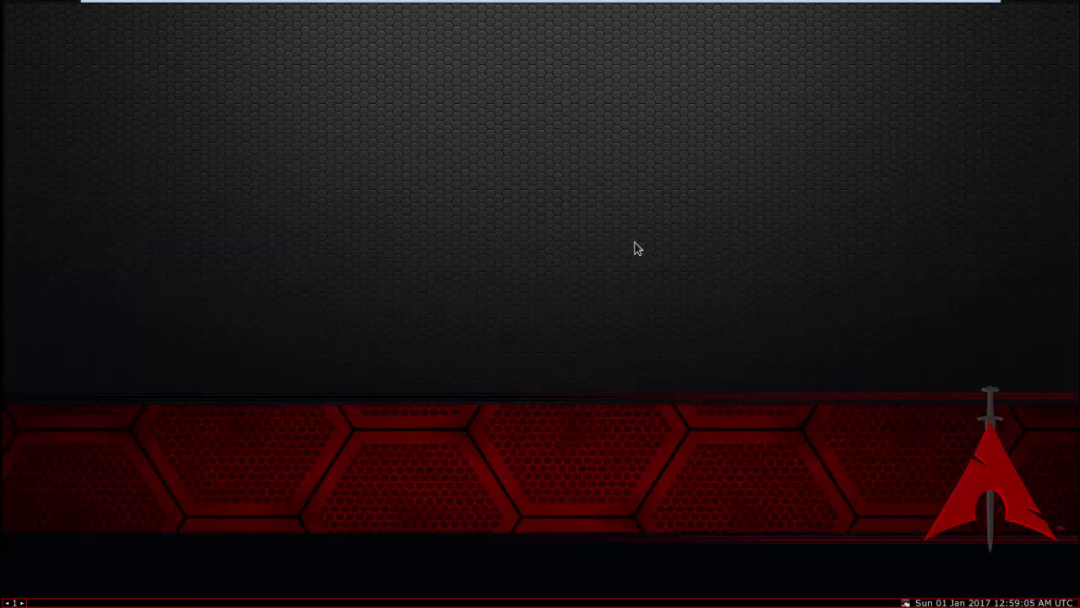
mouse_move(634, 251)
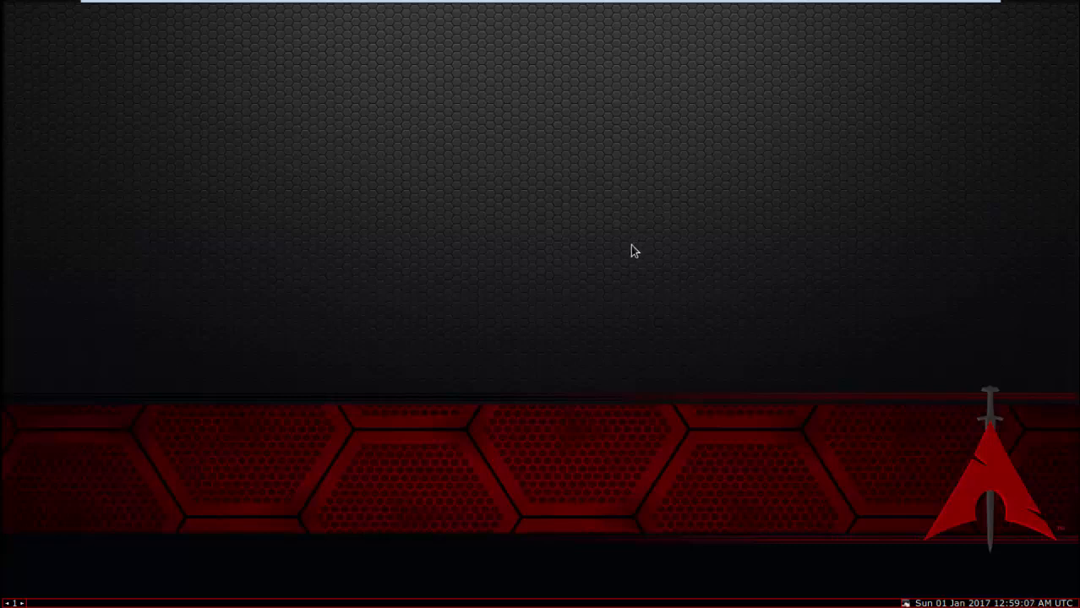
mouse_move(580, 288)
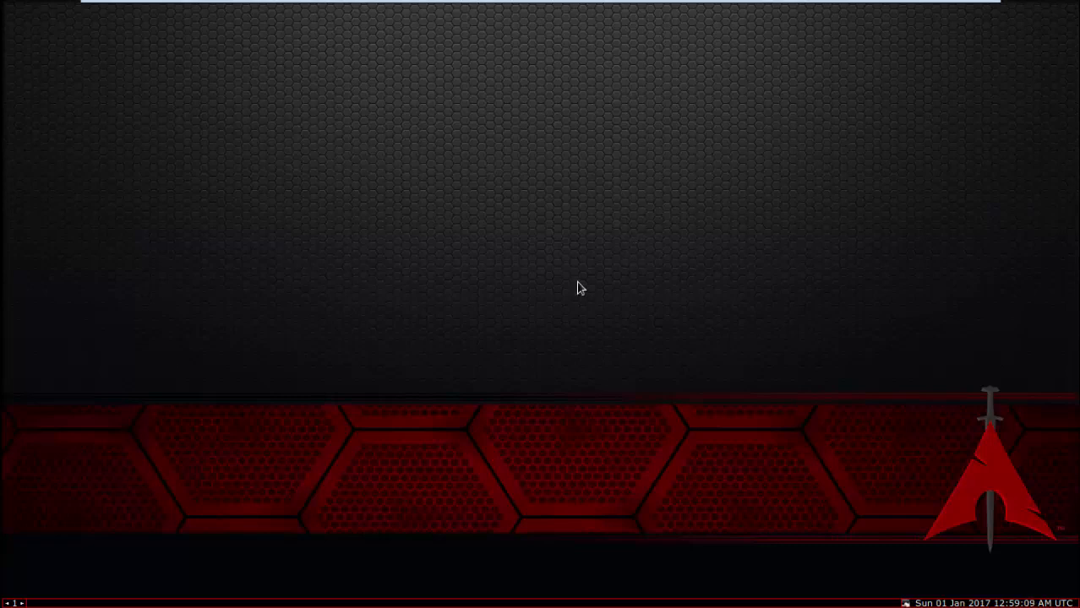
mouse_move(731, 345)
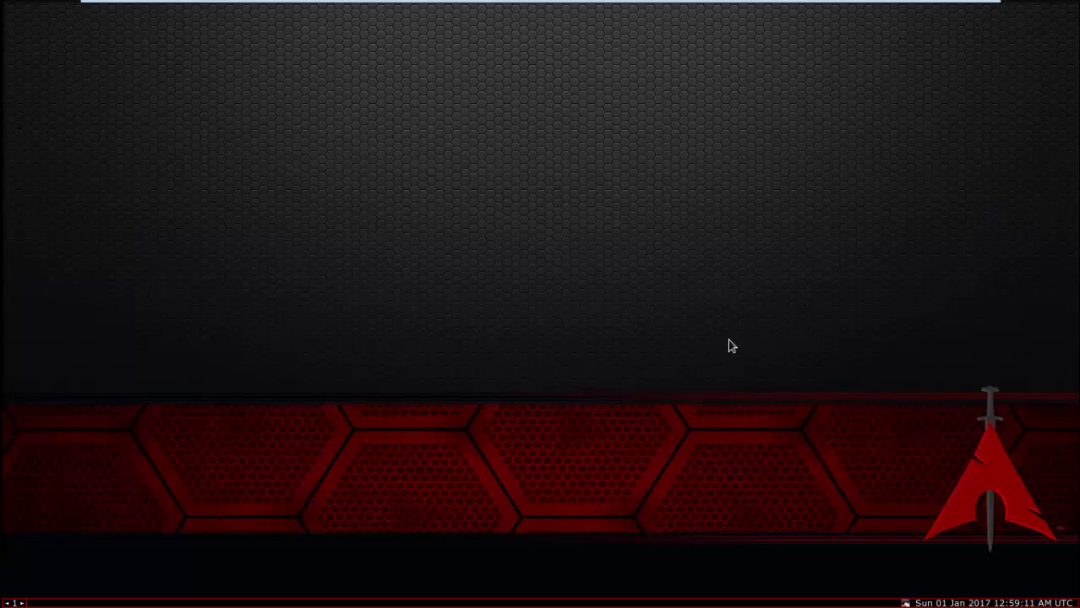
mouse_move(722, 320)
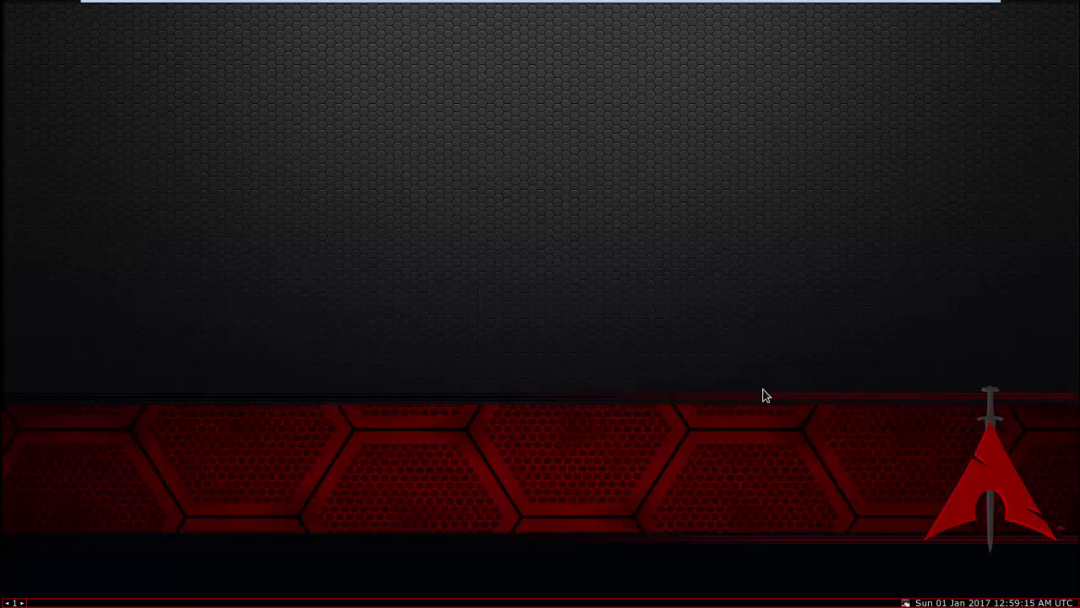
mouse_move(765, 387)
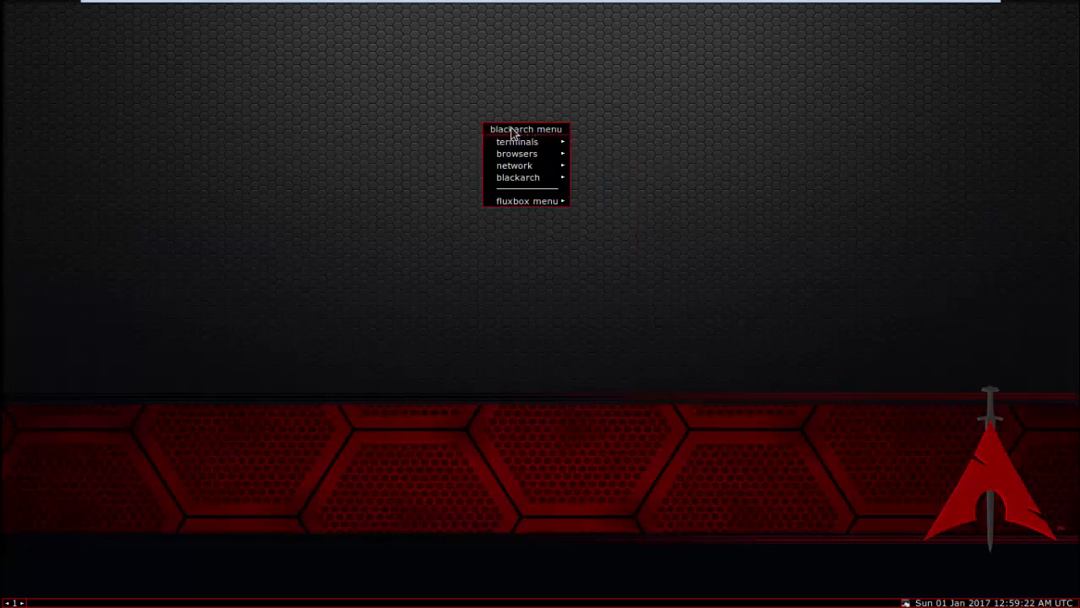
mouse_move(516, 153)
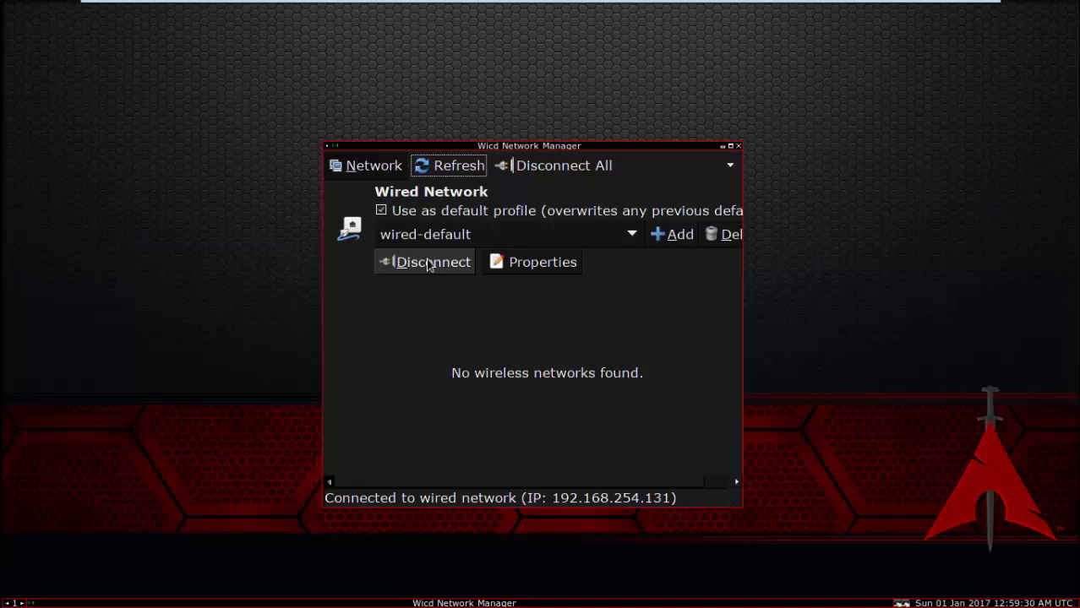
- Restart the wired-default connection in Wicd by disconnecting and reconnecting it
click(432, 261)
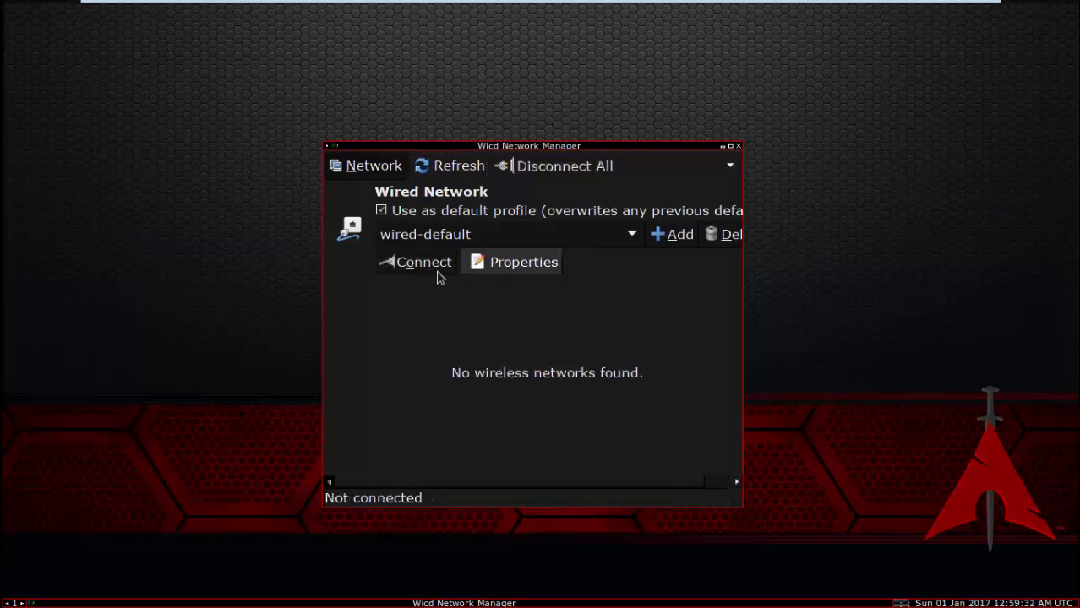
click(416, 262)
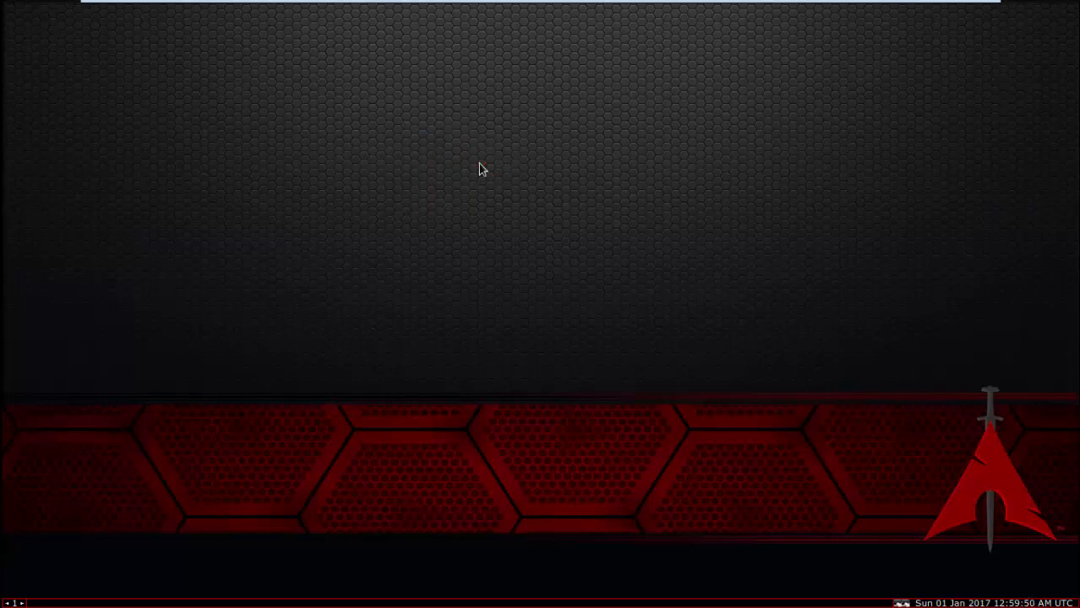
mouse_move(519, 151)
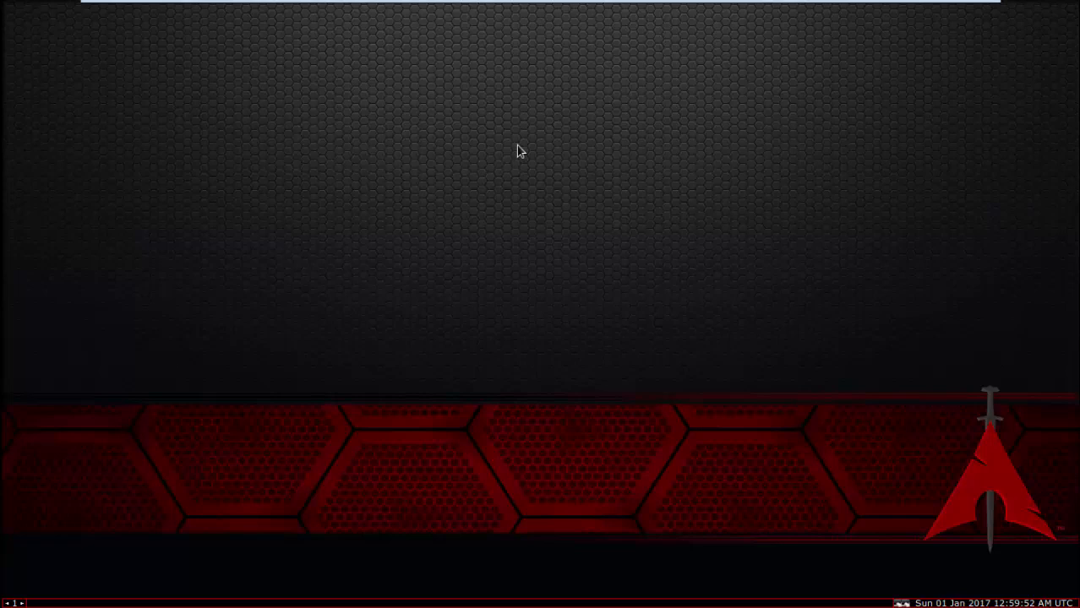
mouse_move(497, 169)
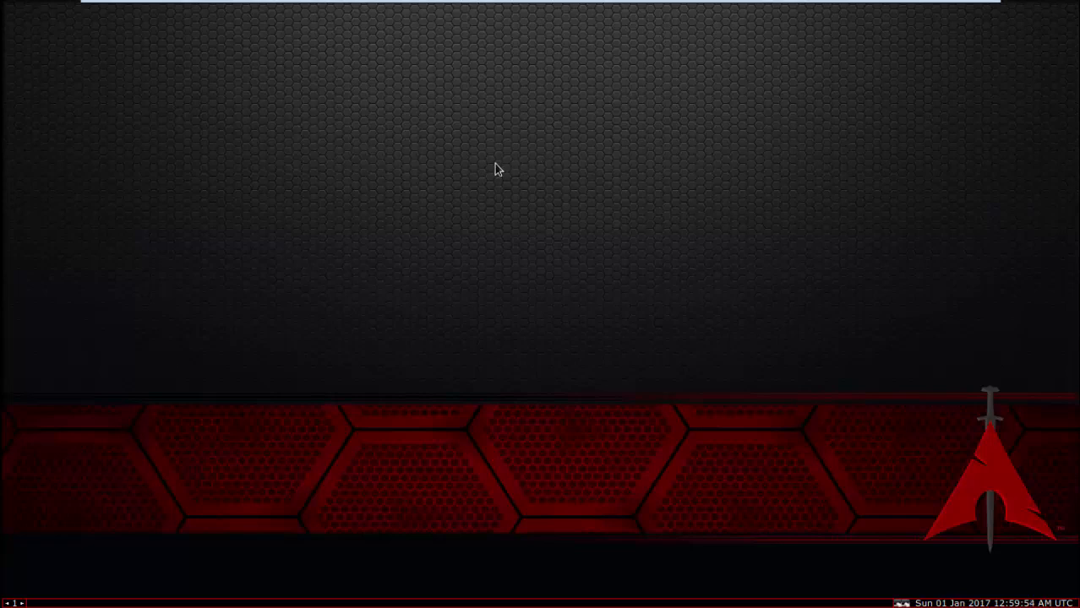
mouse_move(524, 131)
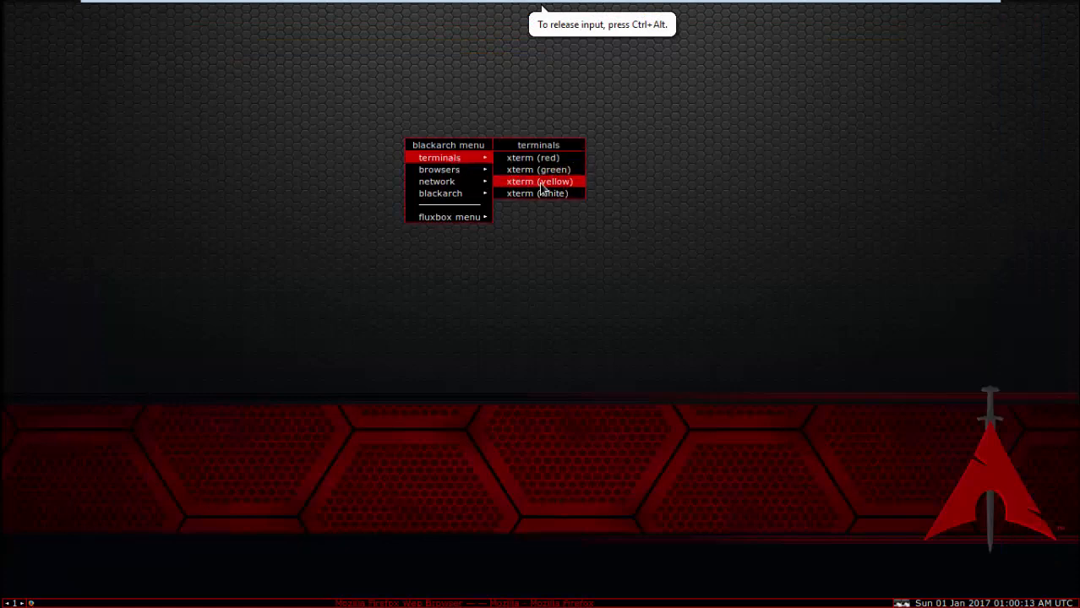
- Open a yellow root xterm, sync package databases with pacman -Sy, and clear the screen
click(538, 181)
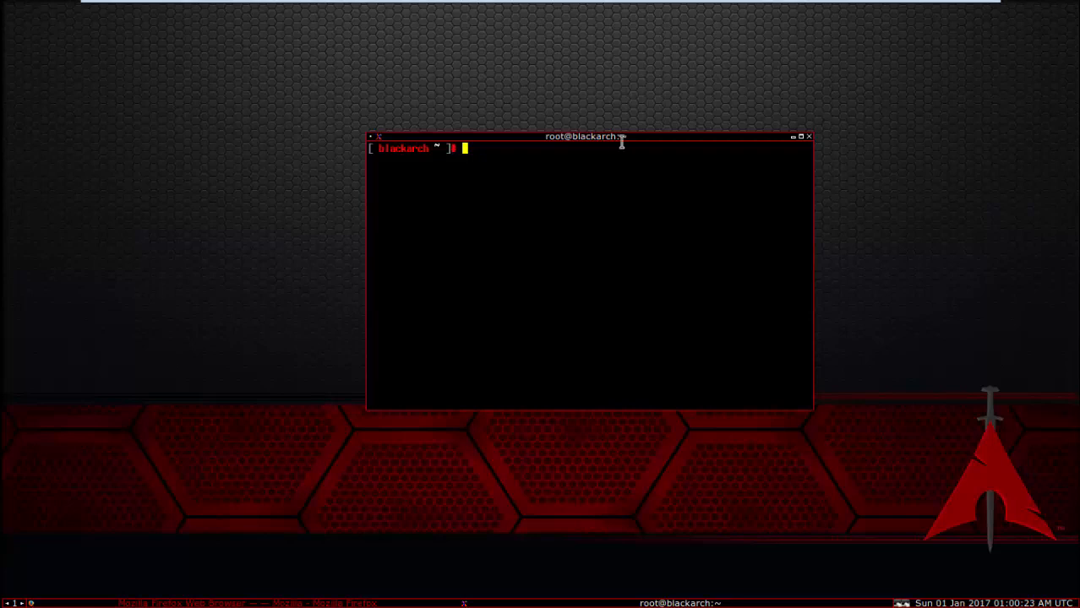
drag(586, 136, 529, 133)
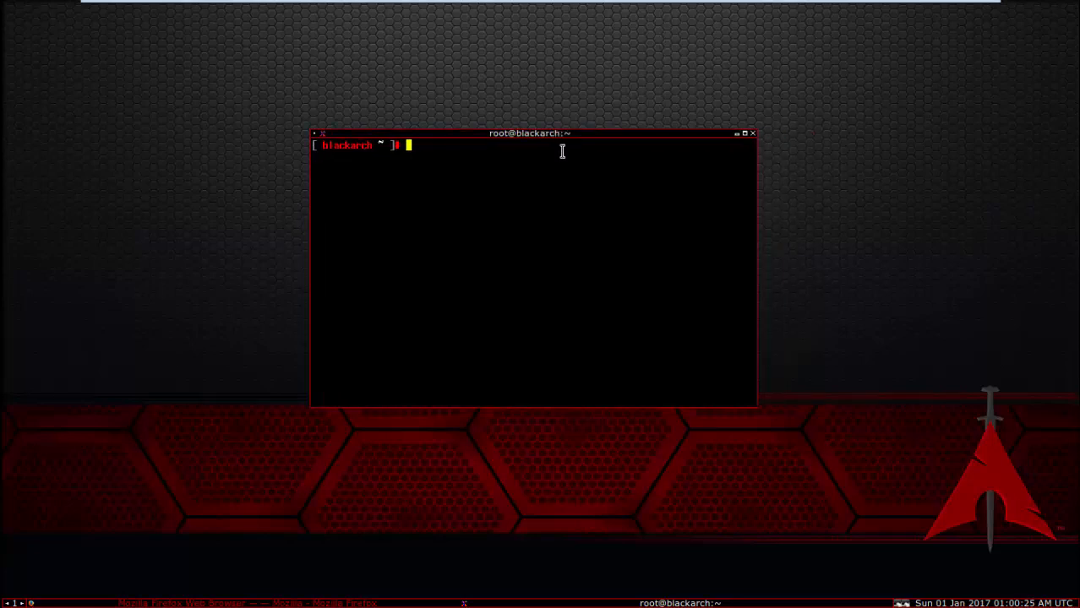
text(pa)
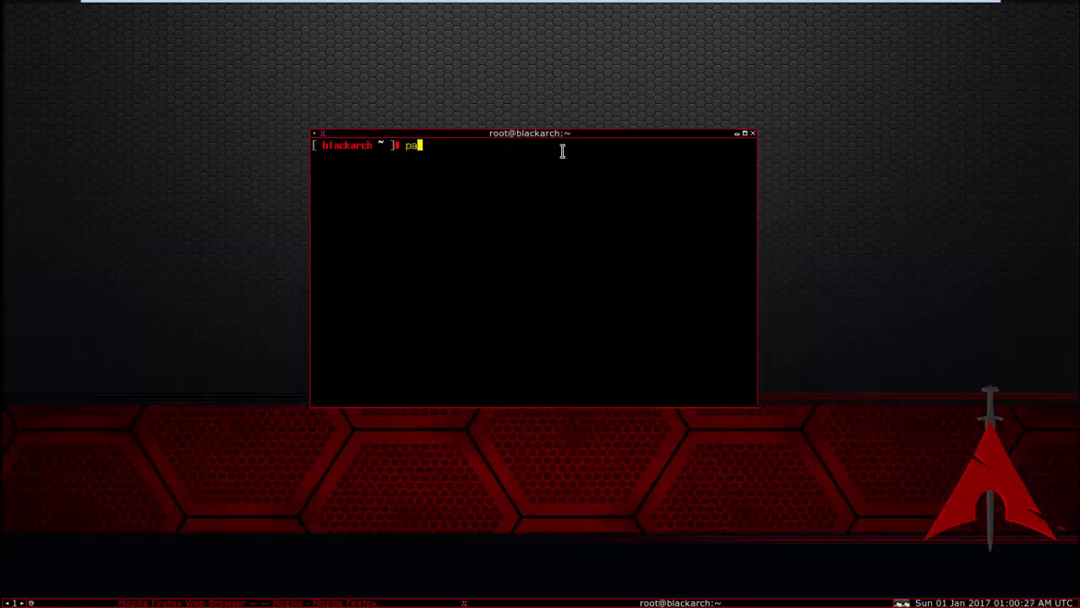
text(cm)
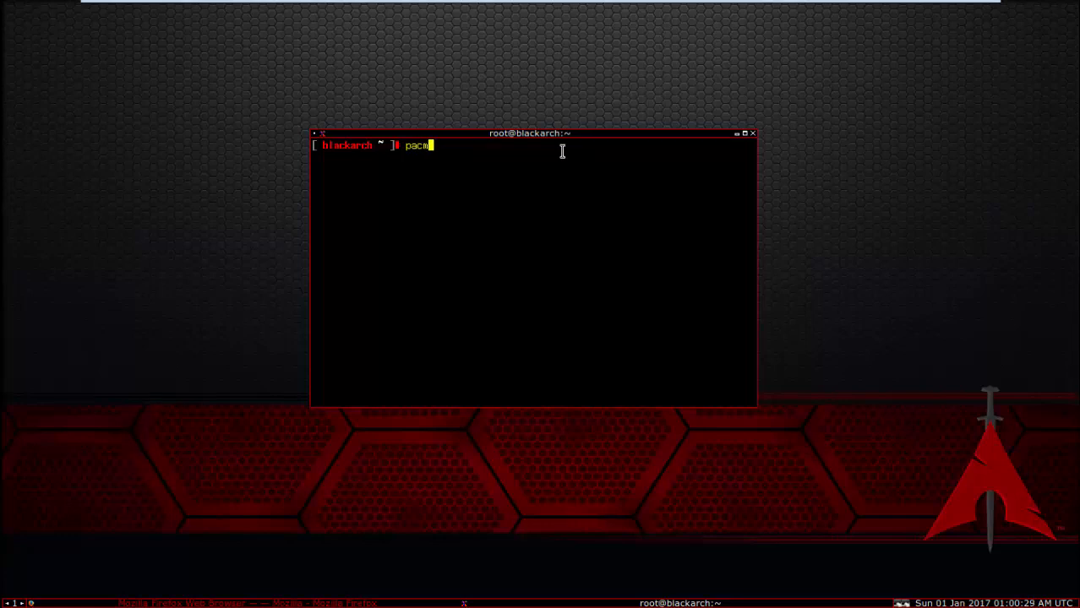
text(man -Sy)
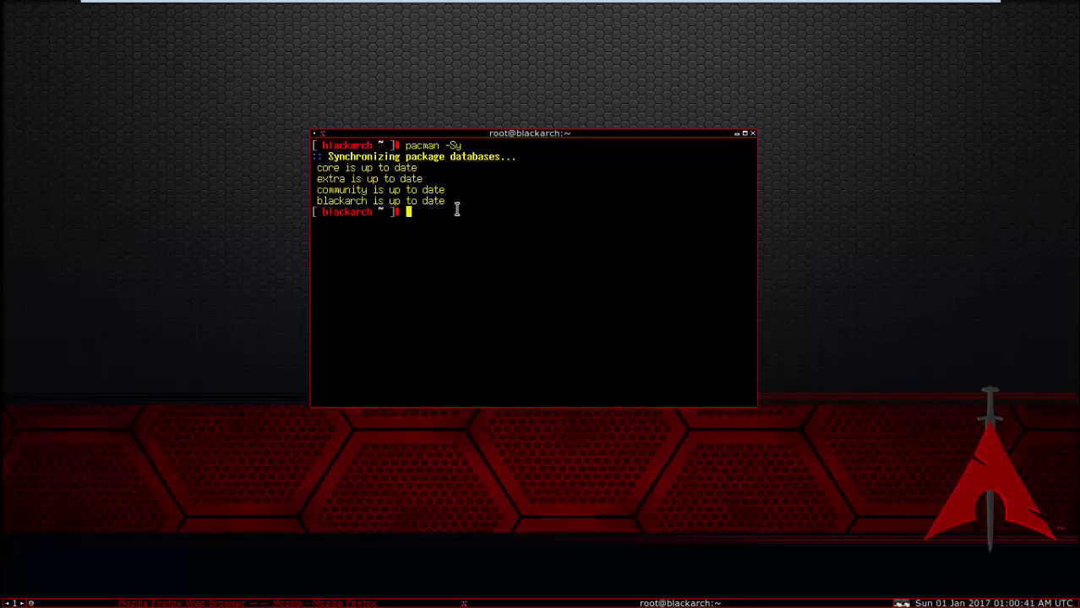
text(clear)
text(pac)
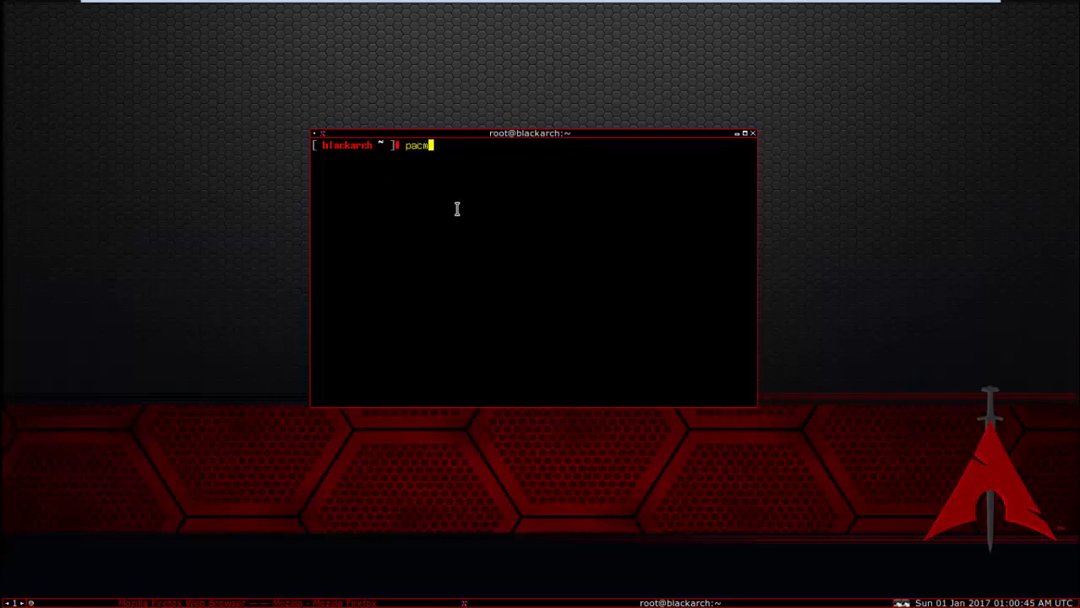
- Upgrade OpenVPN to 2.4.0-2 with pacman -S openvpn, confirming with y
text(man -S)
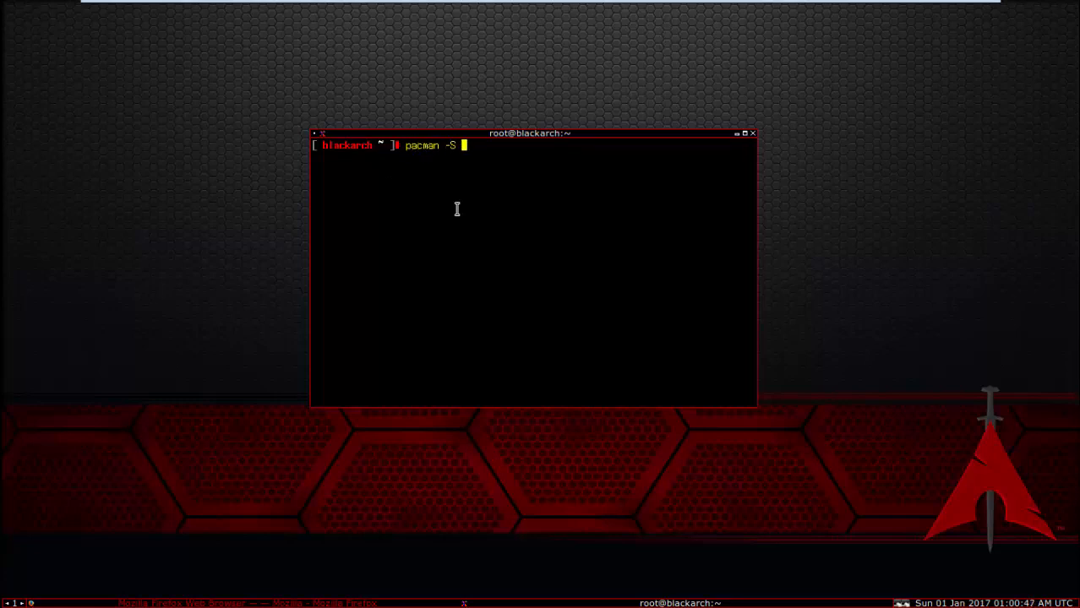
text(openvpn)
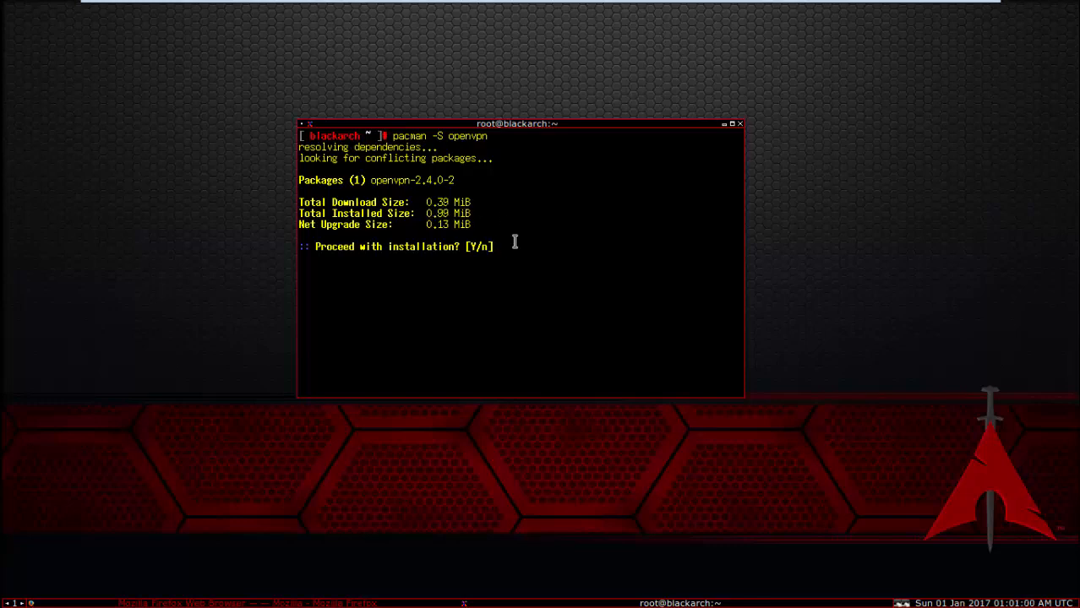
text(y)
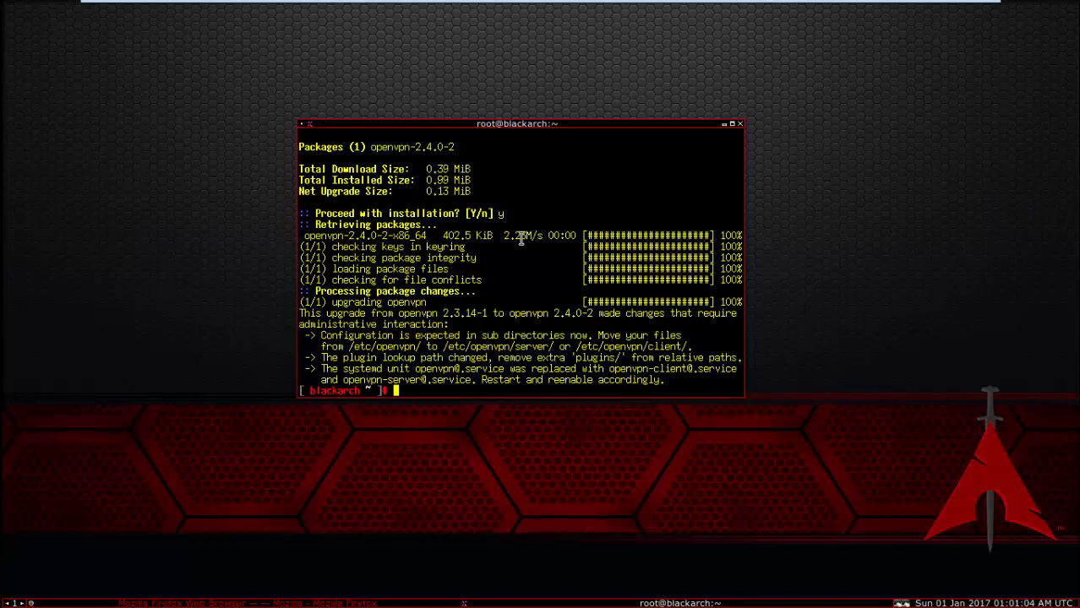
- Run openvpn to print its option help down to the standalone options
text(open)
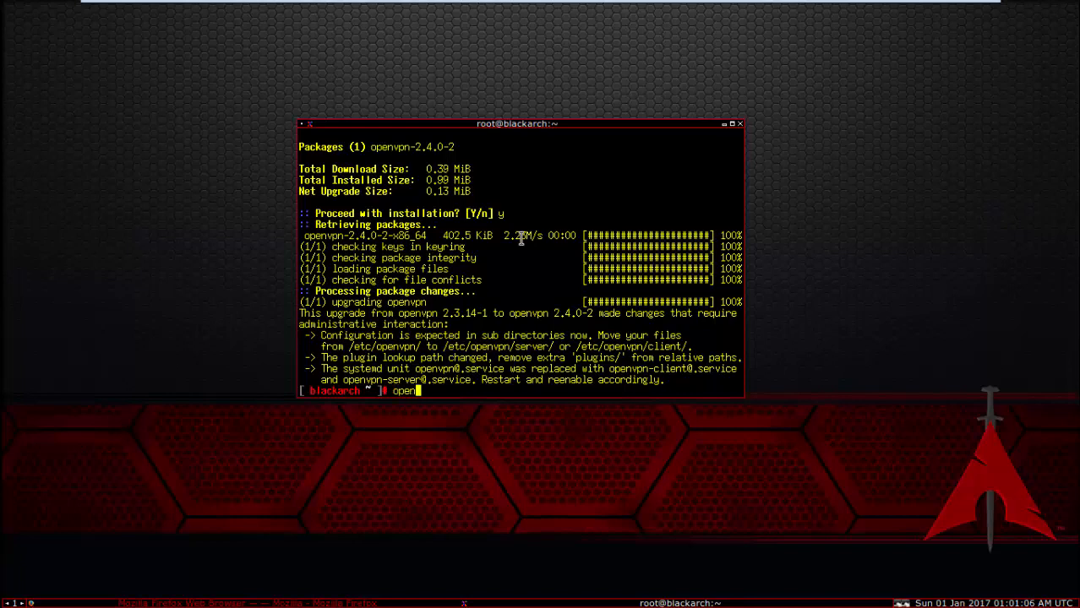
text(vpn)
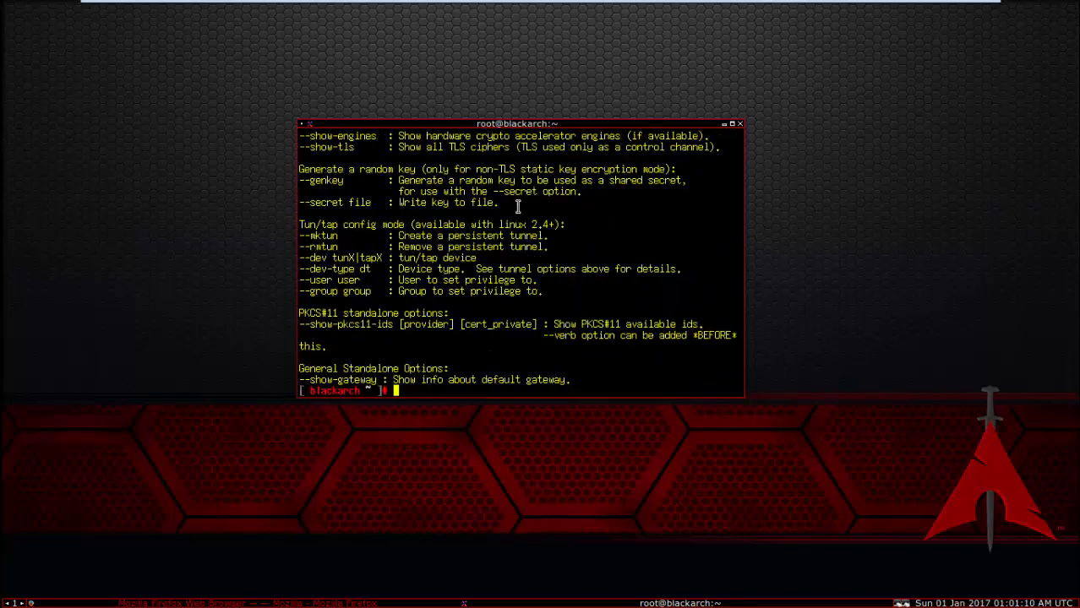
text(openvpn)
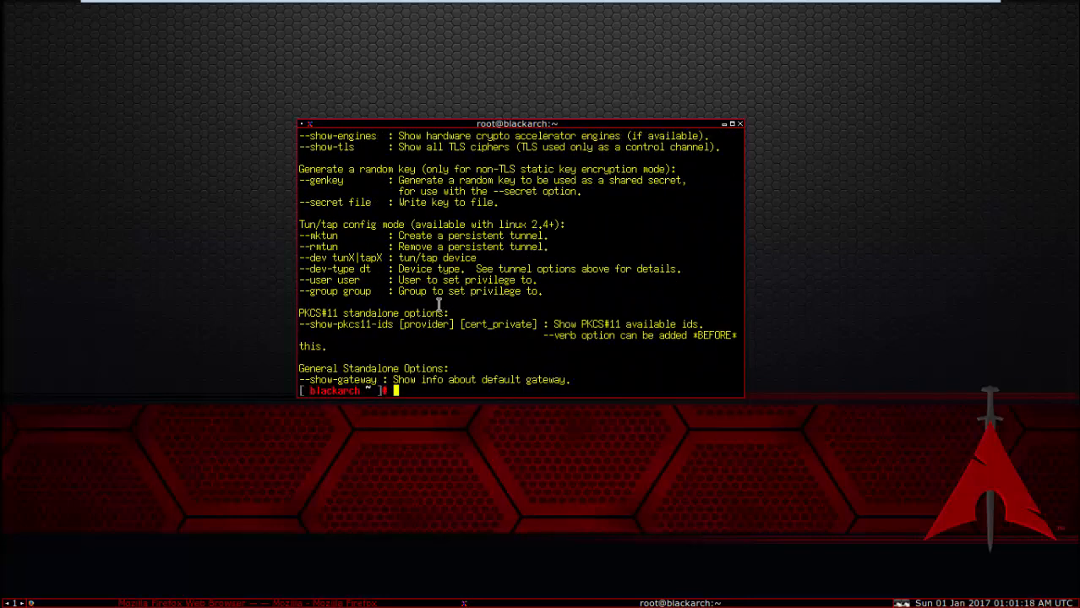
mouse_move(693, 160)
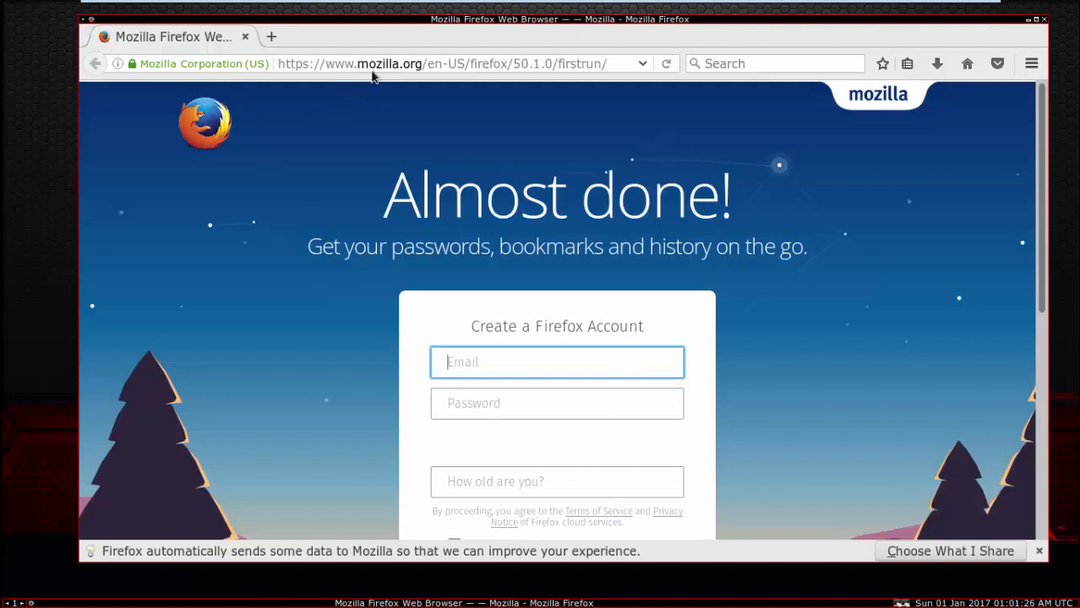
- Open google.co.uk in Firefox and search for 'my ip'
text(go)
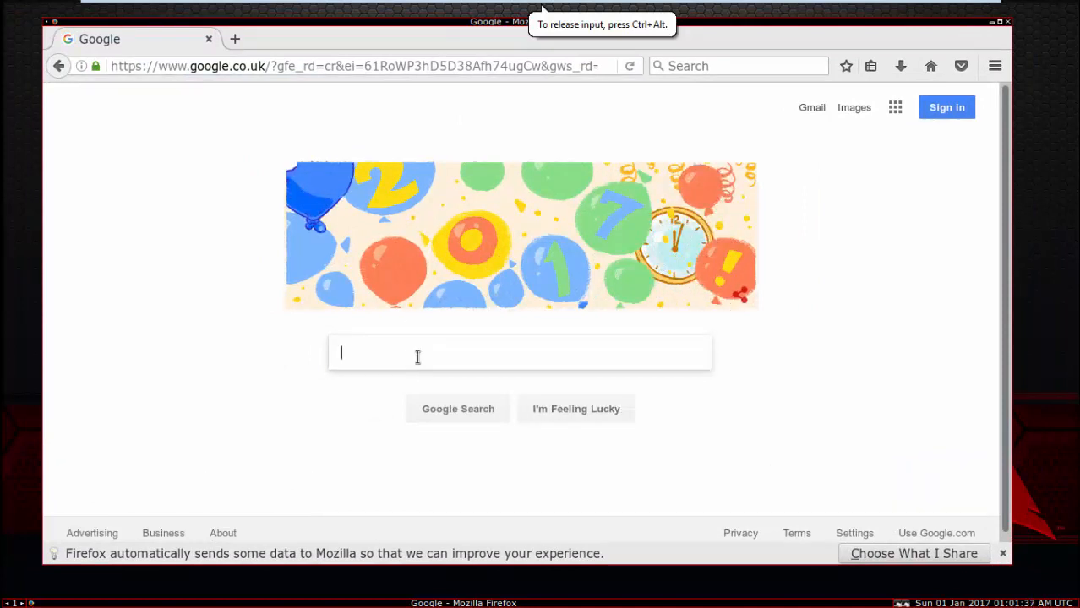
text(my ip)
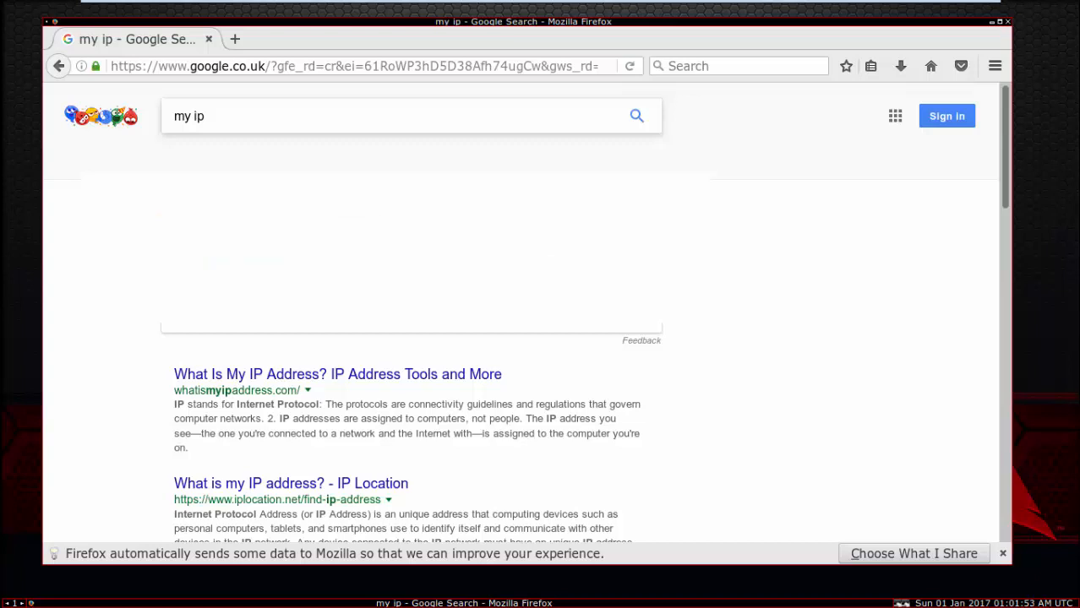
- Load vpnbook.com and scroll down its home page to the free VPN offering
click(355, 66)
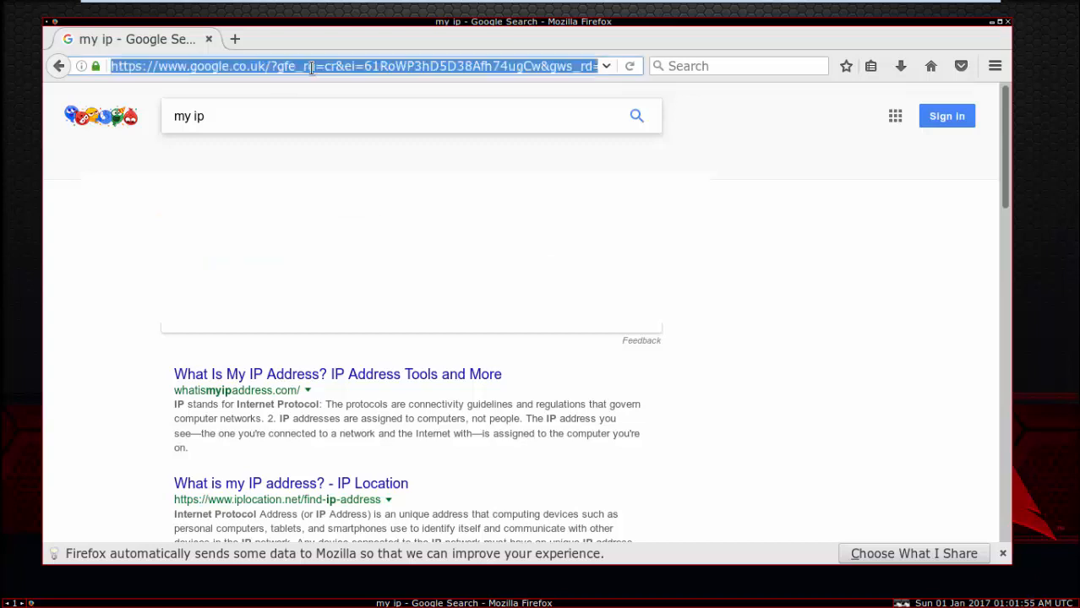
text(vpnbook.com)
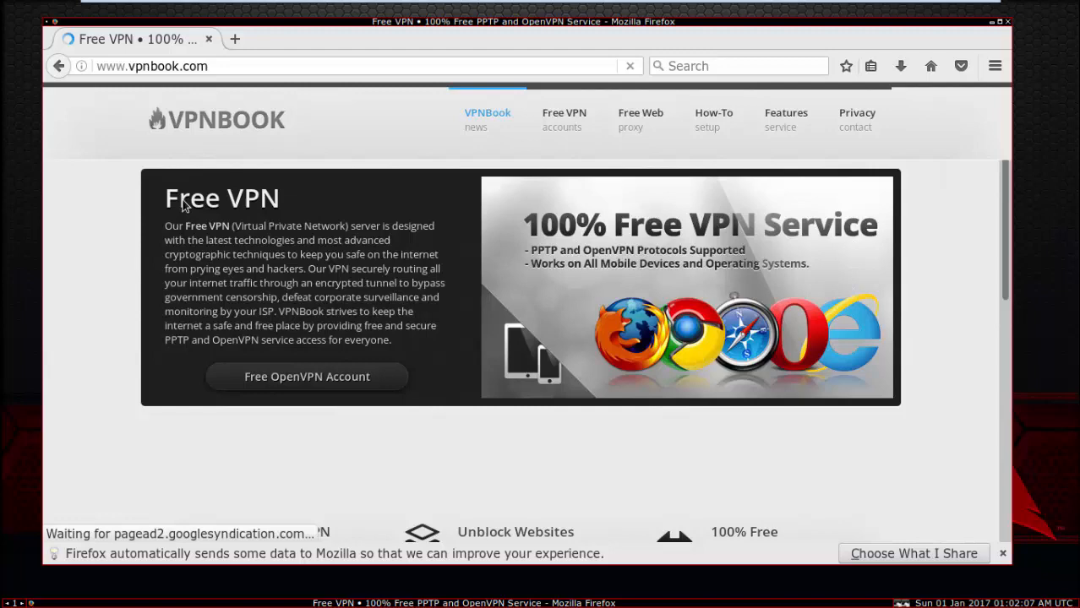
scroll(down, 3)
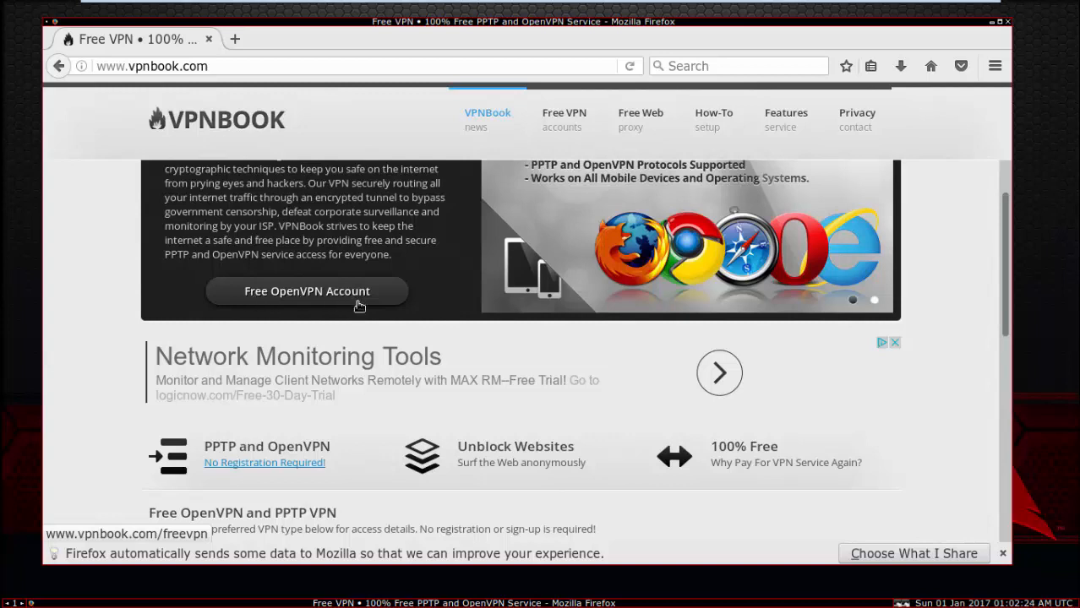
- Open VPNBook's Free OpenVPN Account page
click(307, 291)
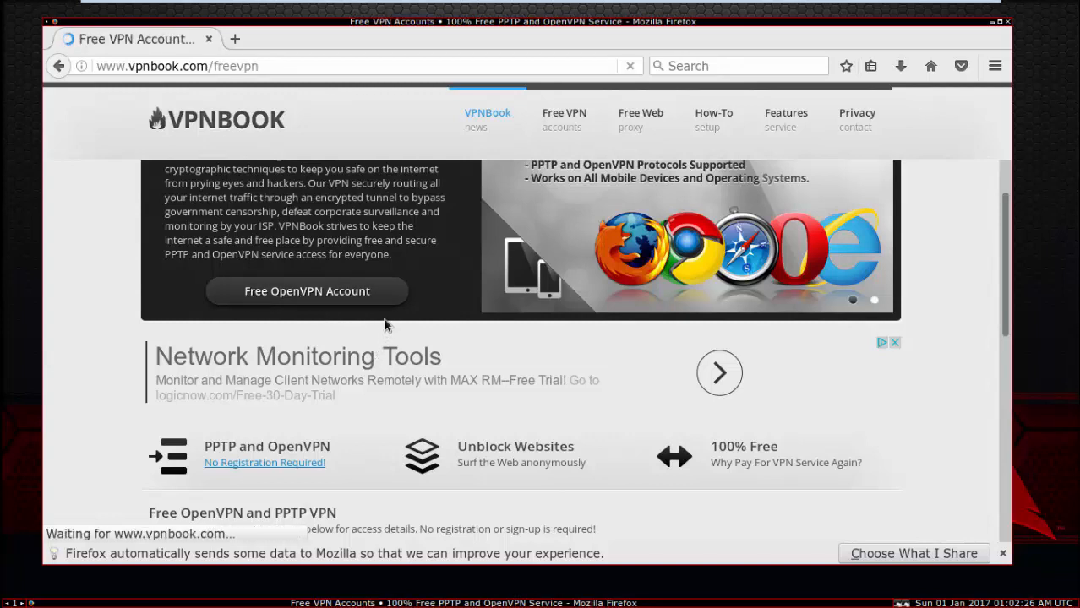
click(563, 118)
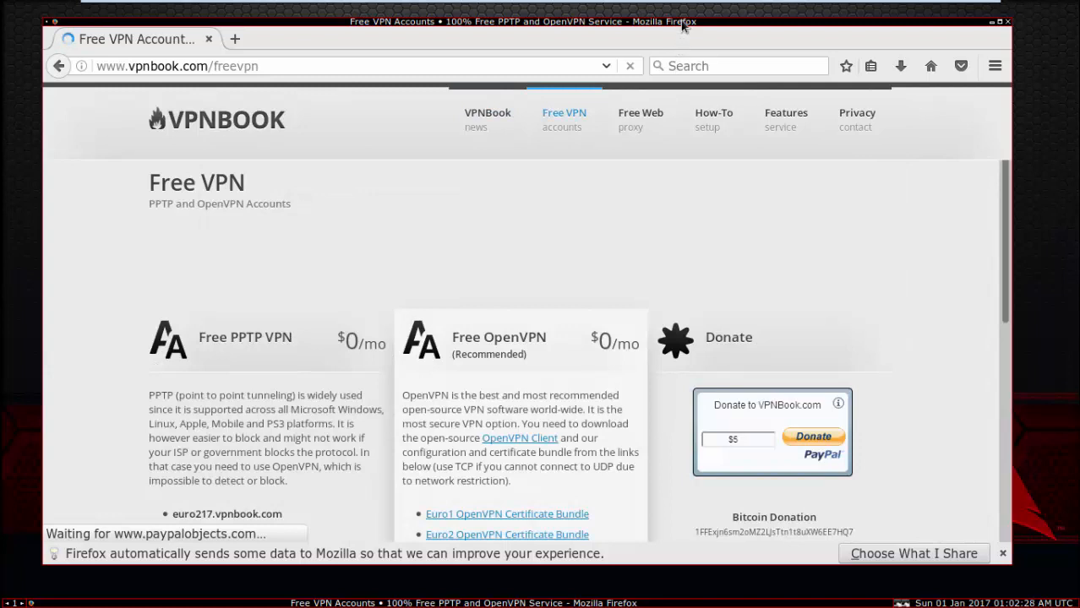
click(607, 60)
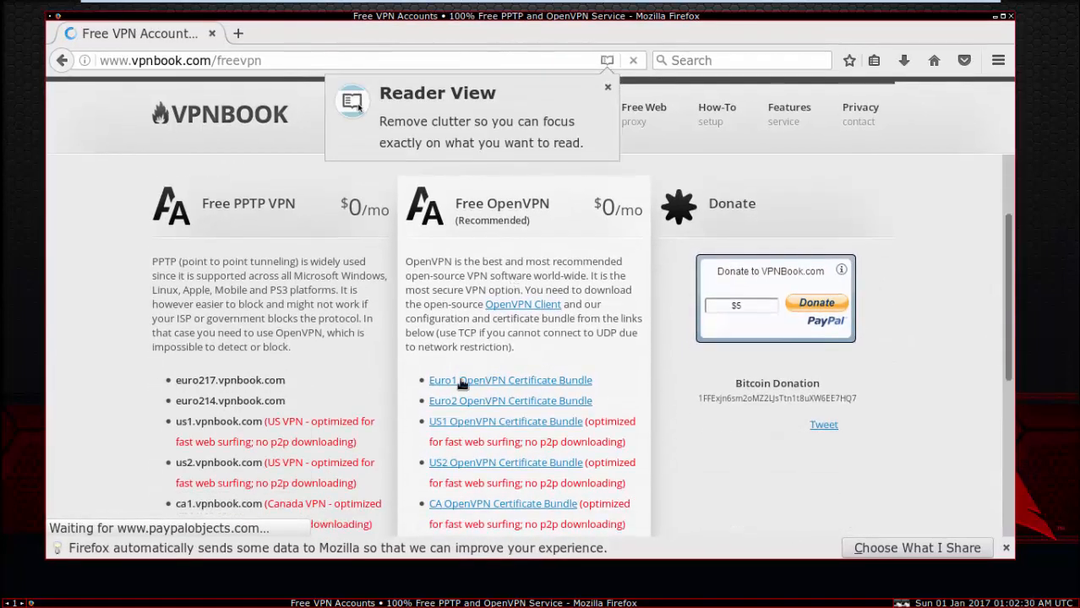
scroll(down, 3)
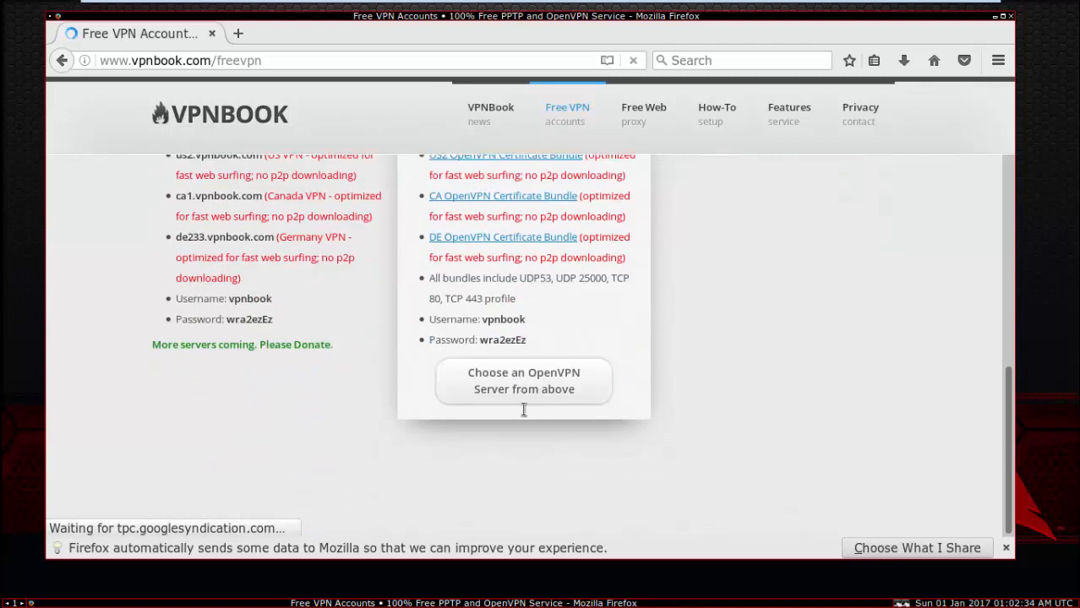
double_click(502, 319)
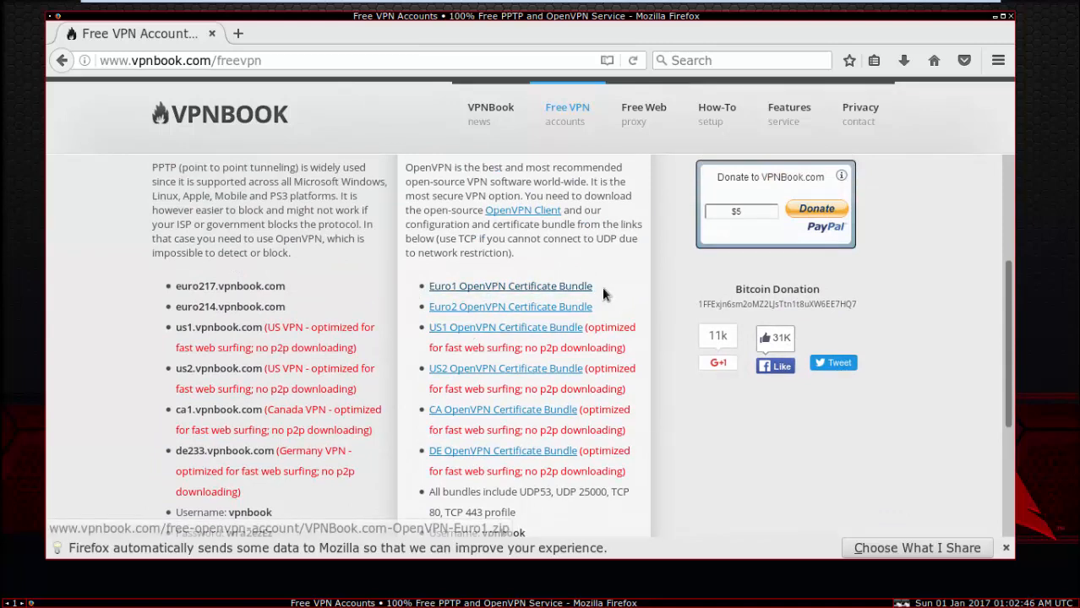
- Scroll to the OpenVPN column and download the US1 OpenVPN Certificate Bundle
scroll(down, 3)
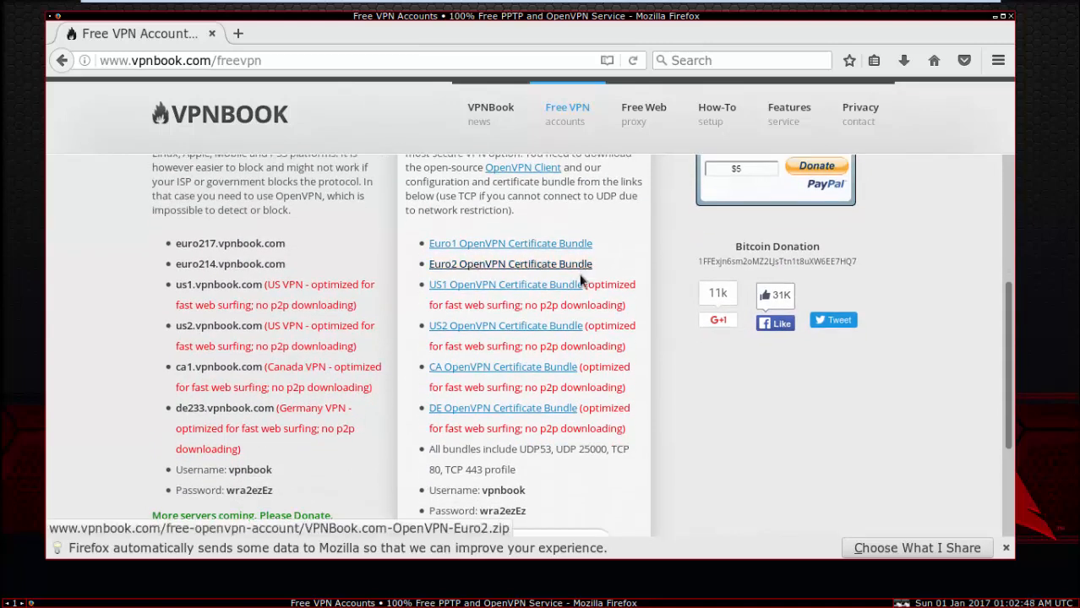
mouse_move(505, 284)
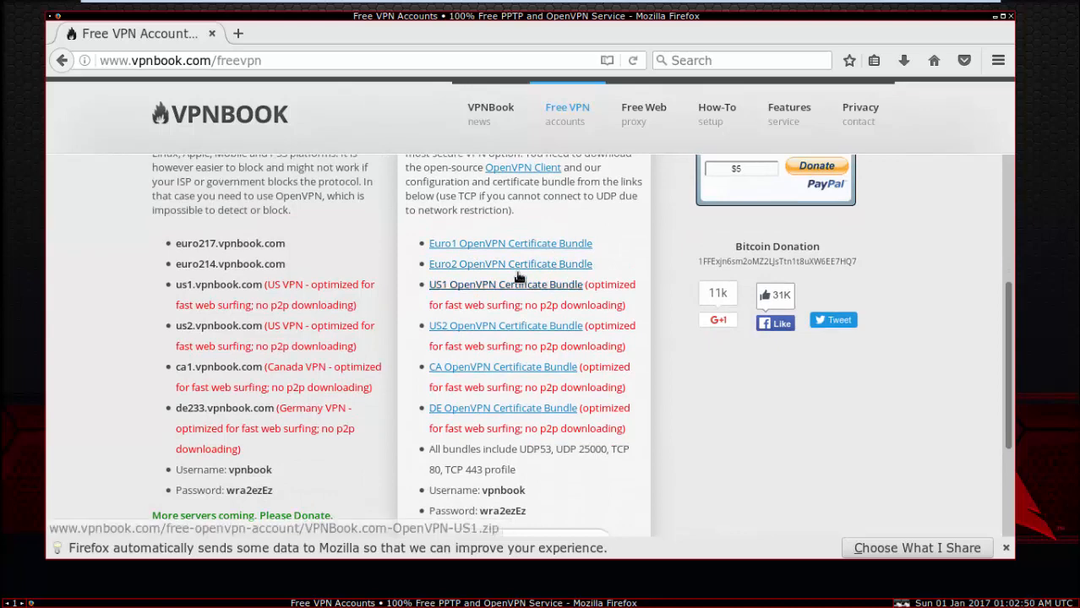
mouse_move(411, 296)
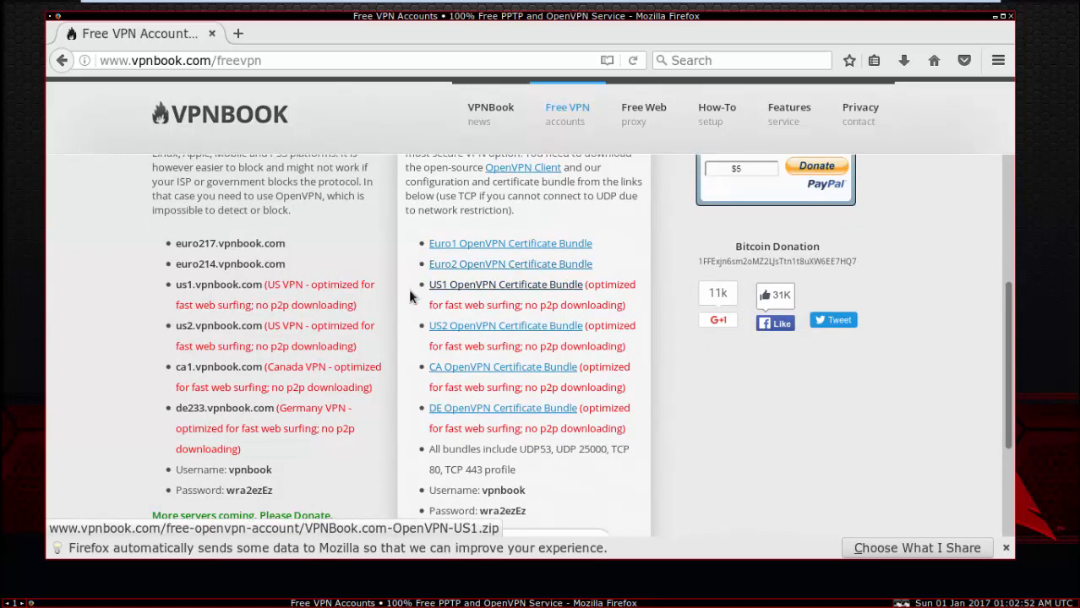
scroll(down, 3)
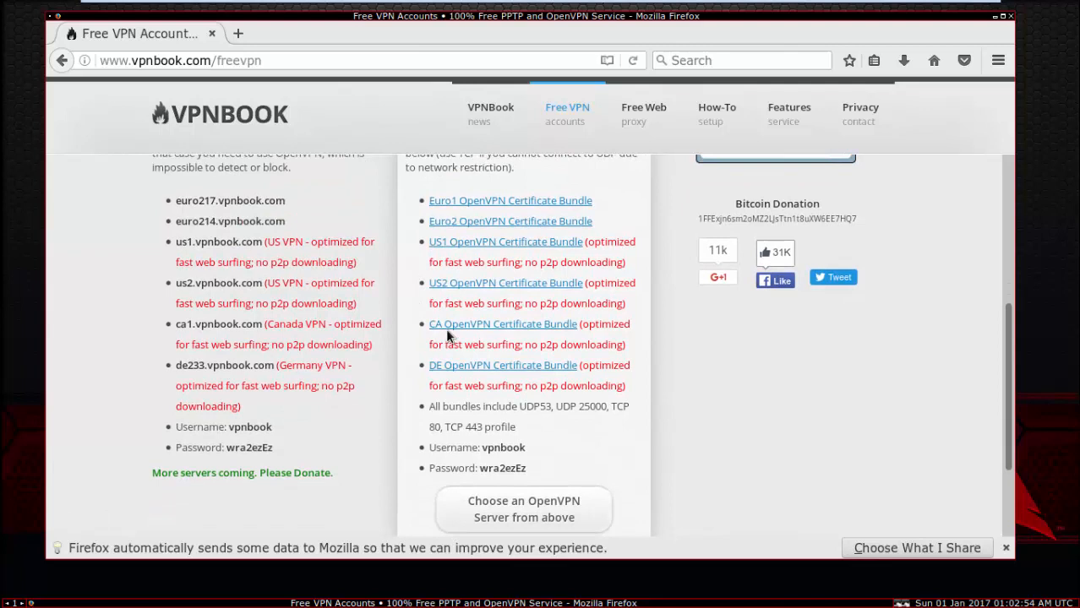
mouse_move(468, 365)
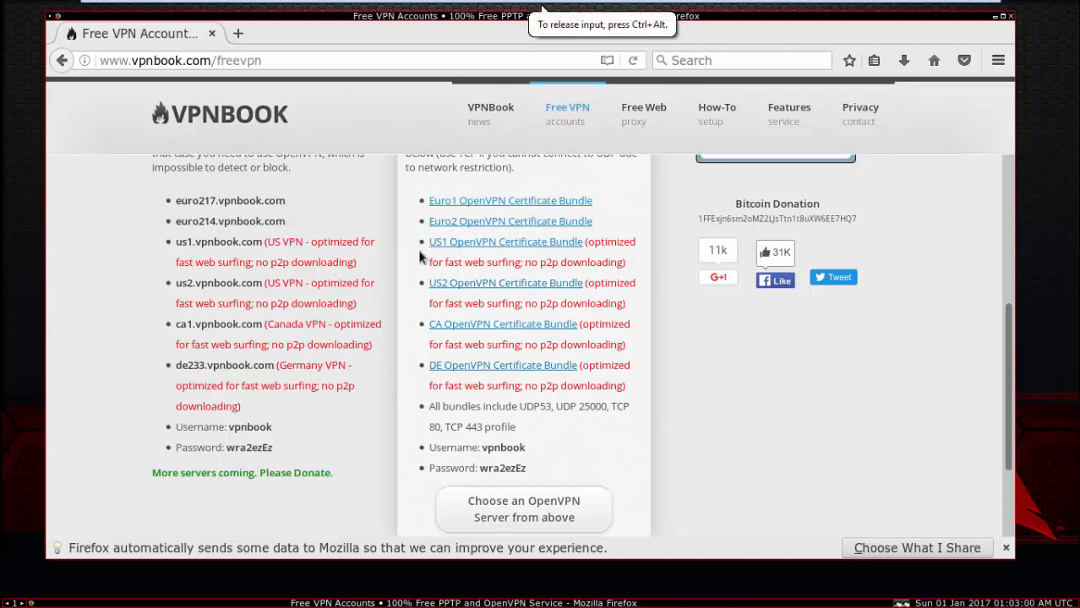
mouse_move(505, 241)
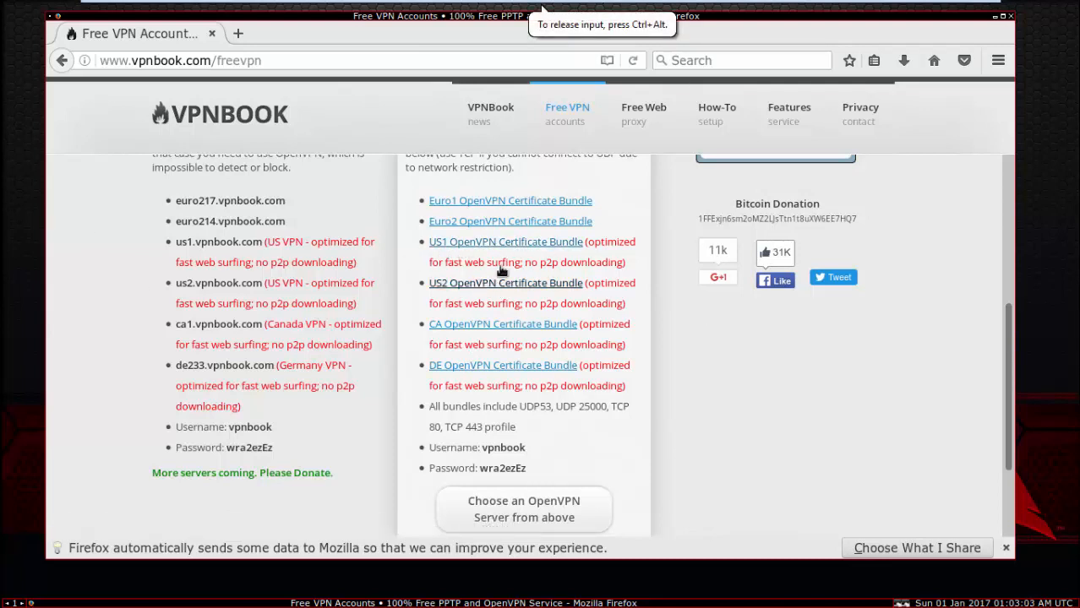
mouse_move(504, 242)
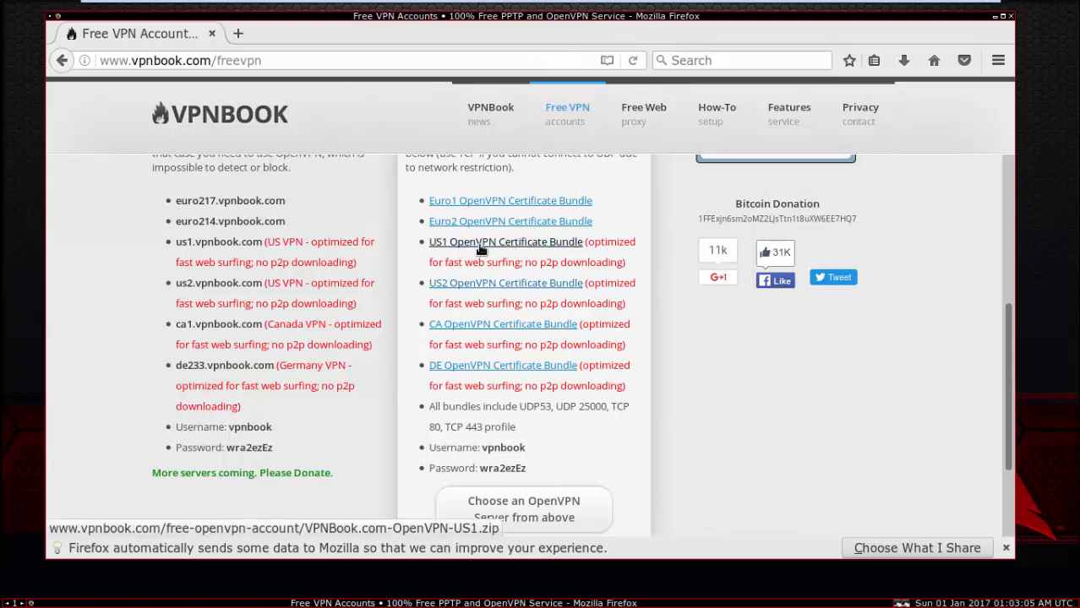
click(505, 242)
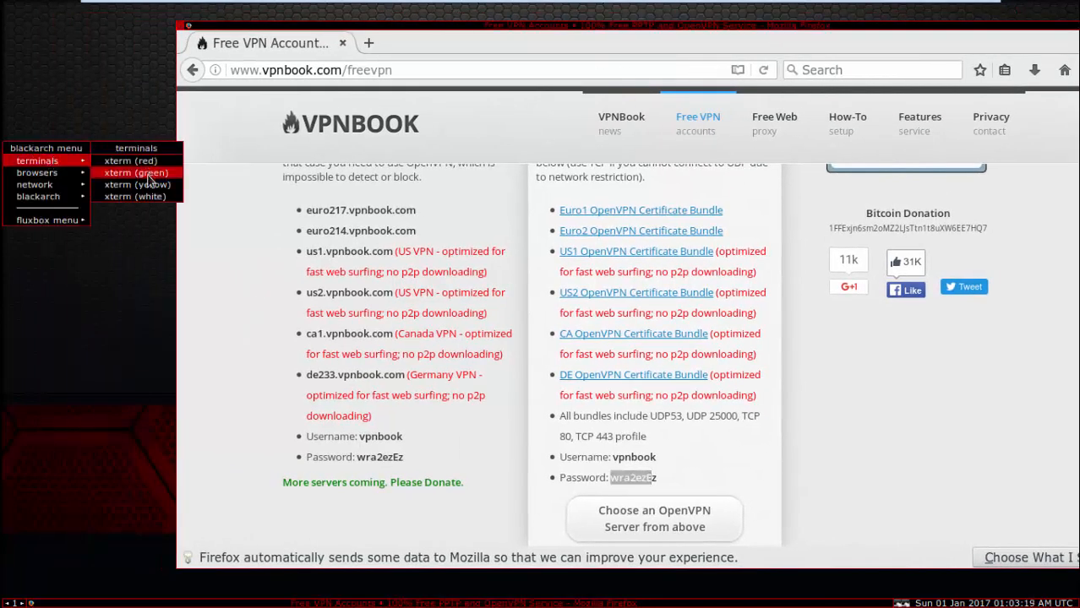
- Unzip VPNBook.com-OpenVPN-US1.zip in Downloads and select the vpnbook-us1-tcp80.ovpn file name
click(135, 173)
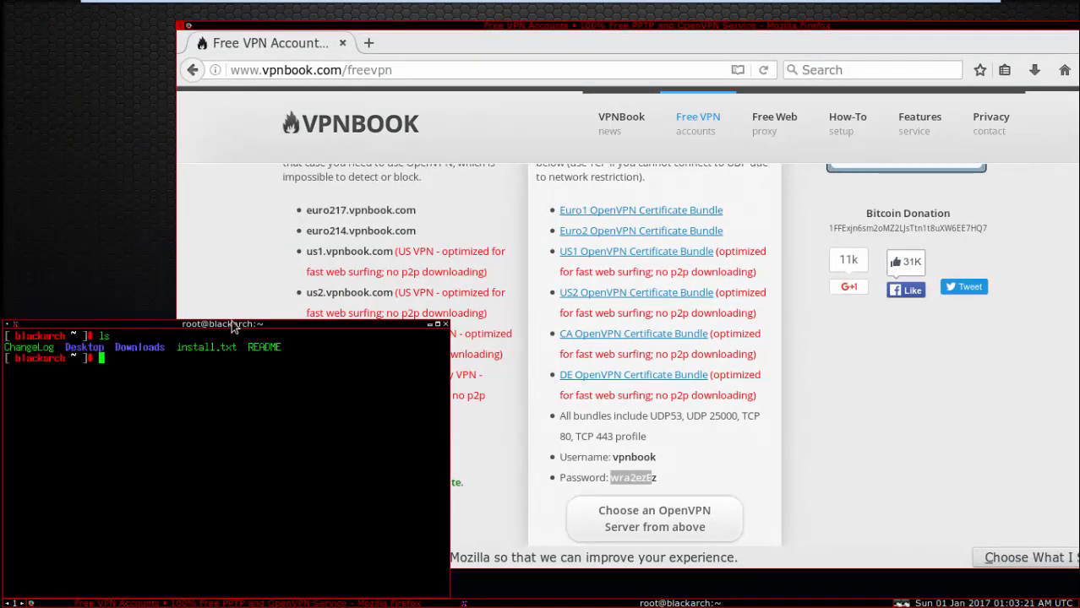
text(cd Downloads)
text(ls)
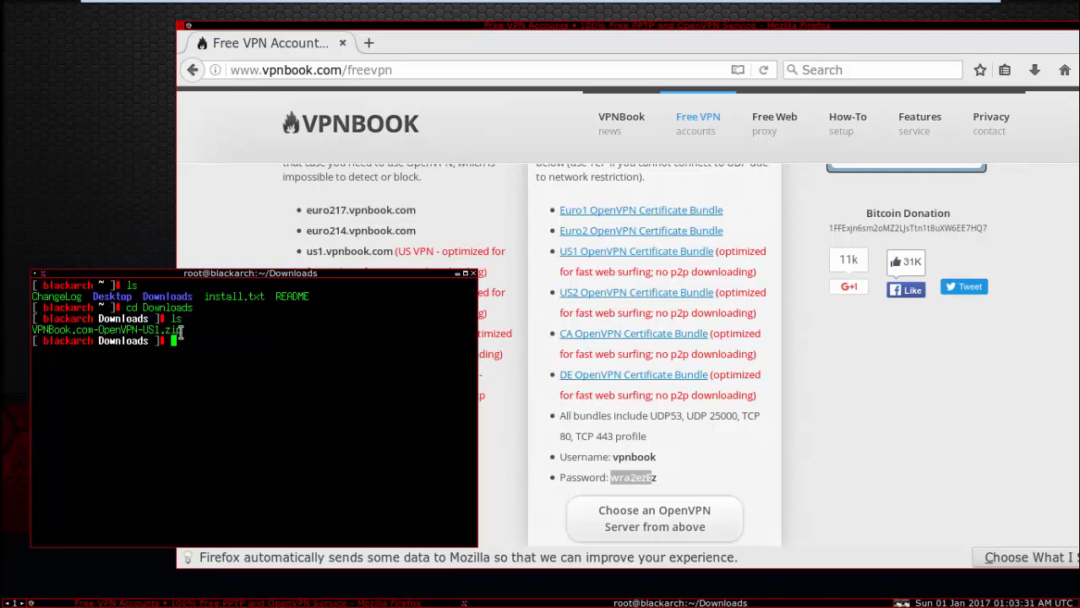
text(unzip)
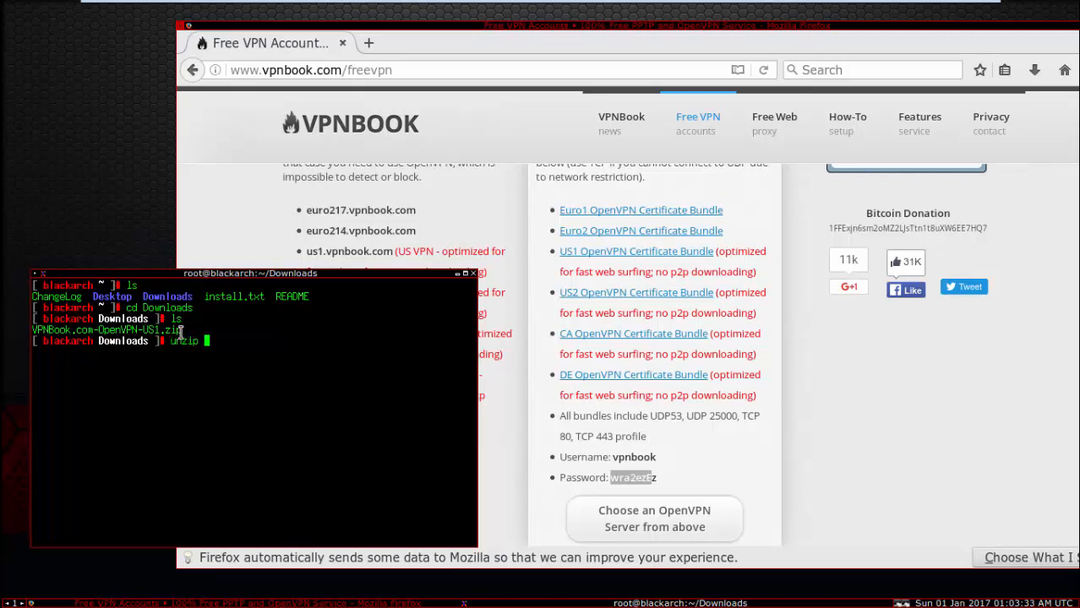
text(VPN)
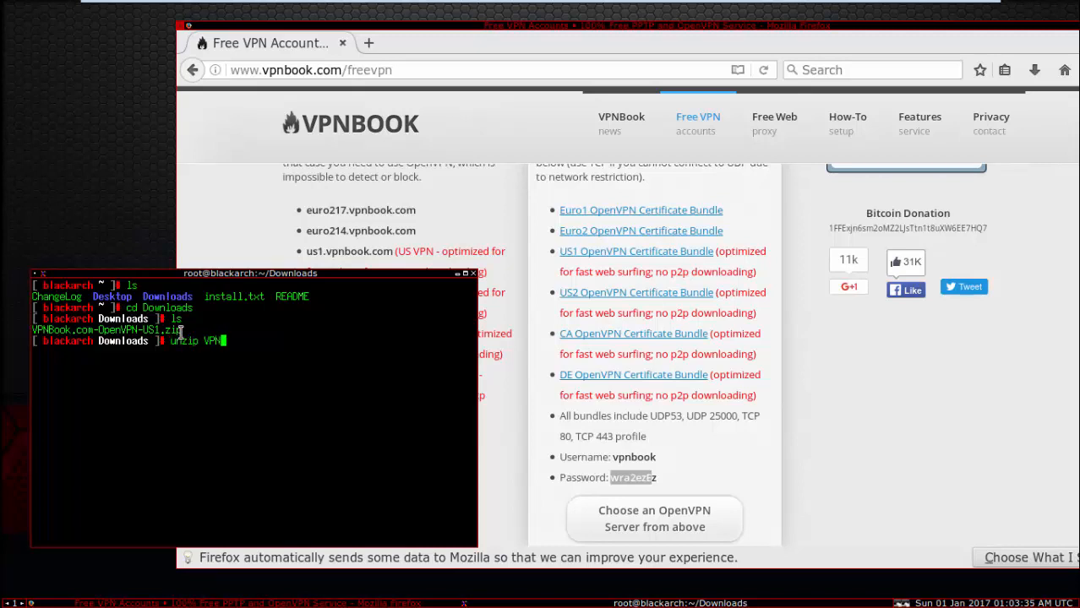
text(book)
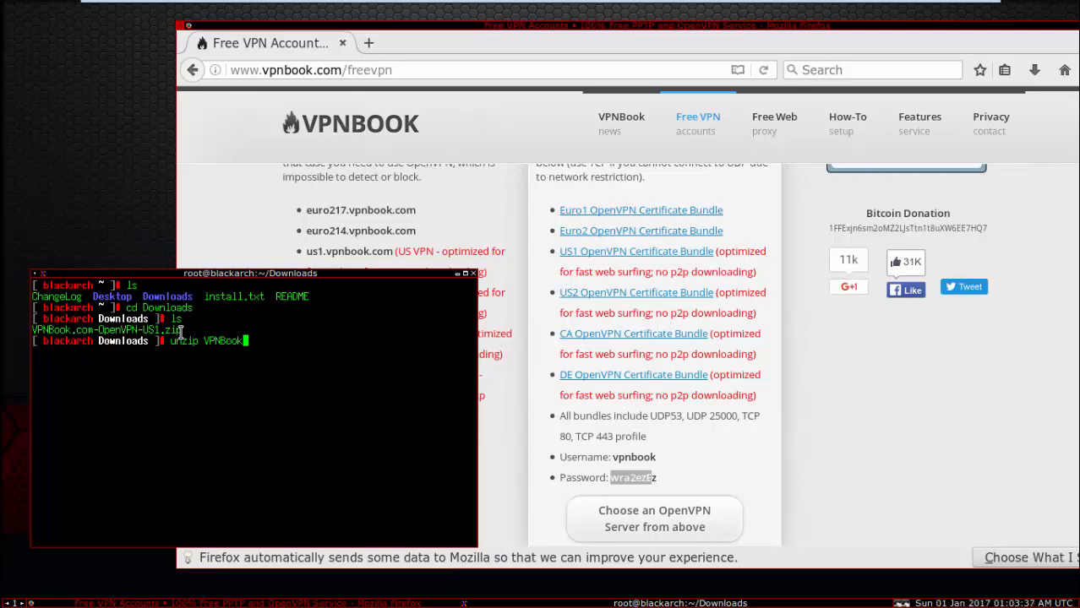
text(.com-)
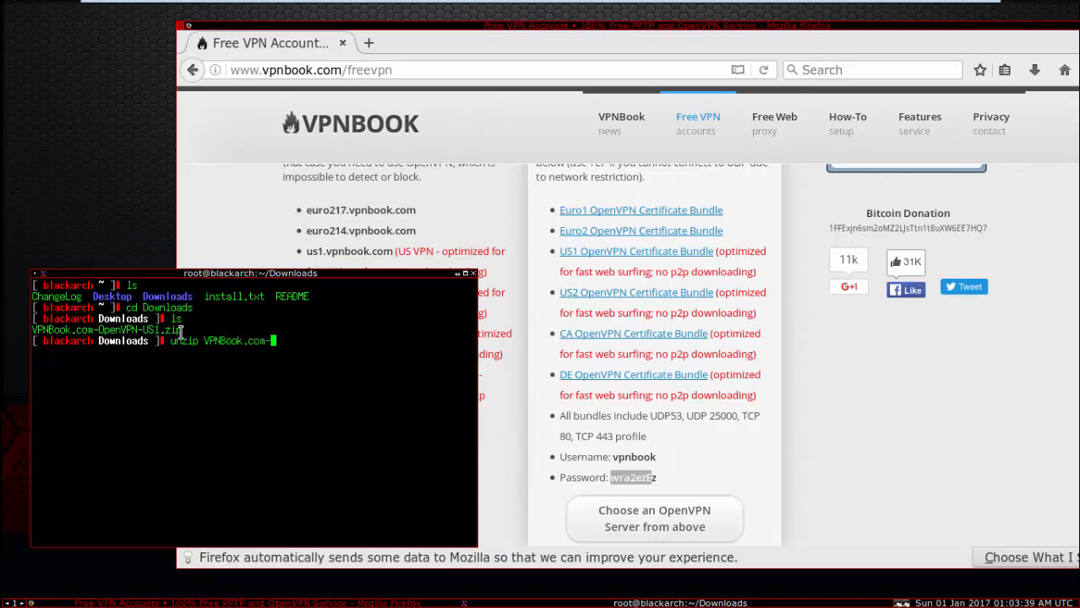
text(OpenVPN)
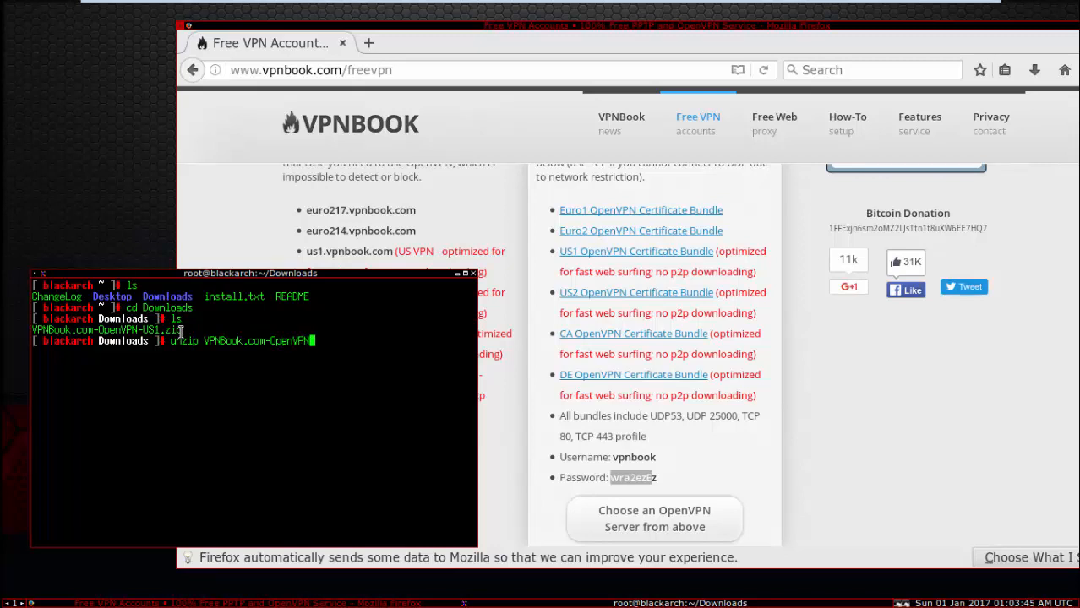
text(US1.zi)
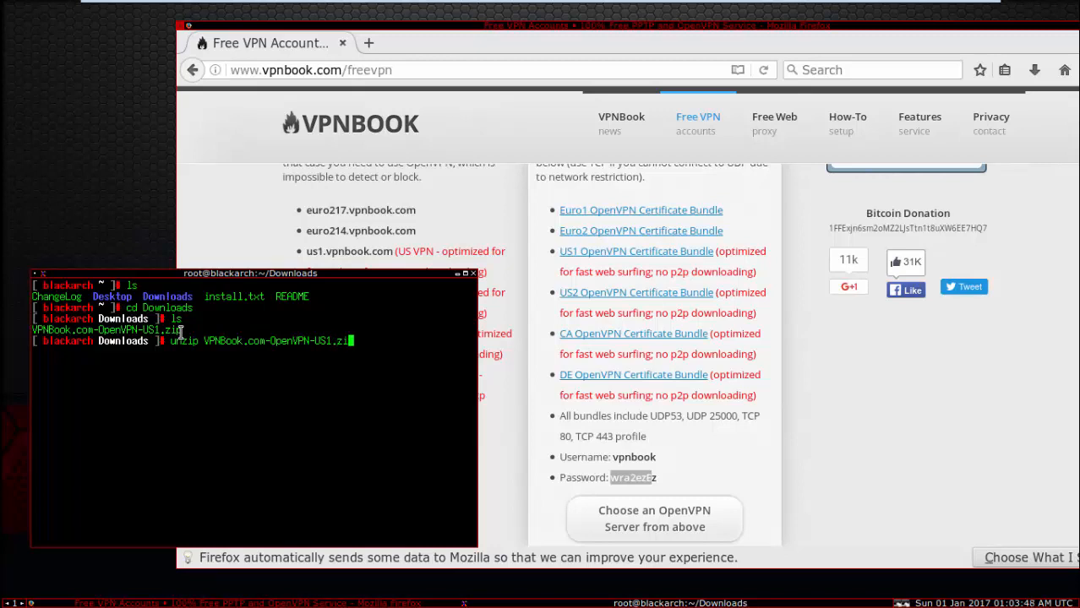
key(Return)
text(ls)
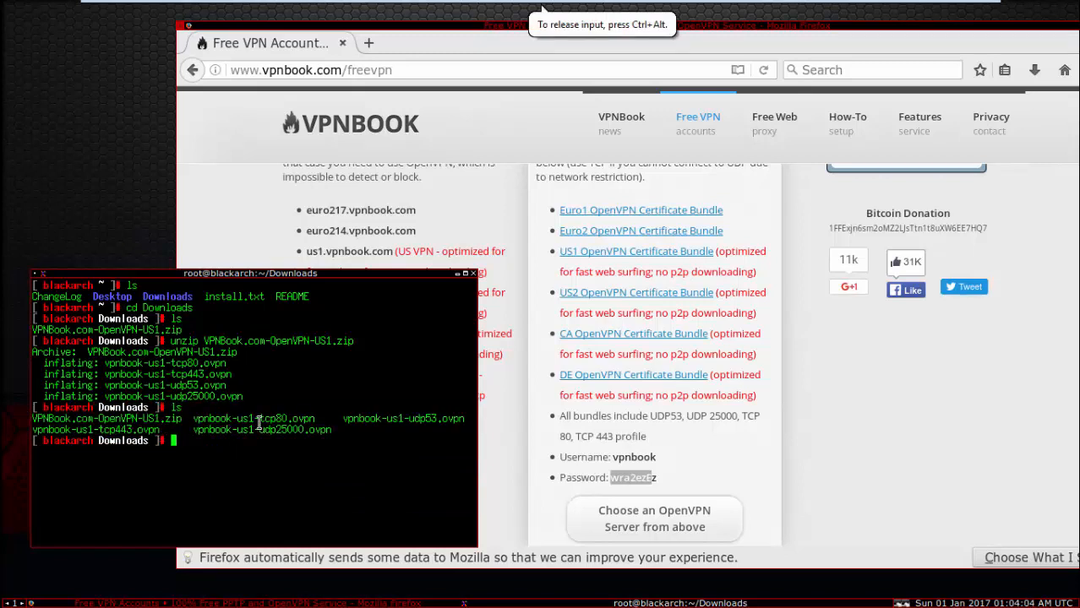
double_click(251, 418)
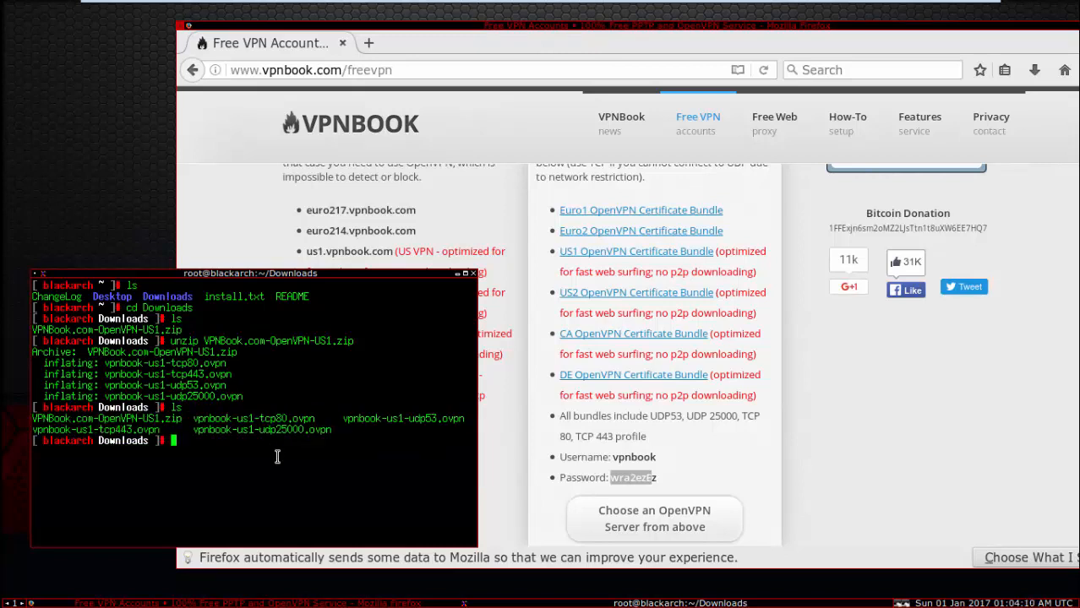
- Start OpenVPN with the vpnbook-us1-tcp80.ovpn configuration
text(openvpn --conf)
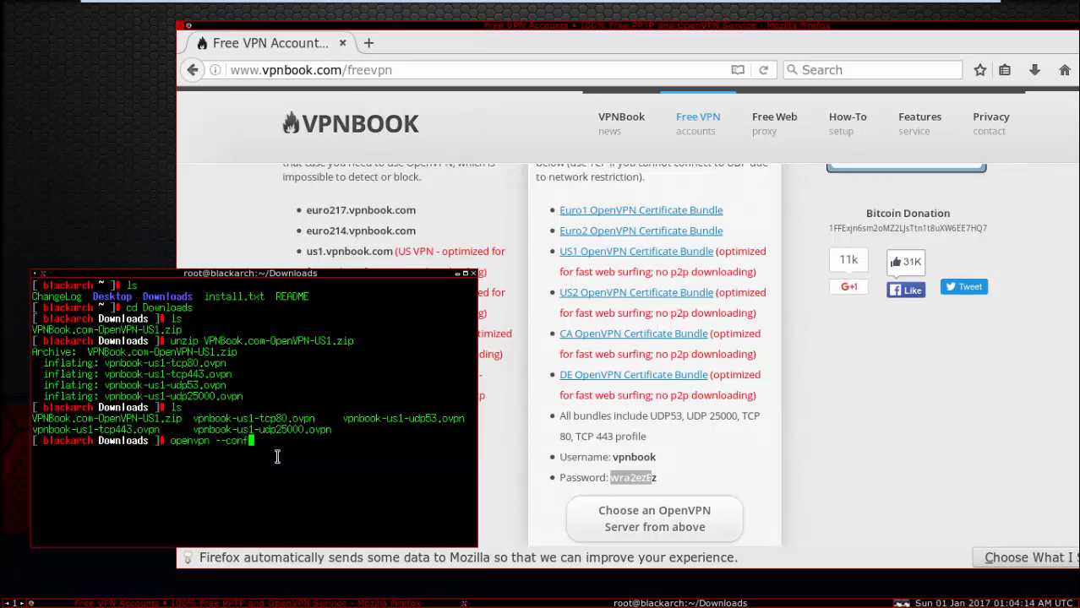
text(ig)
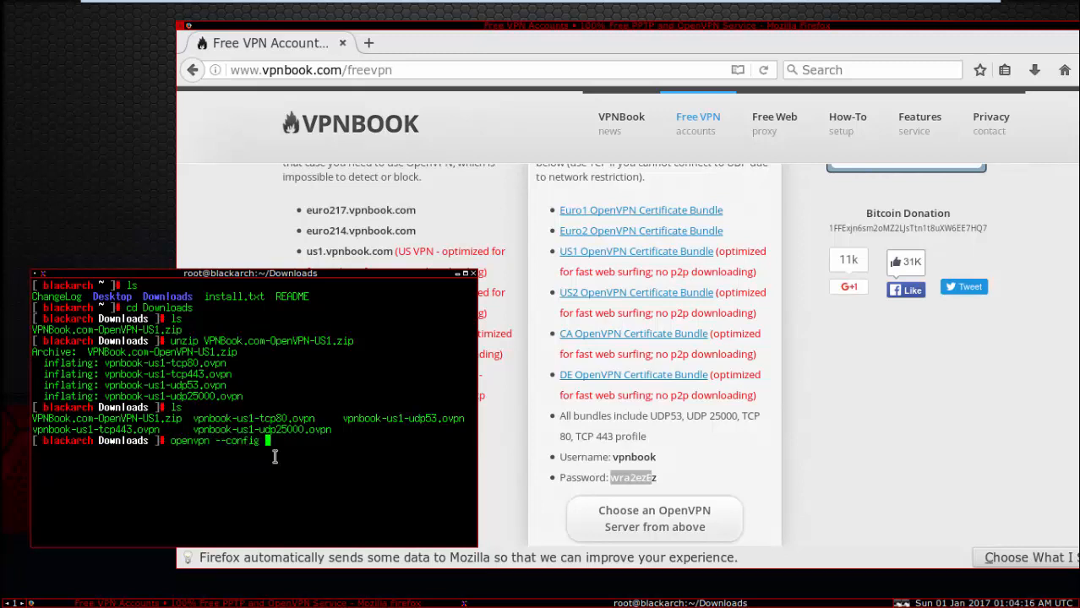
mouse_move(300, 419)
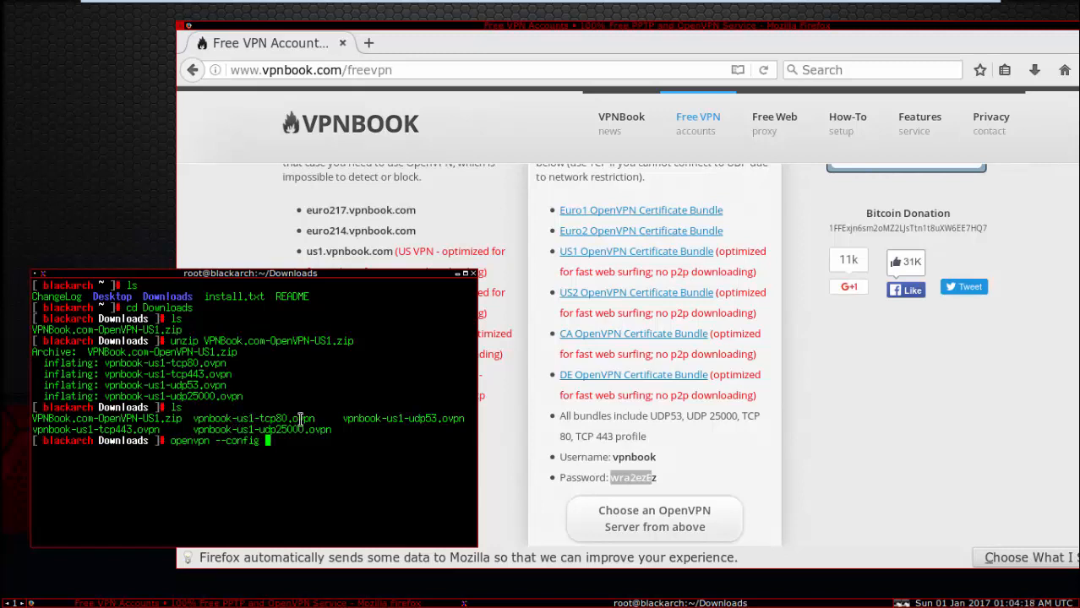
text(vpnbook-)
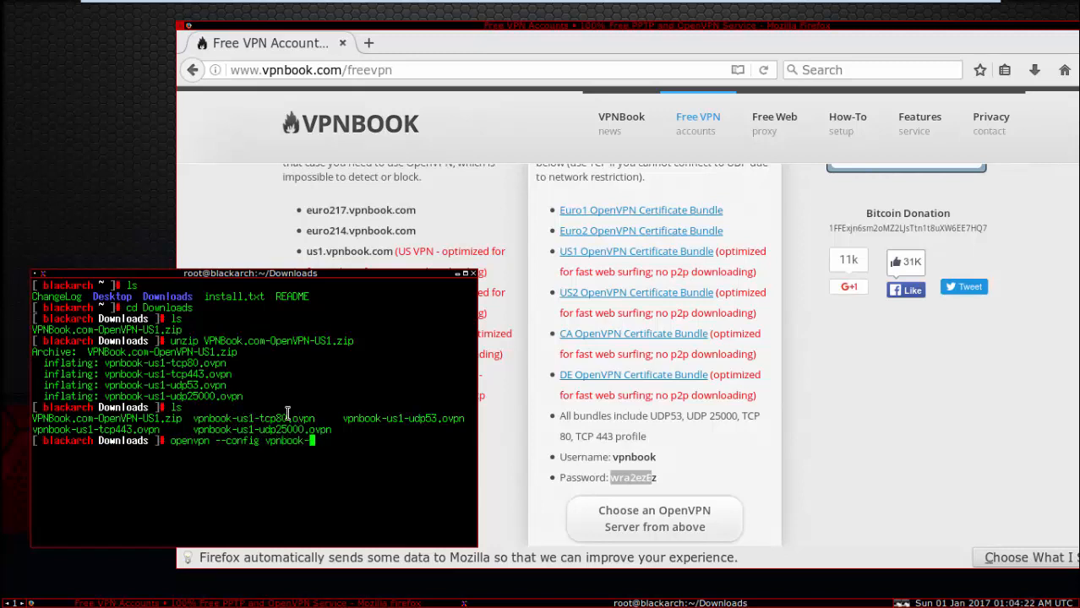
text(us1)
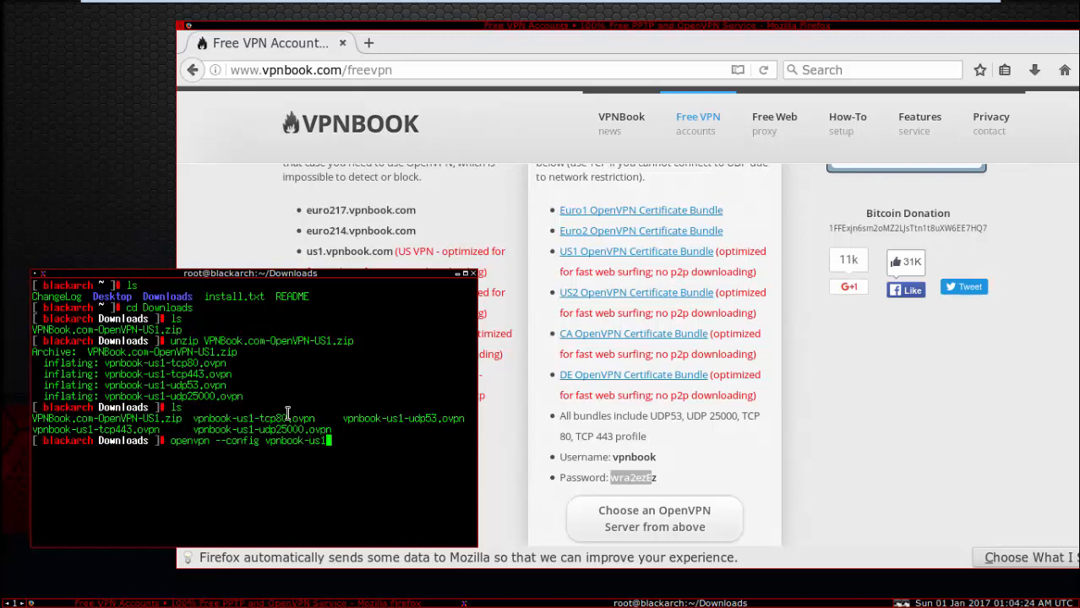
text(-t)
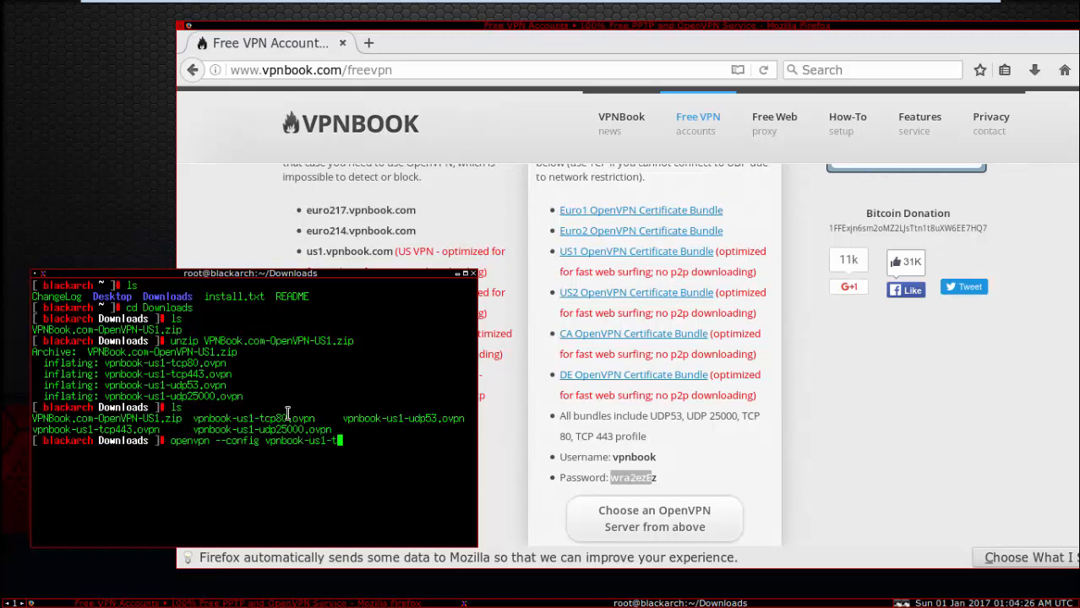
text(cp80.o)
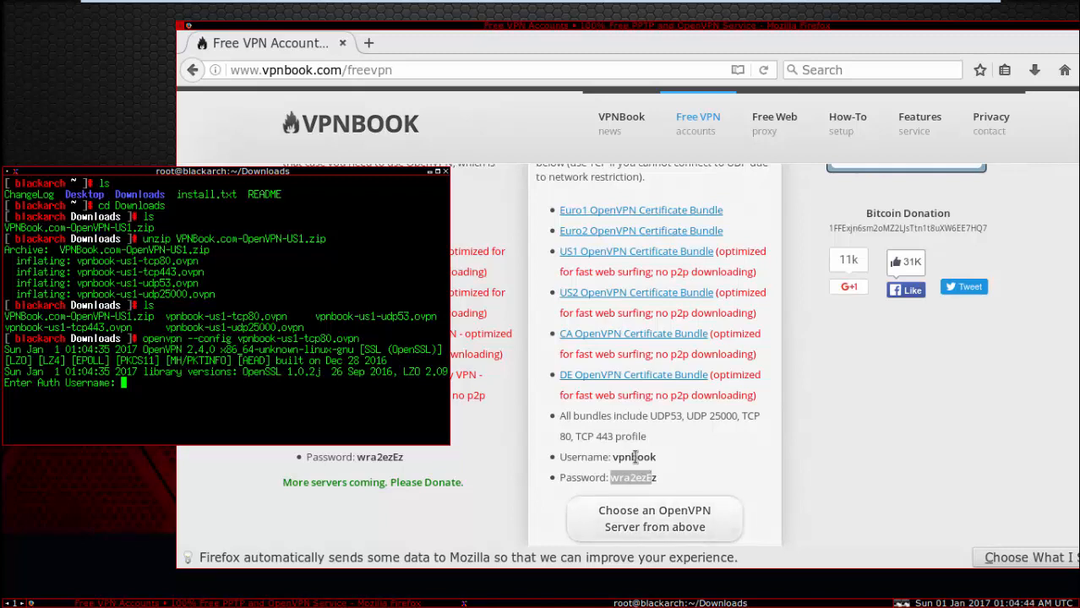
- Enter the VPNBook username and password to authenticate the tunnel
text(vpnbook)
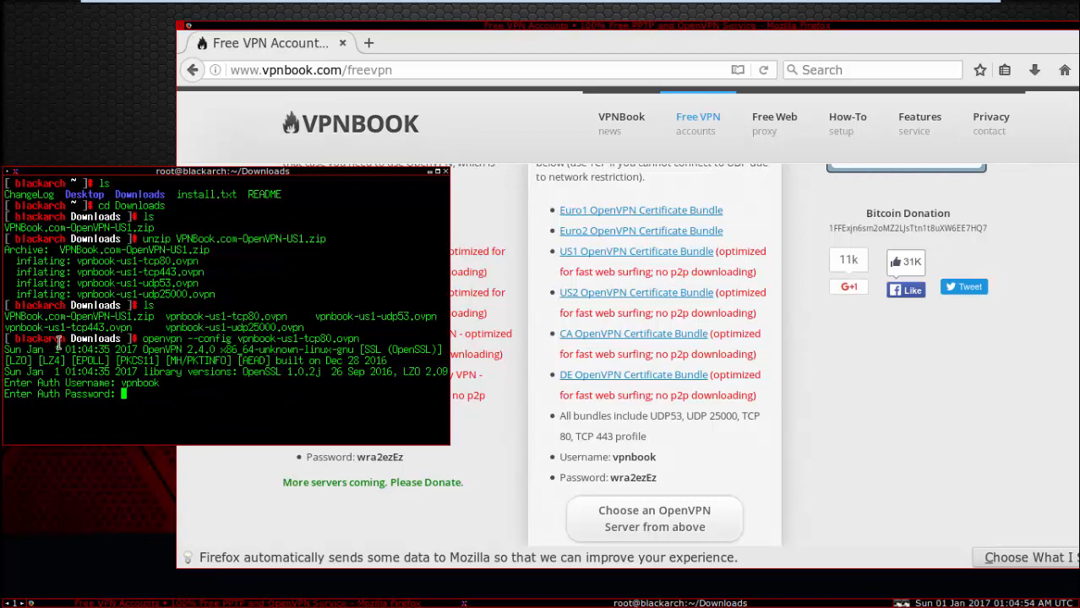
text(x)
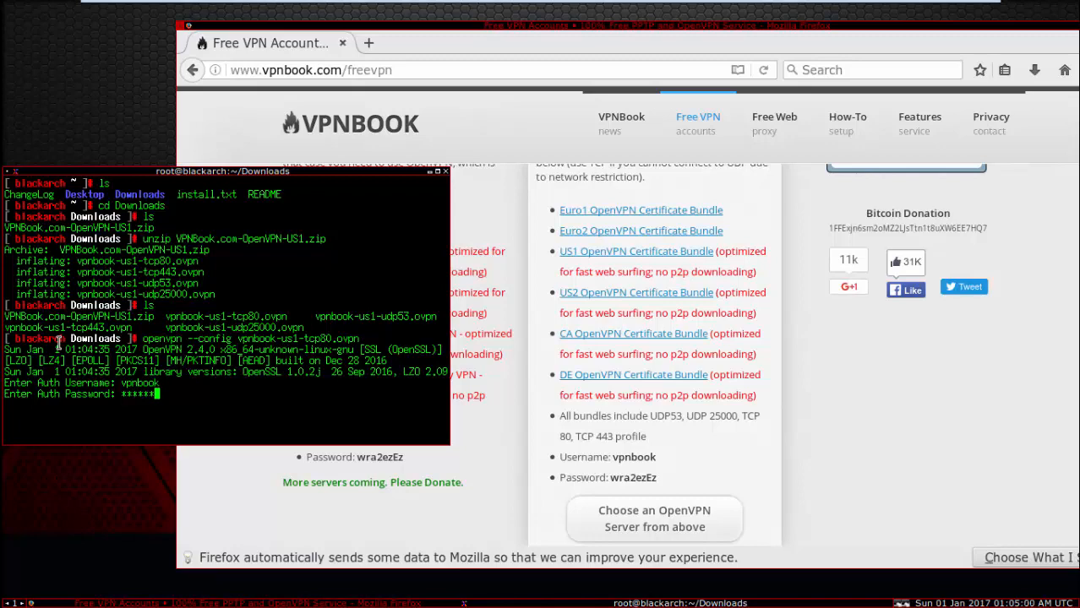
text(**)
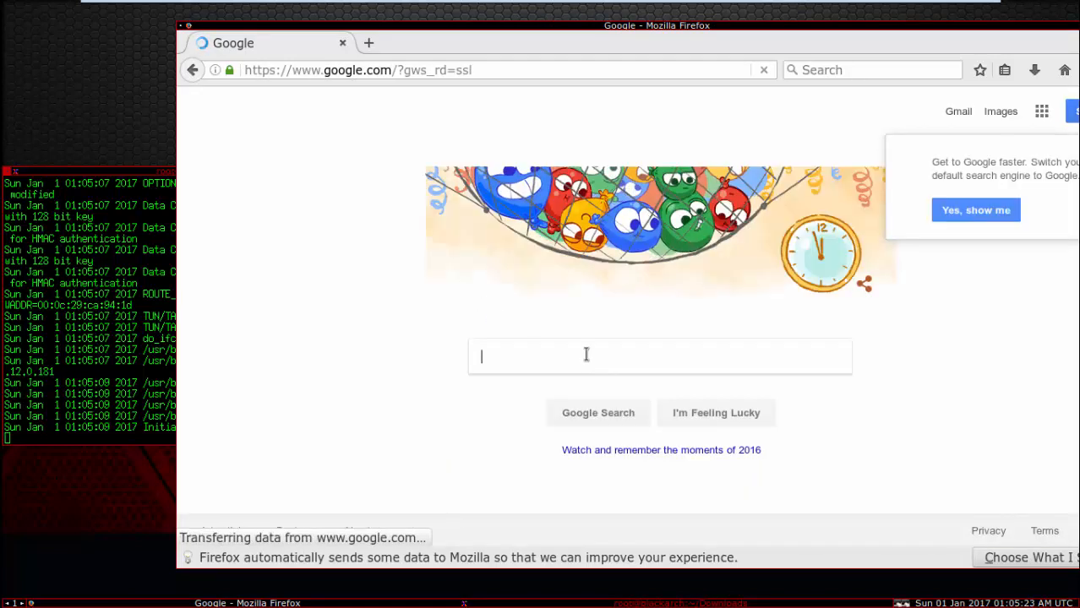
- Search 'my ip', open whatismyipaddress.com, and view details for IP 198.7.62.204
text(my ip)
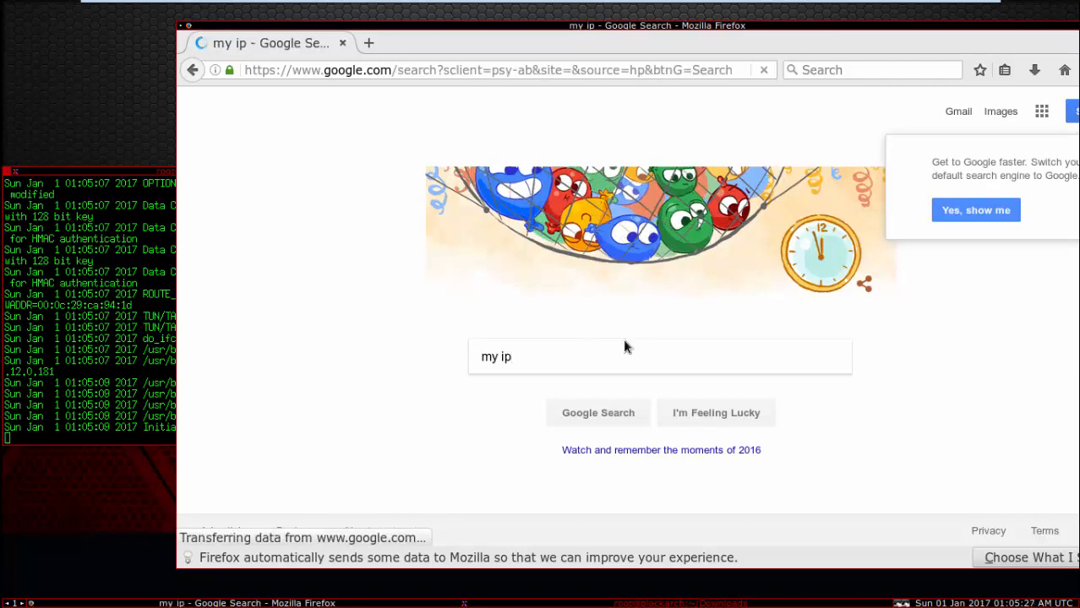
click(598, 412)
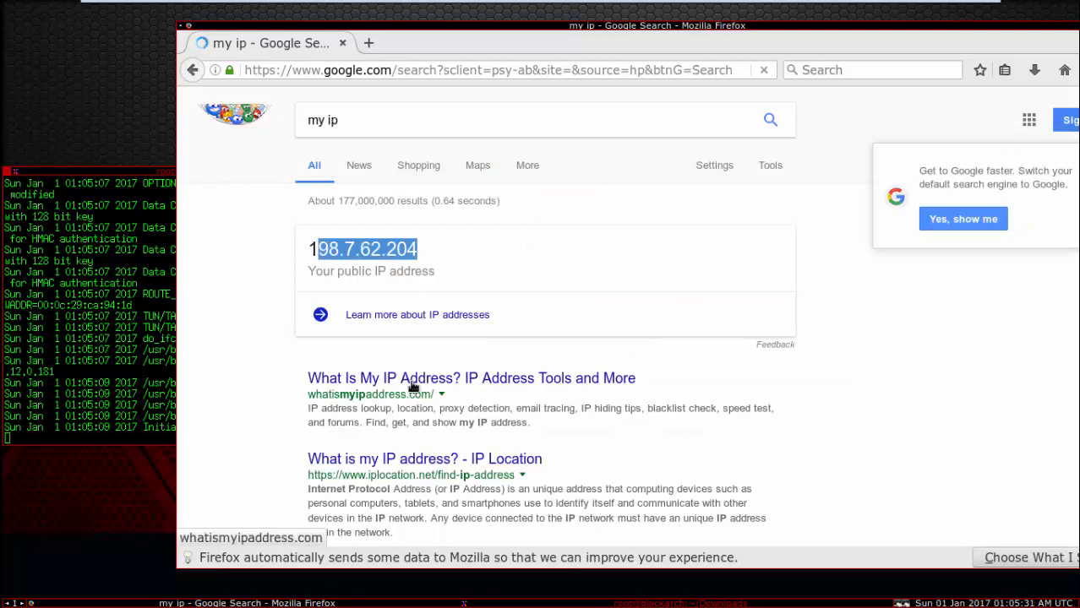
click(471, 378)
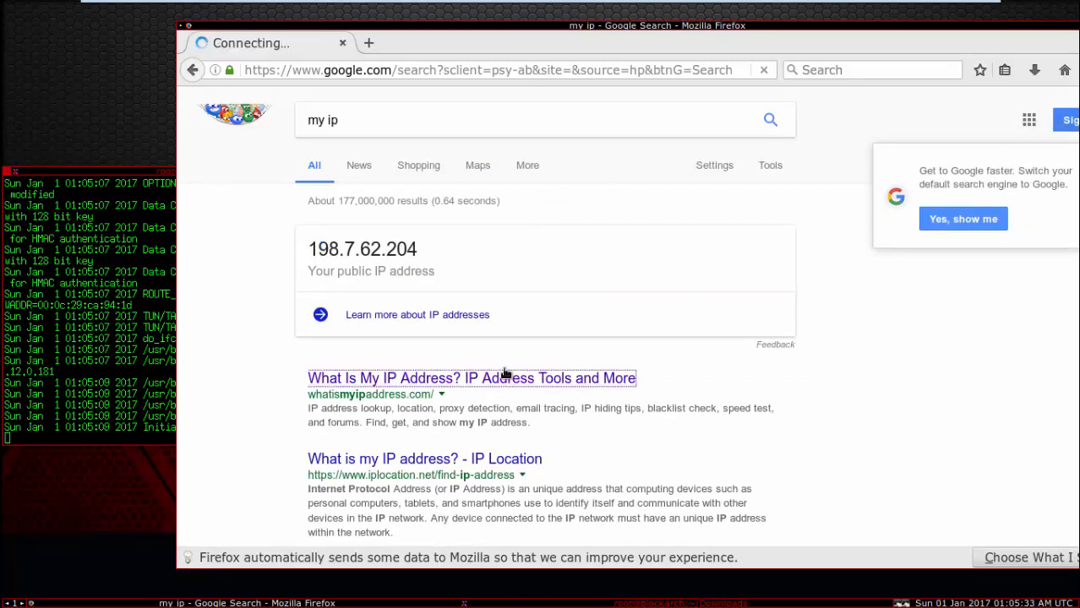
click(472, 378)
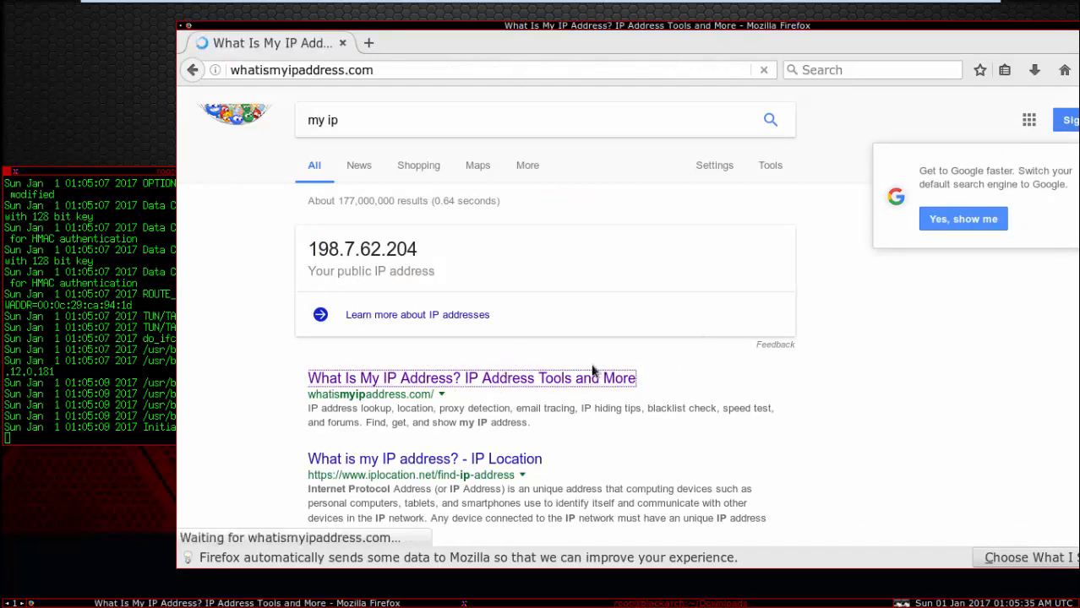
click(470, 378)
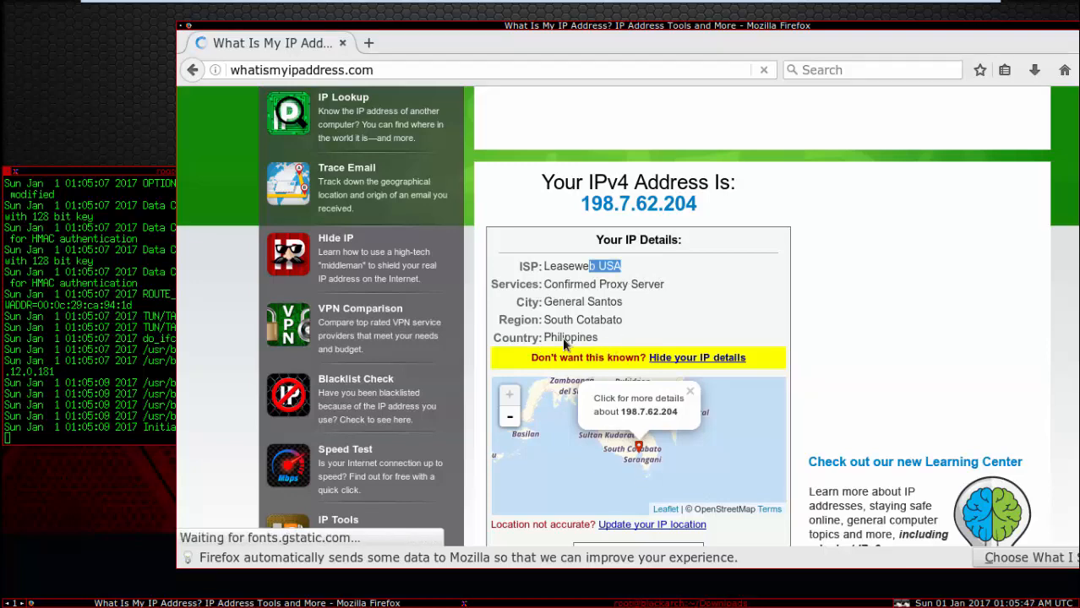
scroll(down, 3)
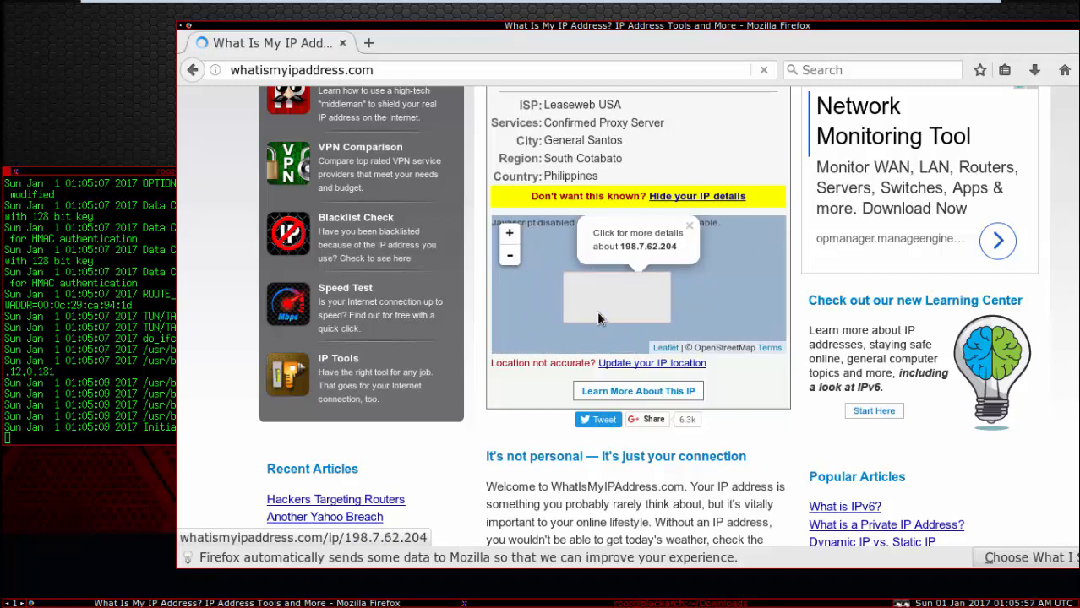
click(616, 300)
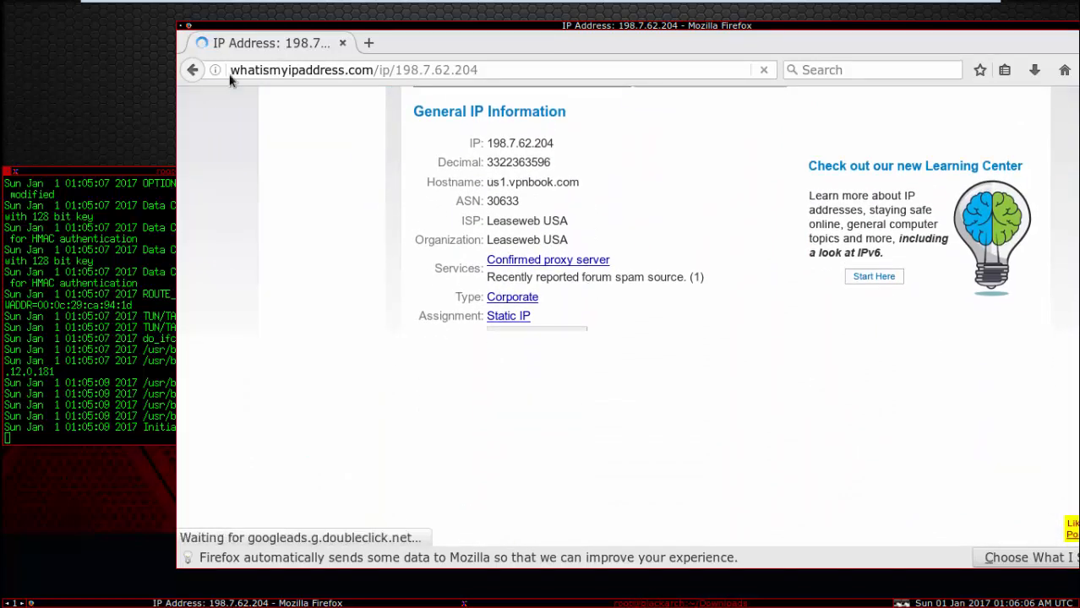
- Scroll to the Geolocation Map and zoom it out four times to a world view
scroll(down, 3)
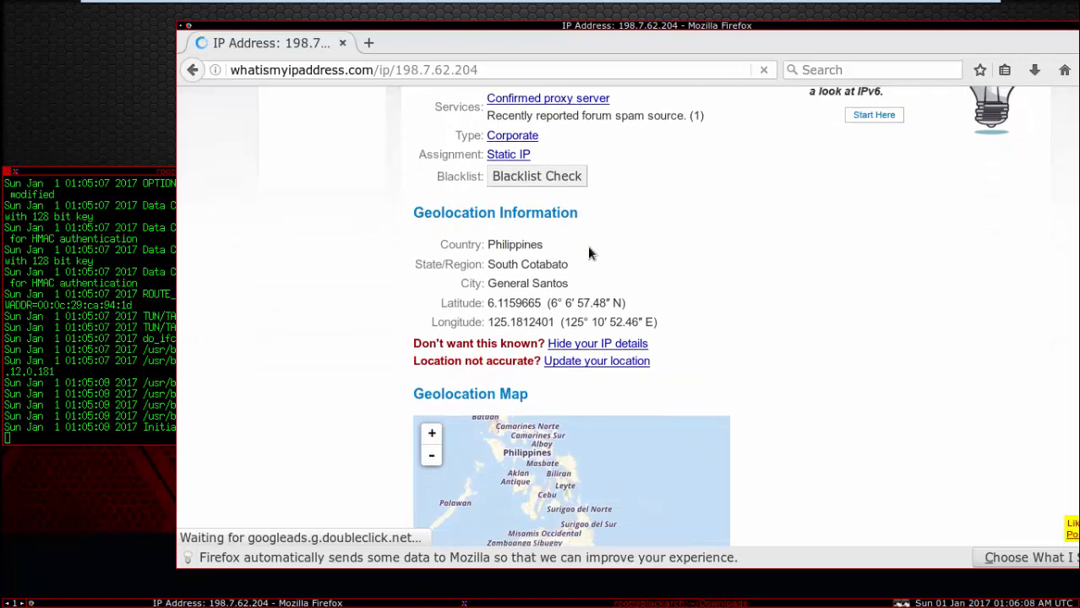
scroll(down, 3)
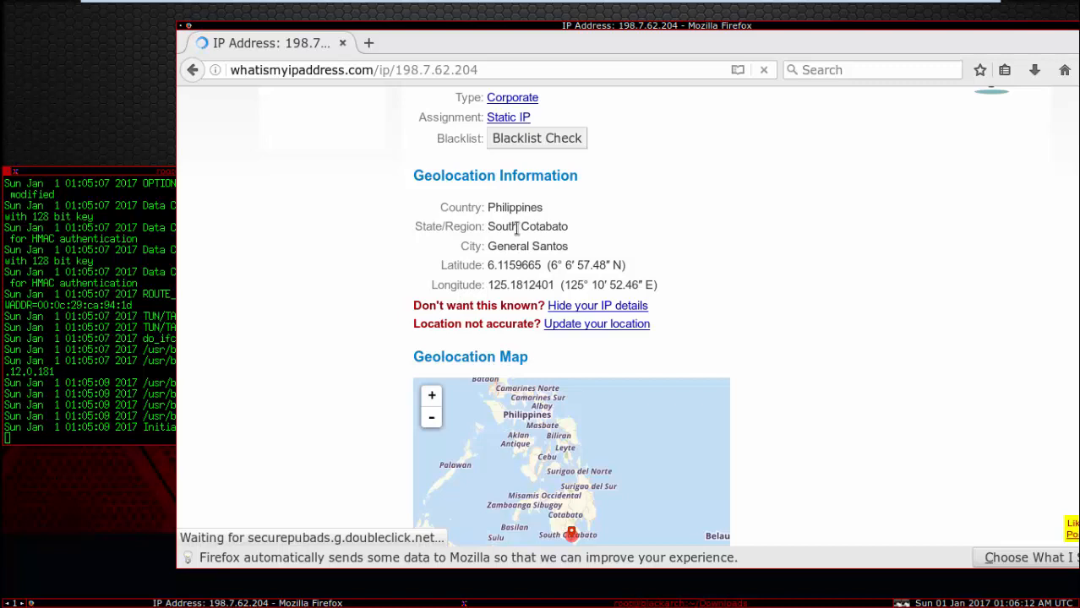
scroll(down, 3)
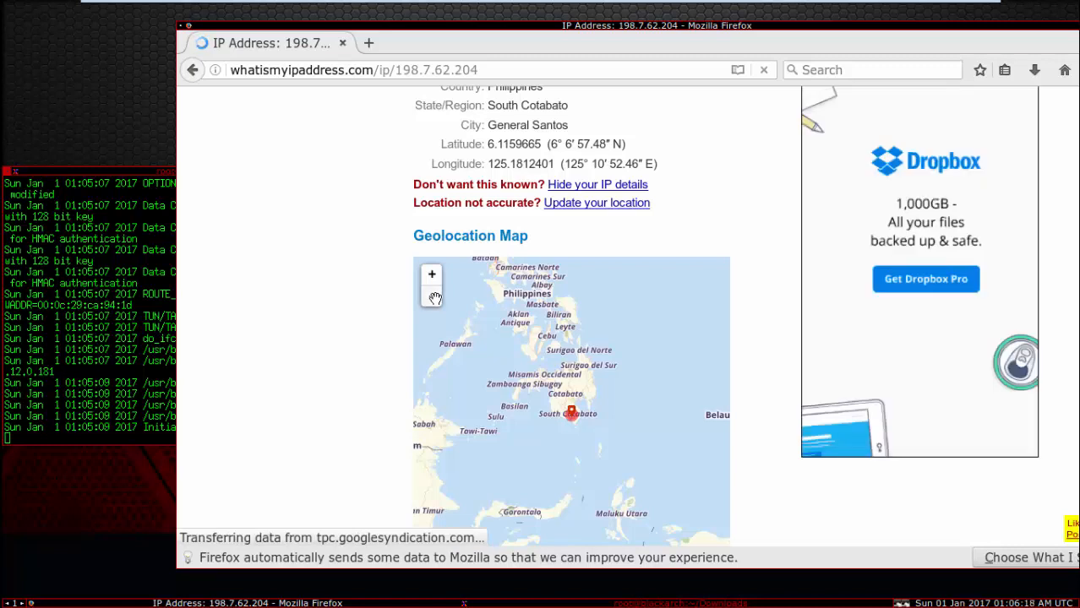
click(432, 296)
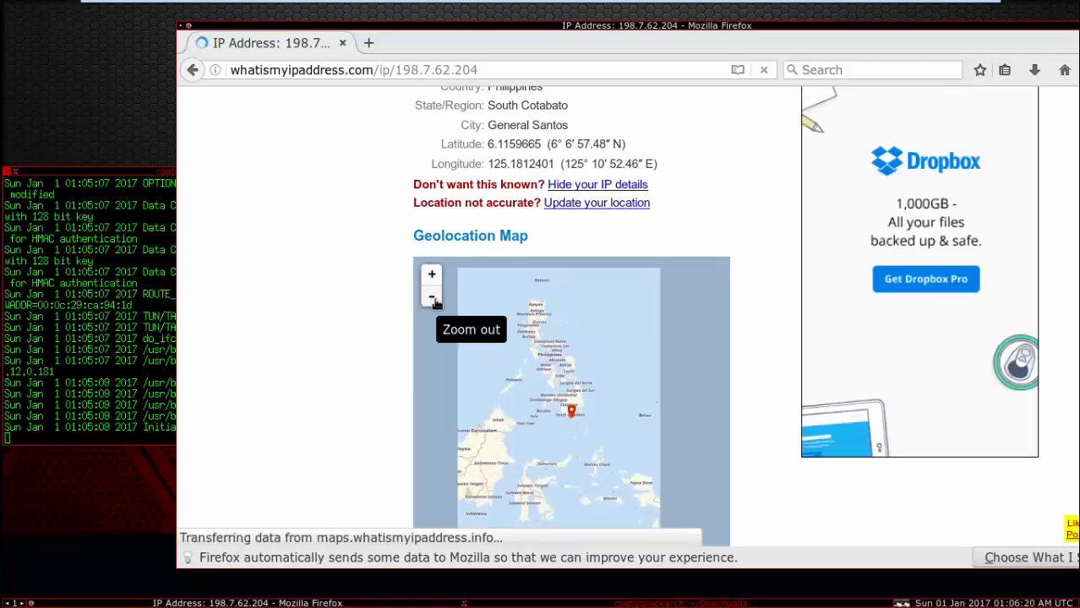
click(431, 294)
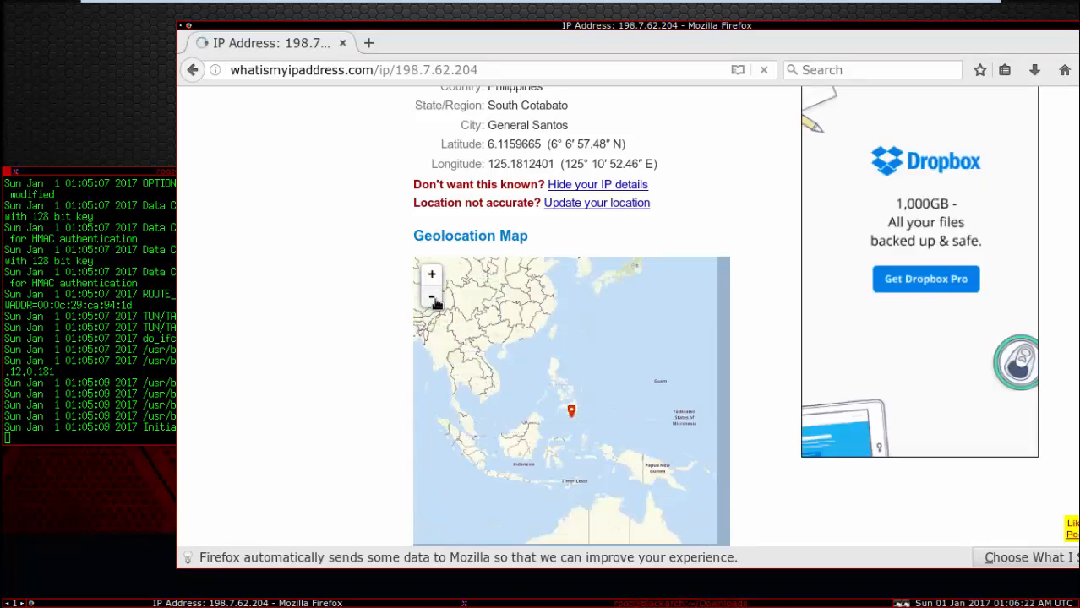
click(431, 298)
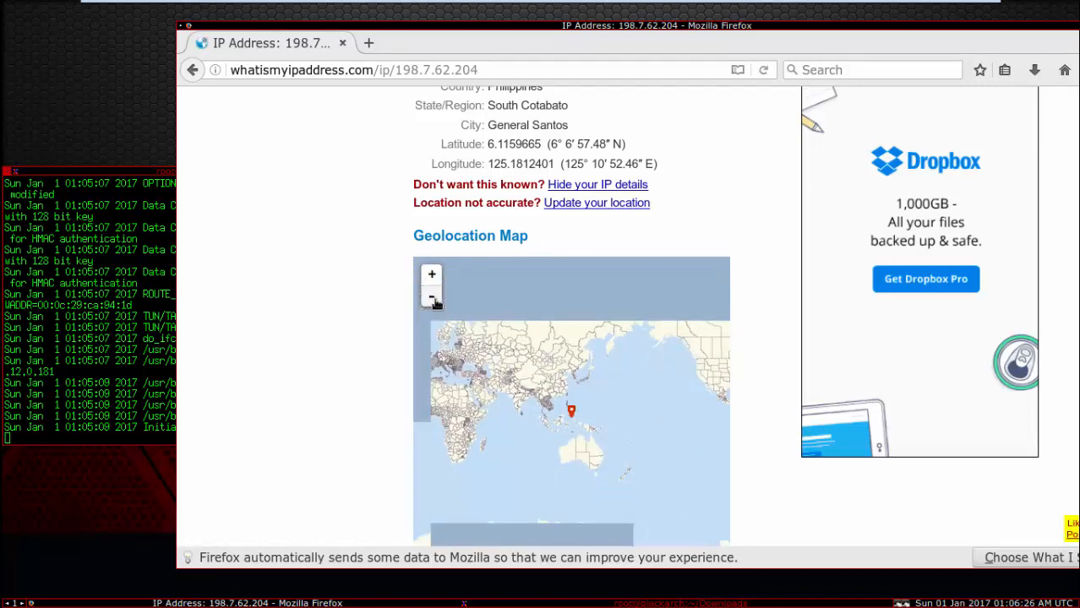
click(432, 297)
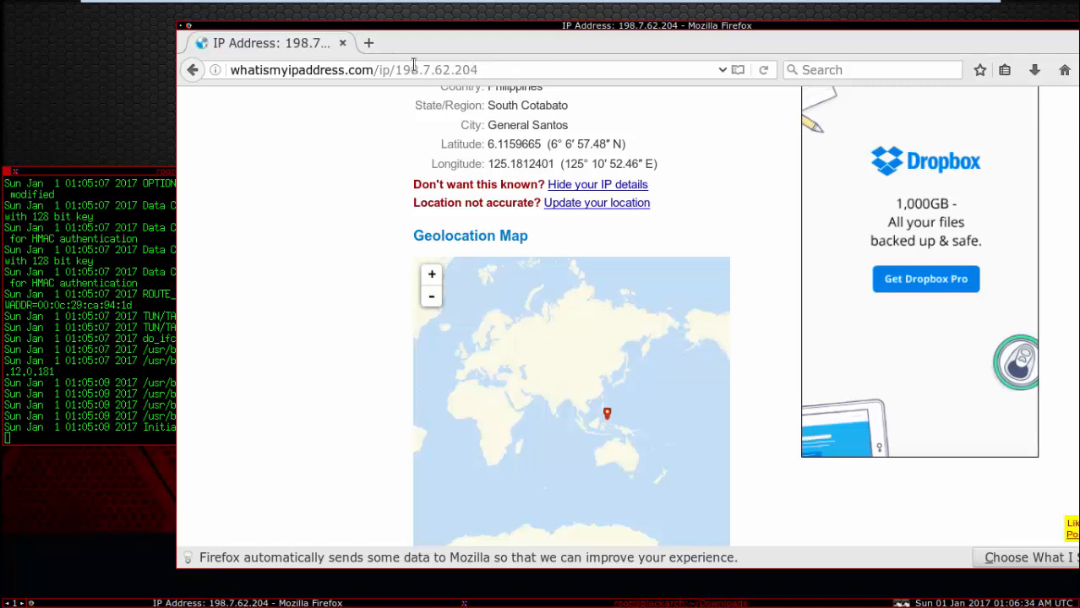
click(414, 69)
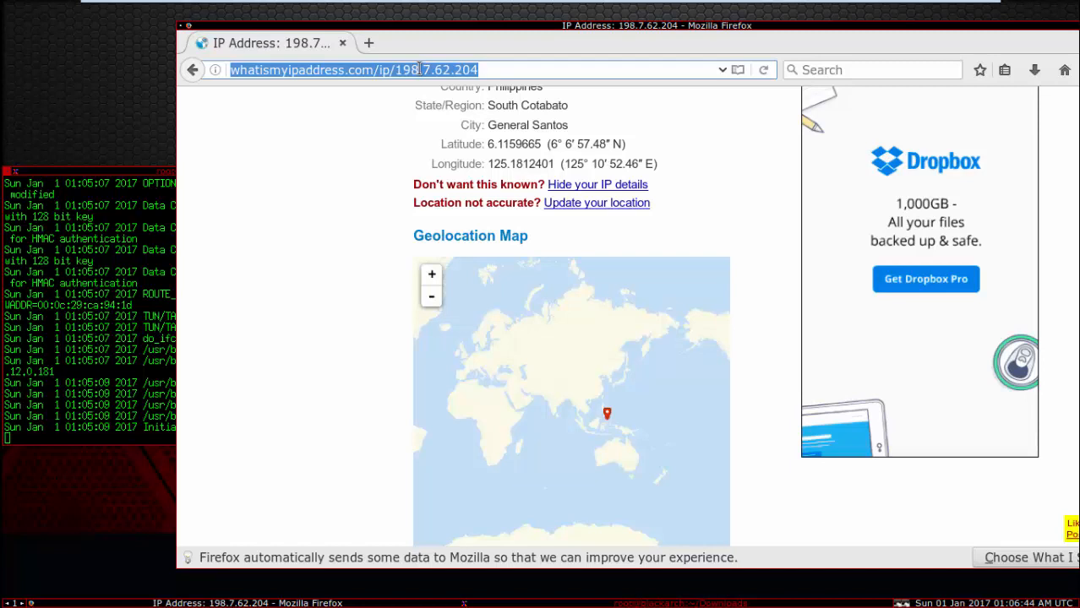
- Search Google for 'scaning open port online' and accept the spelling correction
text(open)
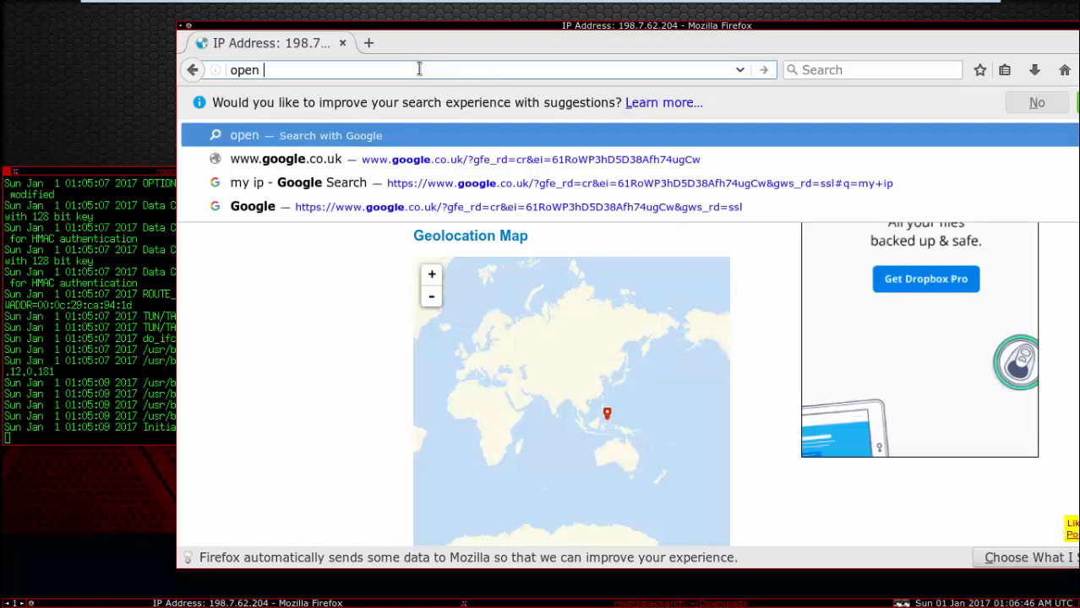
text(po)
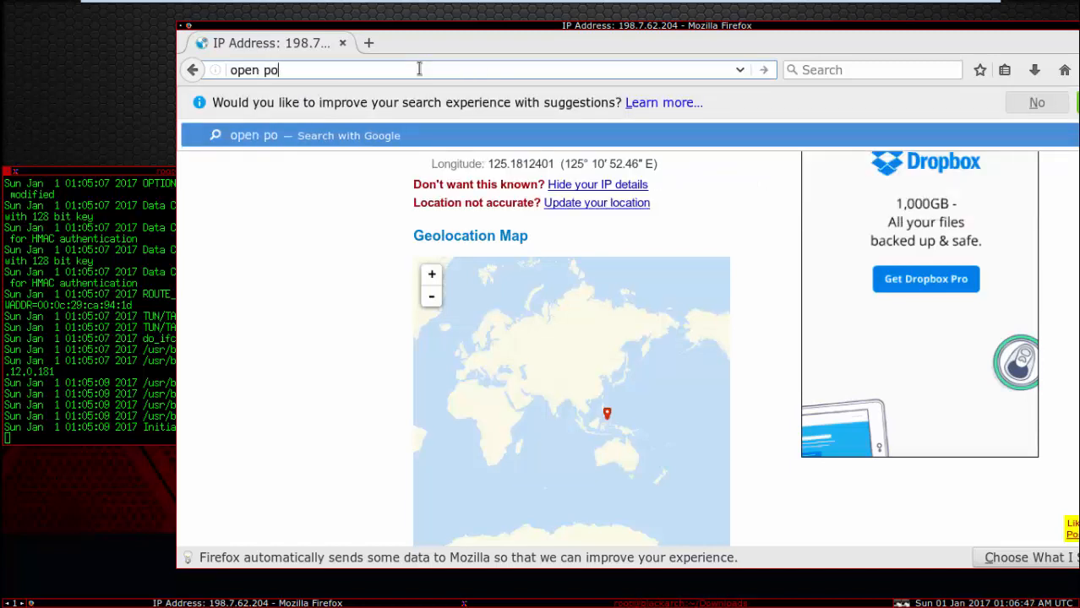
text(scaning+)
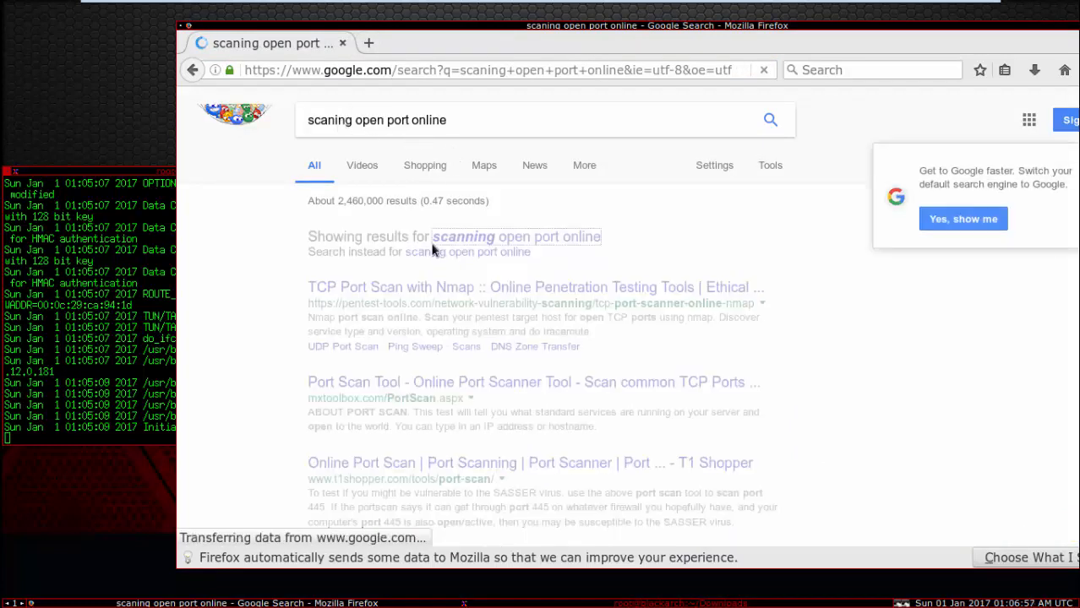
mouse_move(433, 288)
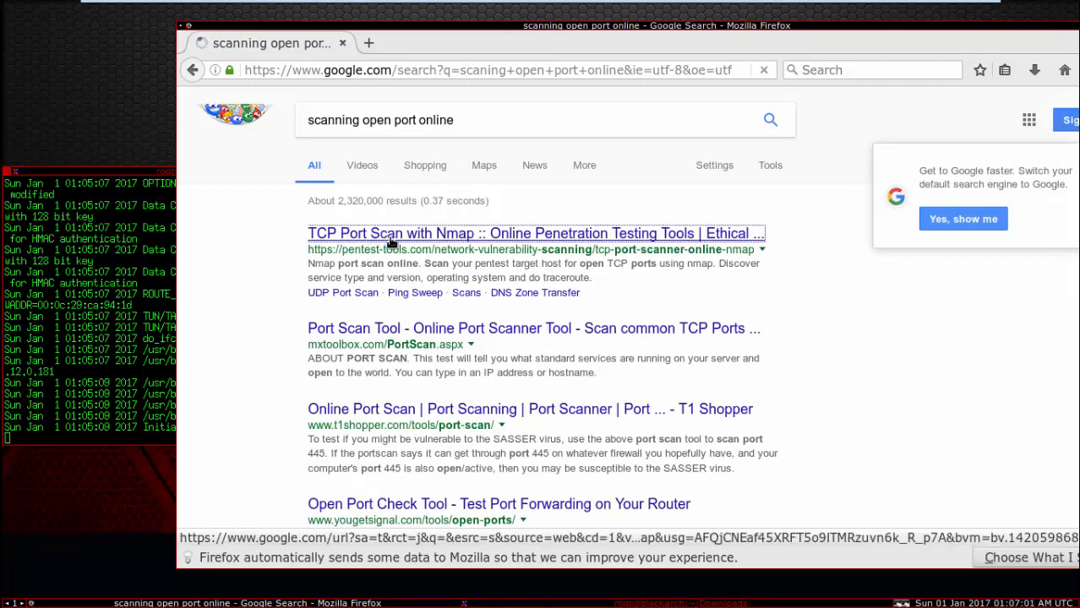
- Open the Pentest-Tools 'TCP Port Scan with Nmap' result and focus its Target field
click(536, 233)
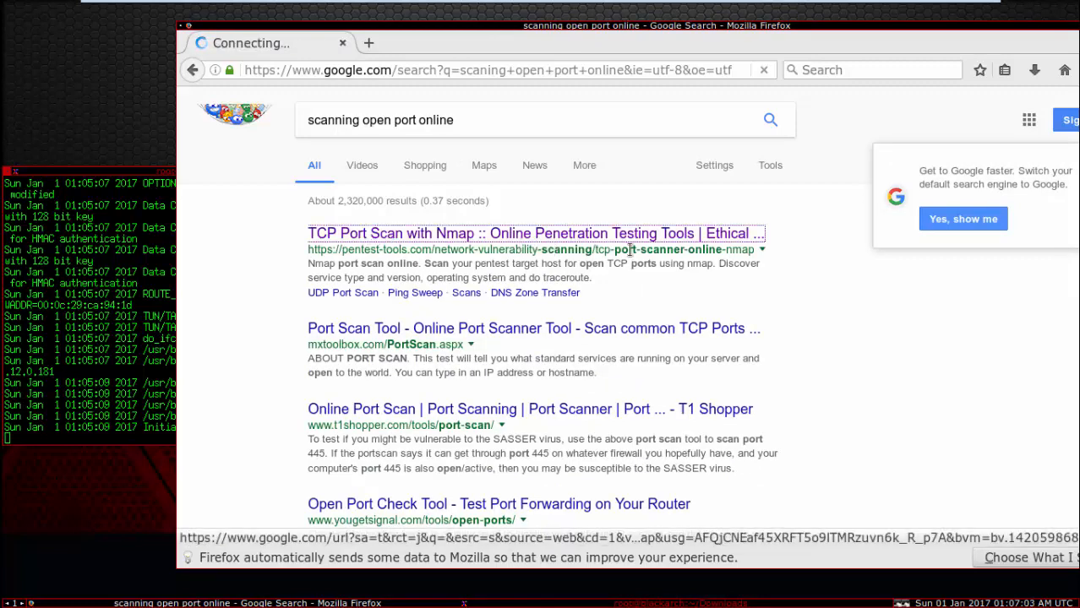
click(536, 234)
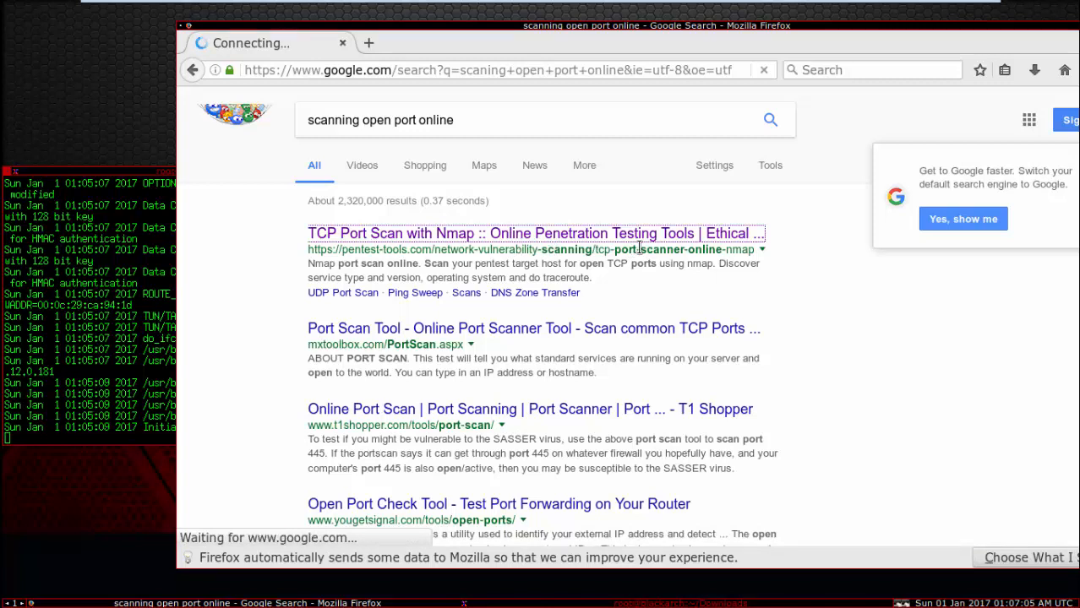
click(535, 233)
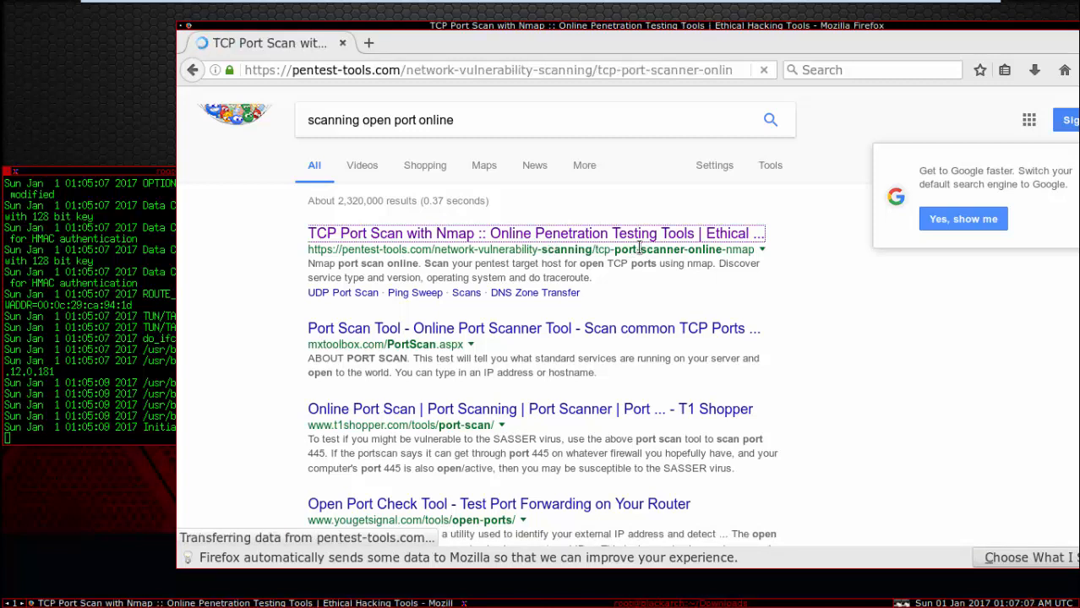
mouse_move(636, 215)
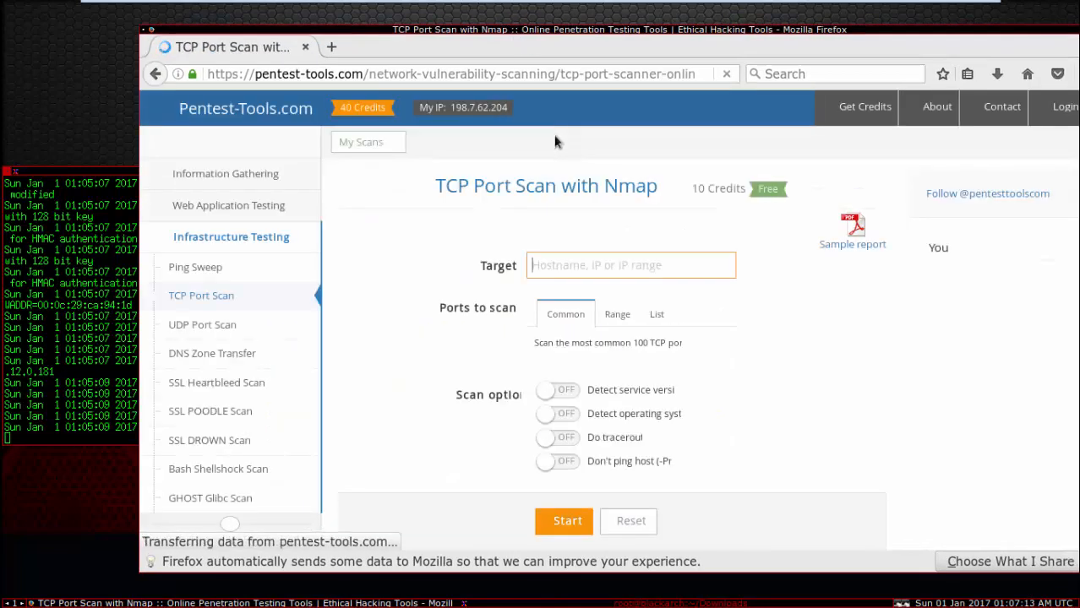
click(556, 390)
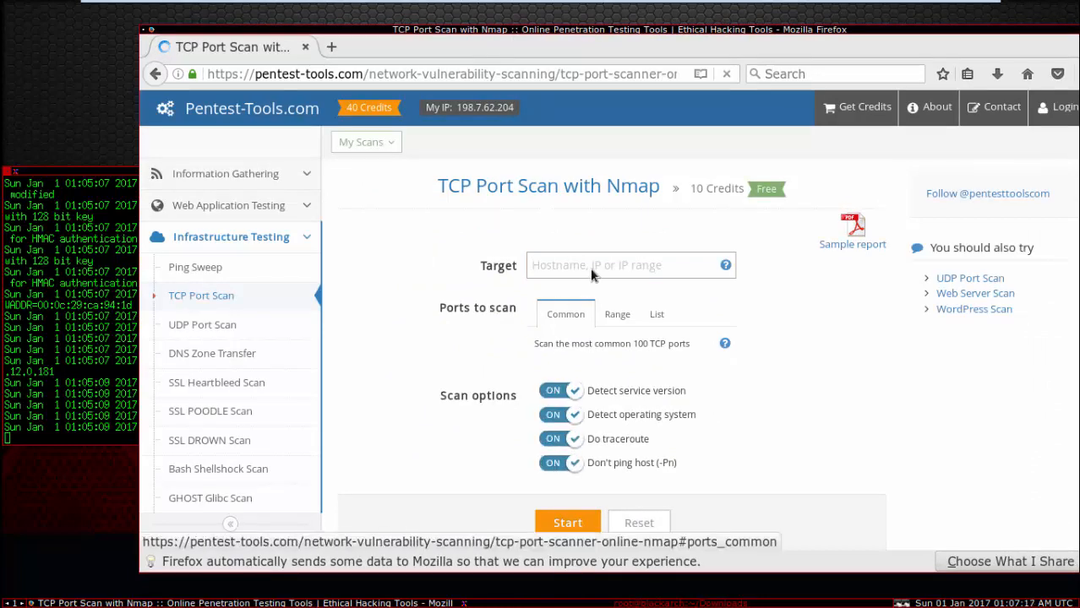
click(630, 265)
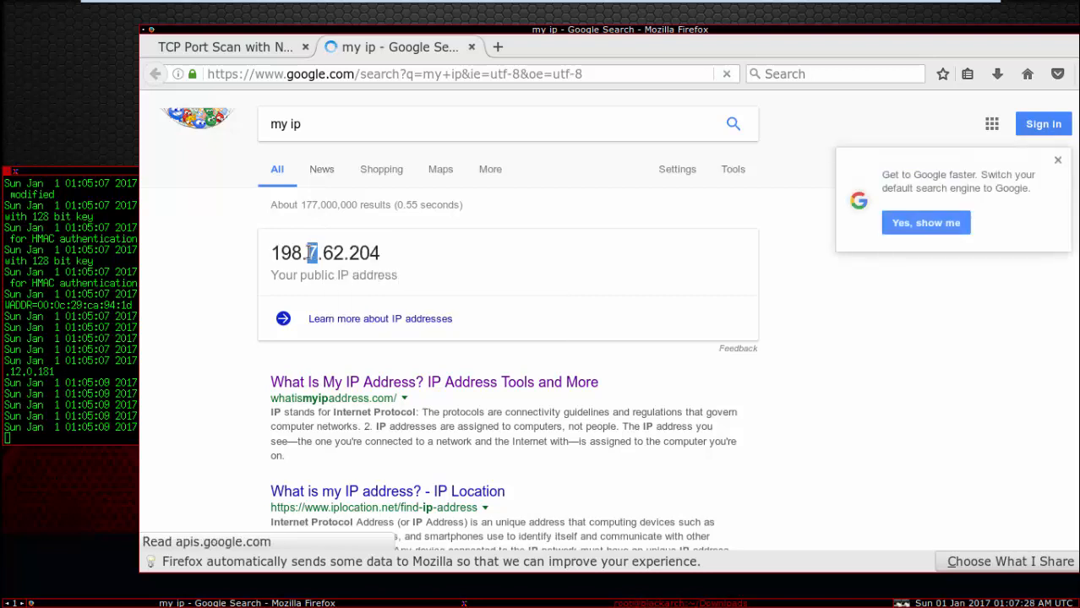
- Copy public IP 198.7.62.204, load canyouseeme.org, and start a Pentest-Tools scan of 198.7.62.204
triple_click(325, 252)
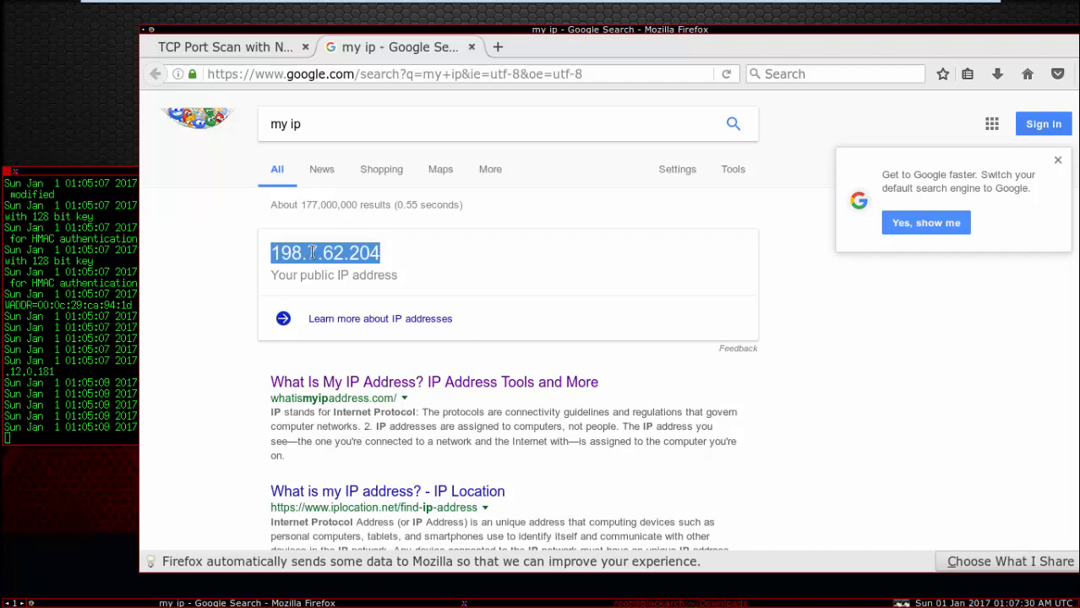
click(372, 74)
text(canyouseeme.org)
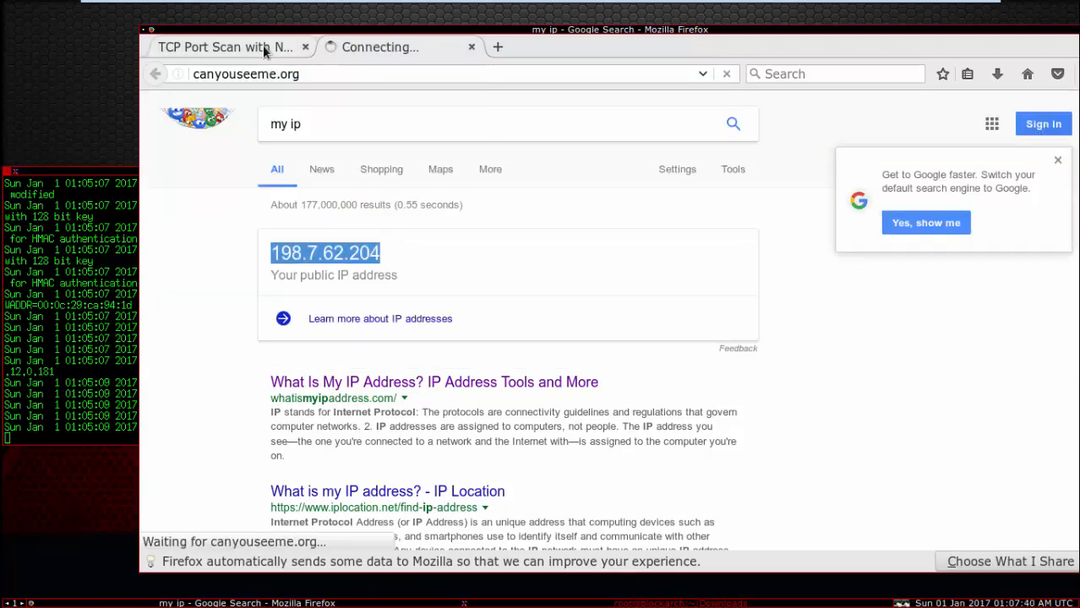
click(226, 47)
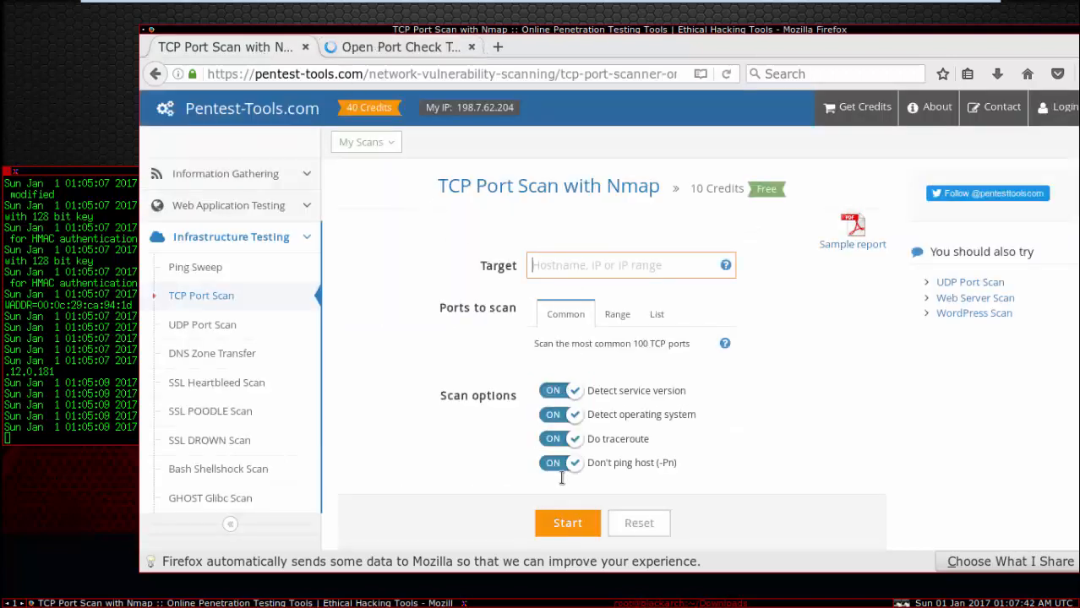
text(198.7.62.204)
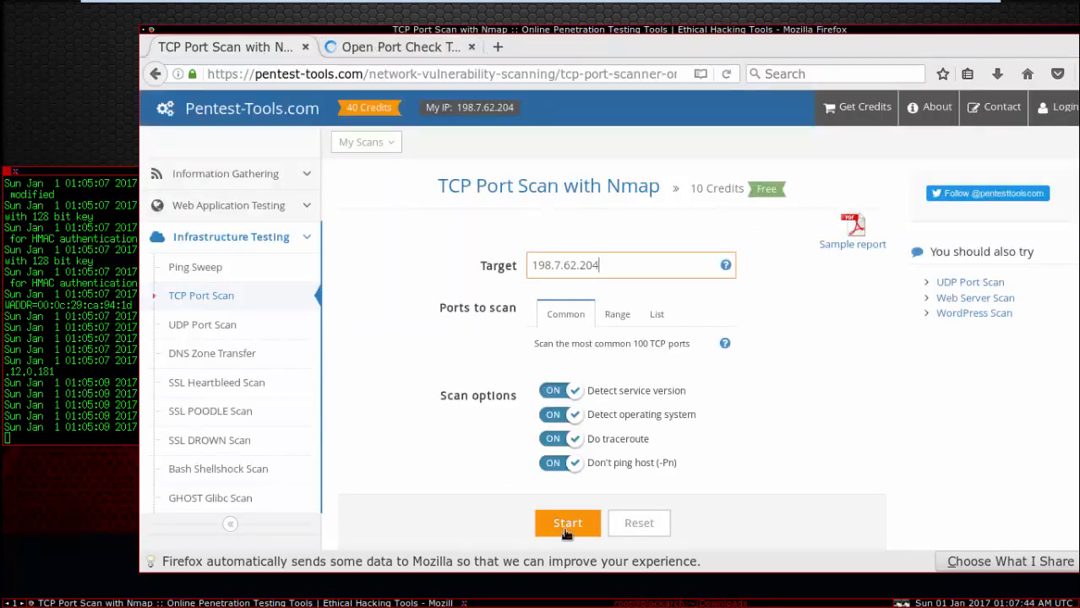
click(397, 47)
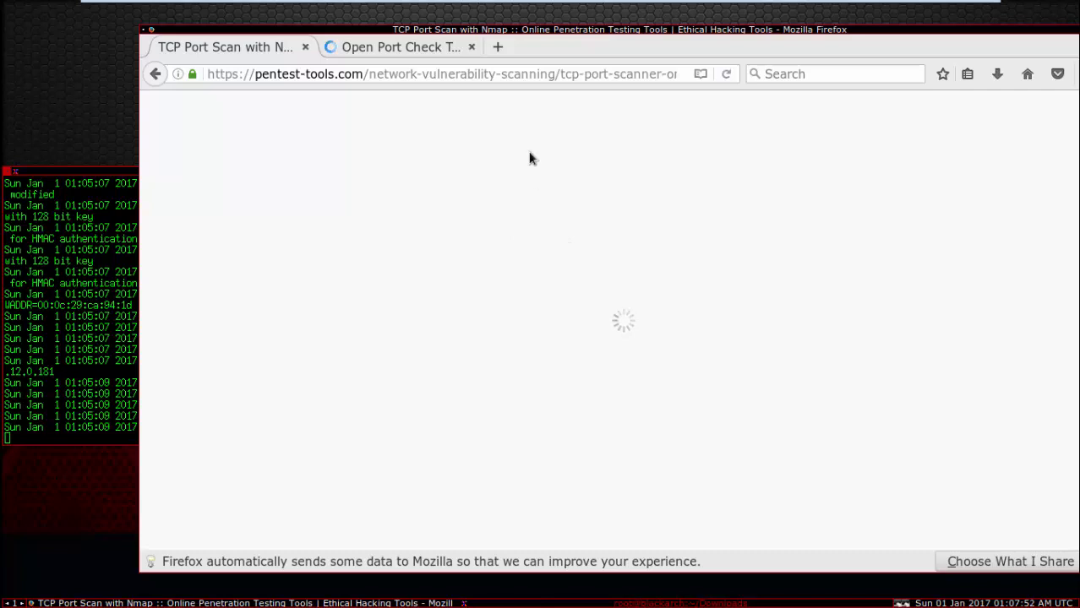
- Check port 80 on canyouseeme.org and scroll to the Success result
click(397, 46)
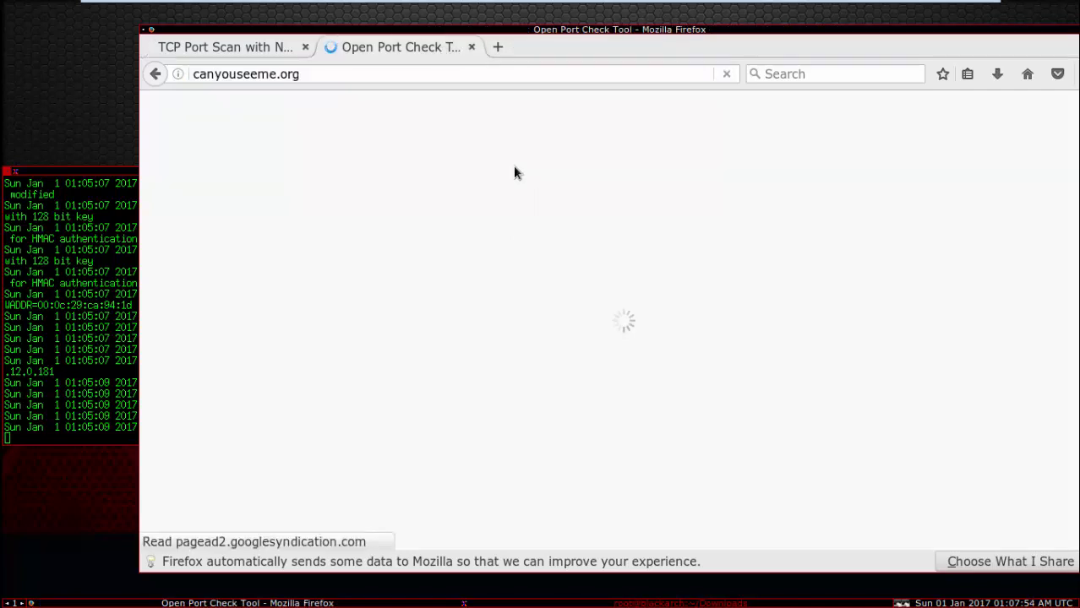
mouse_move(195, 224)
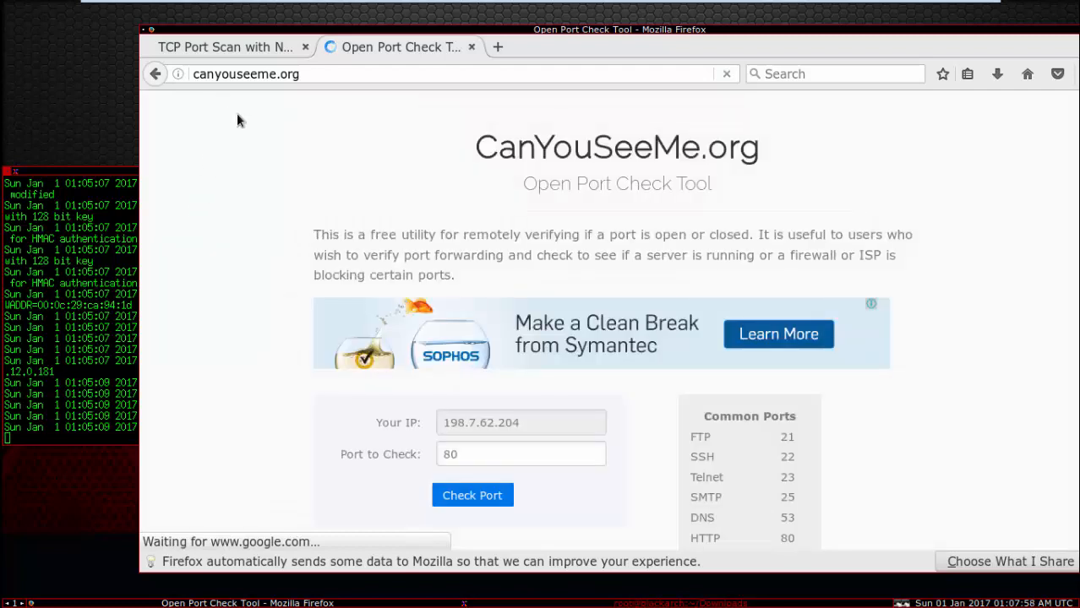
scroll(down, 3)
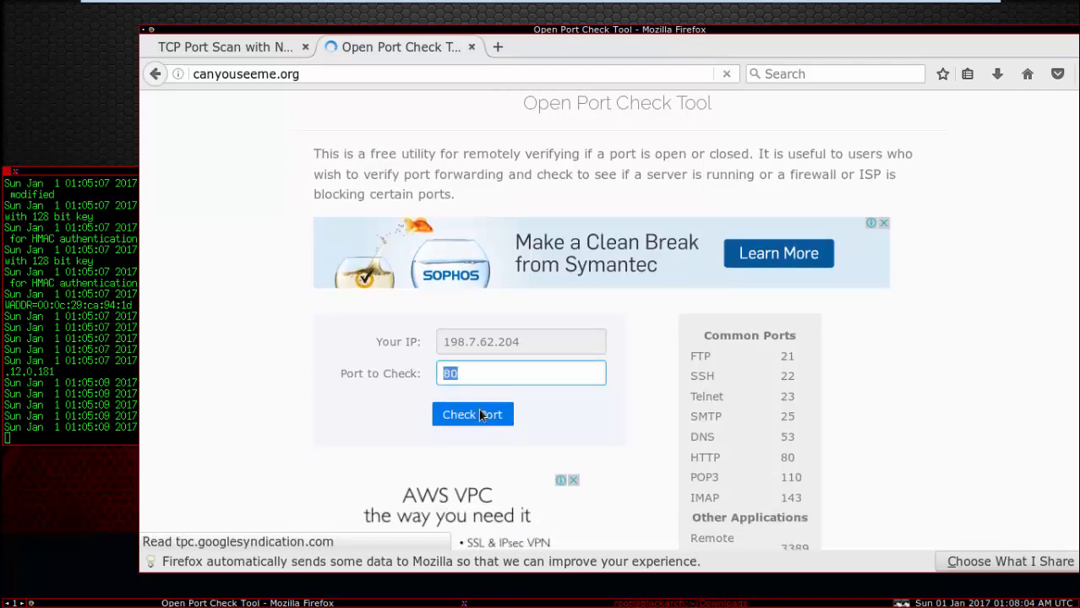
click(472, 414)
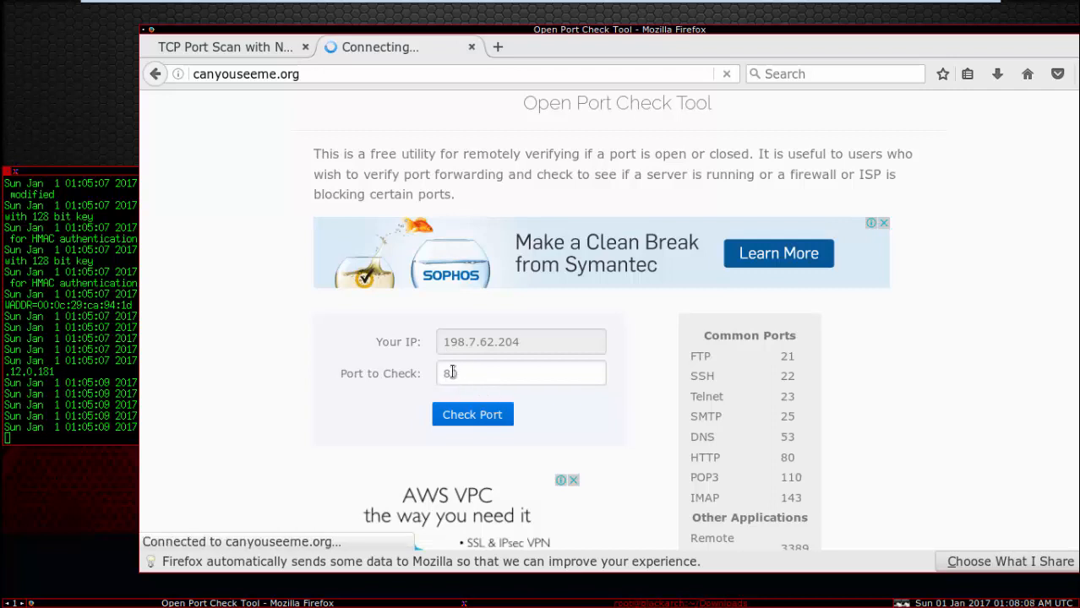
click(472, 414)
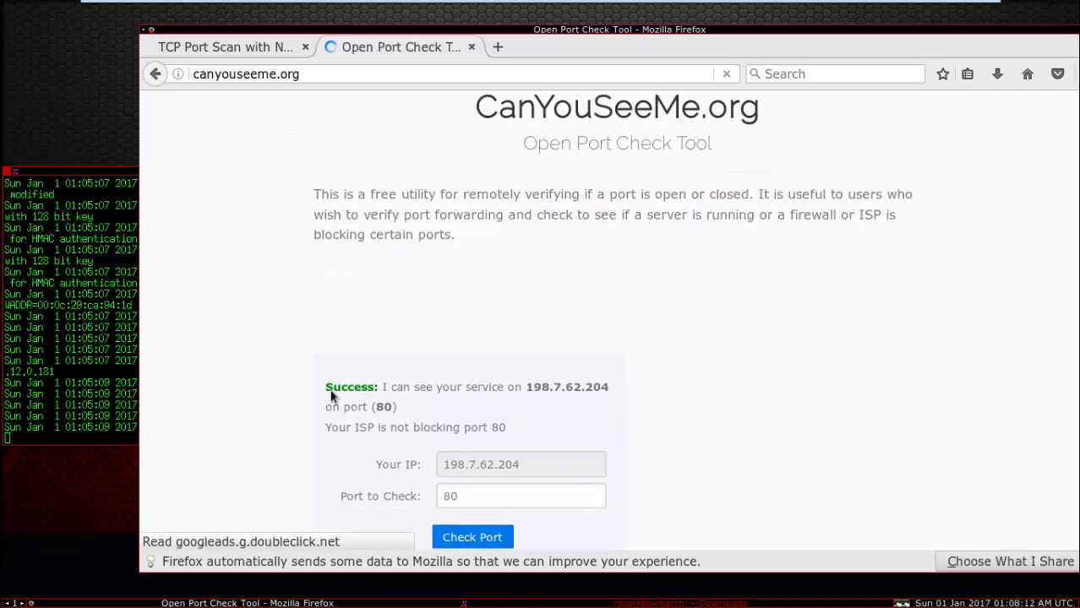
scroll(down, 3)
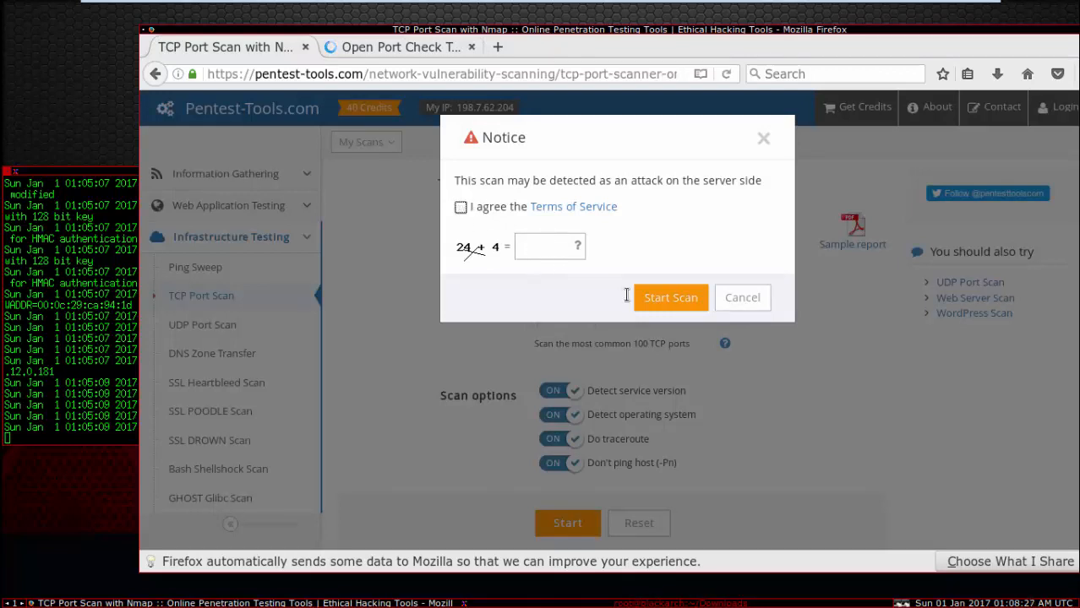
- Answer the captcha with 28, agree to the Terms, and launch the Pentest-Tools scan
text(28)
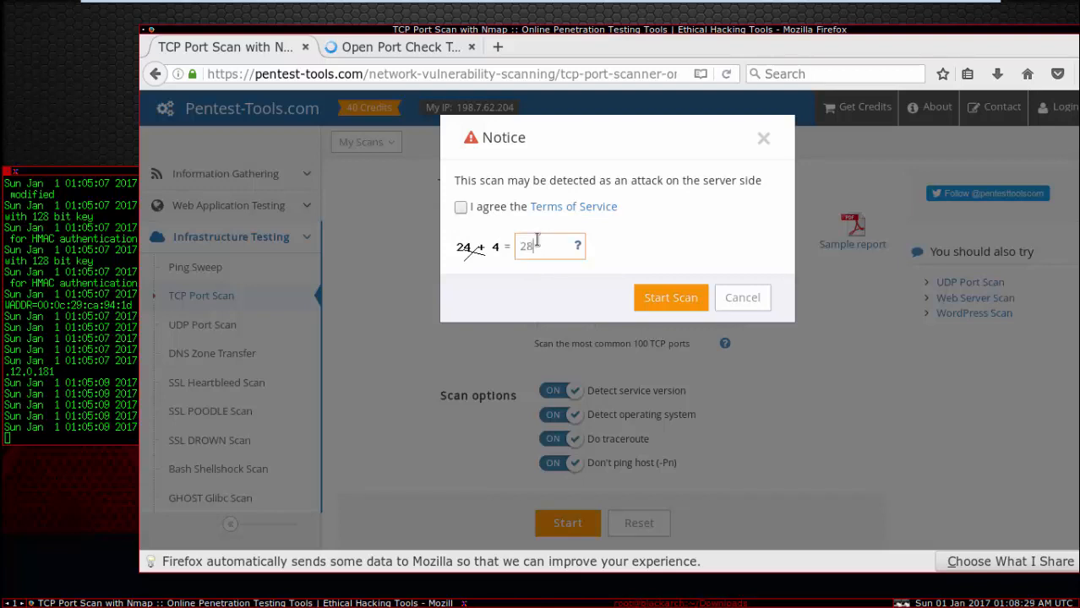
click(460, 207)
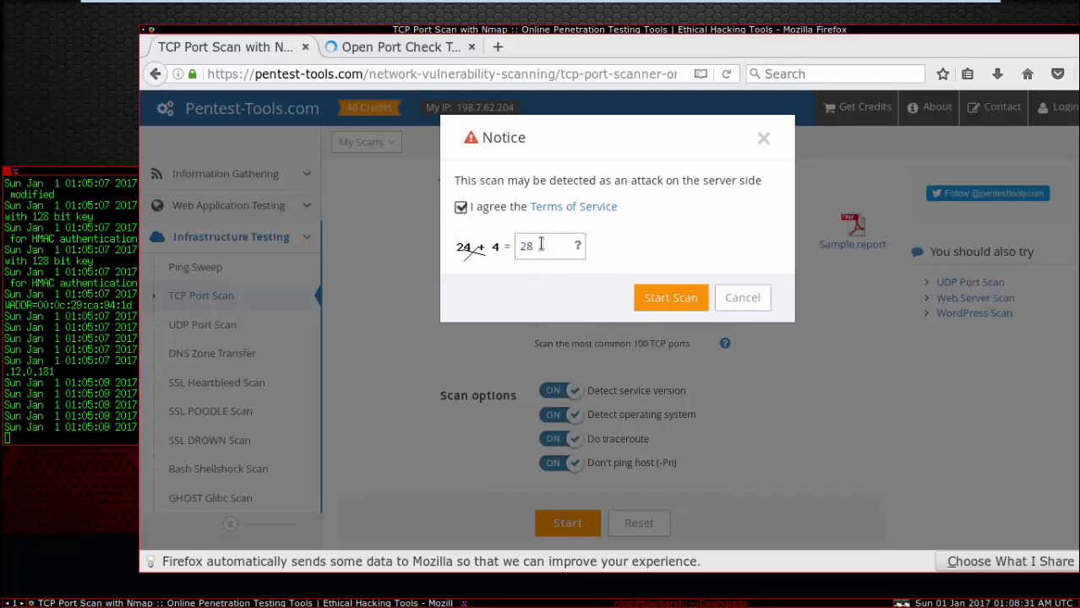
click(670, 297)
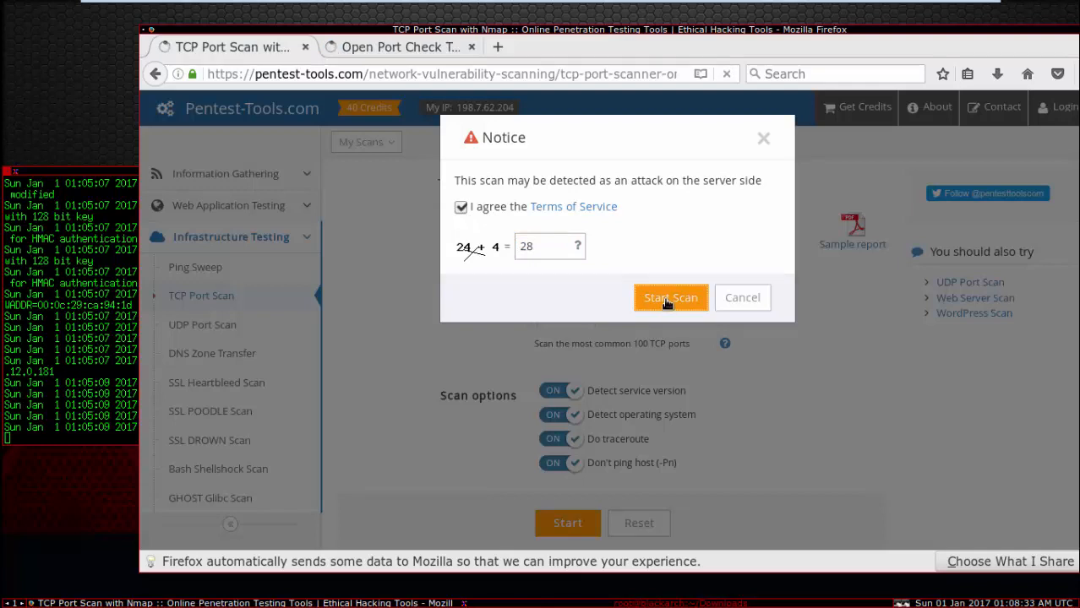
click(670, 297)
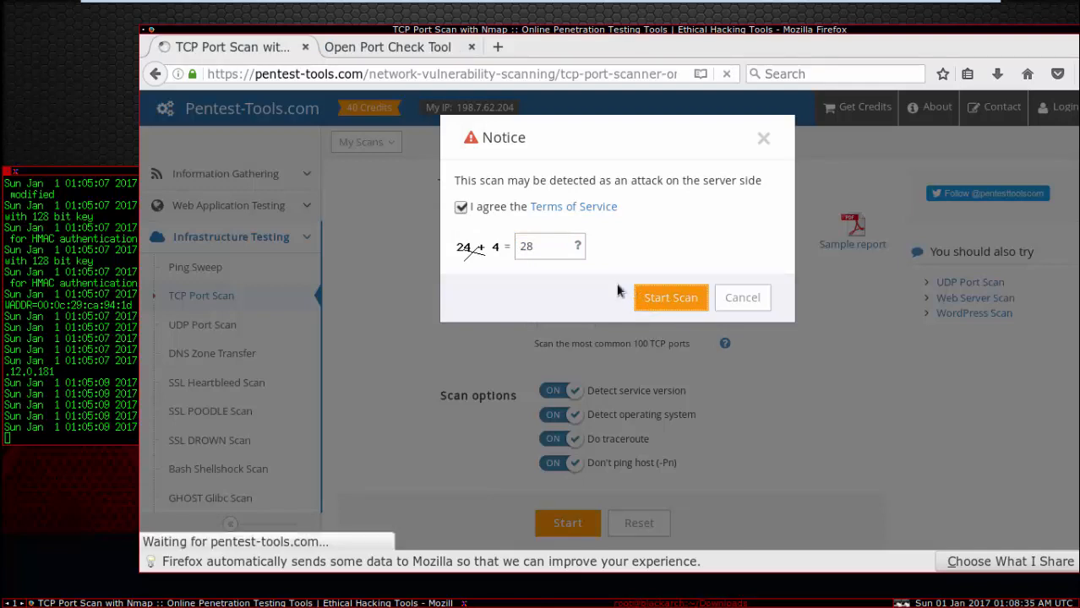
click(387, 47)
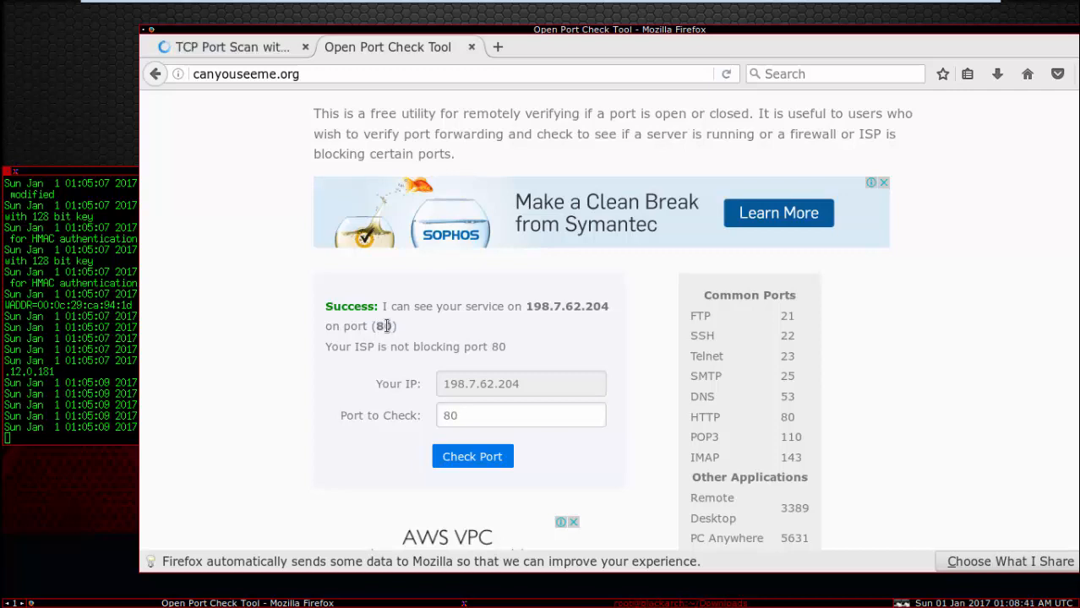
click(232, 46)
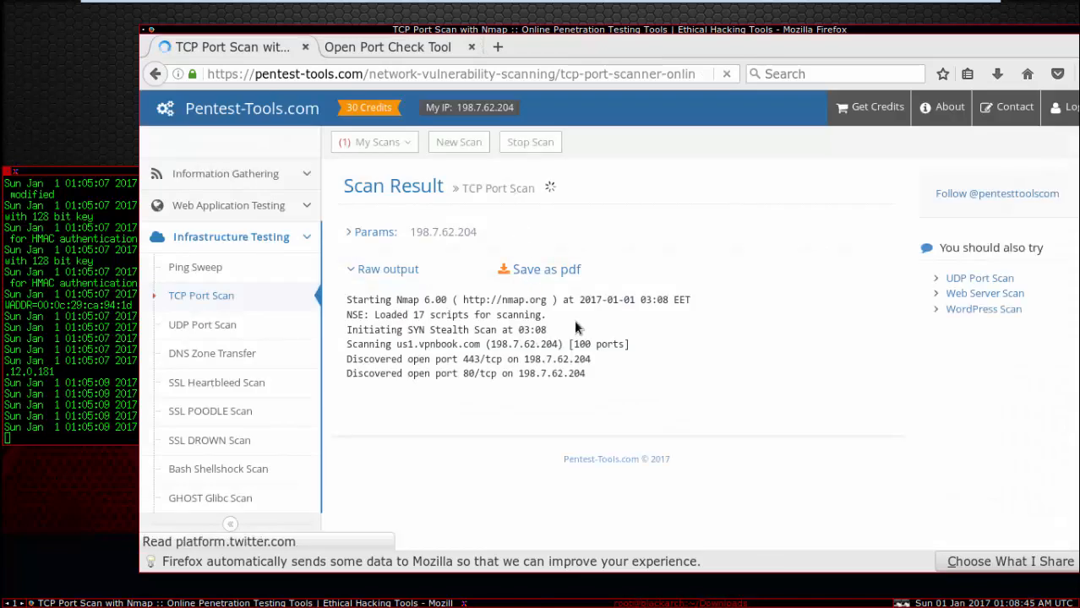
- Check port 443 on CanYouSeeMe, then submit port 1723 and view Pentest-Tools results
right_click(469, 359)
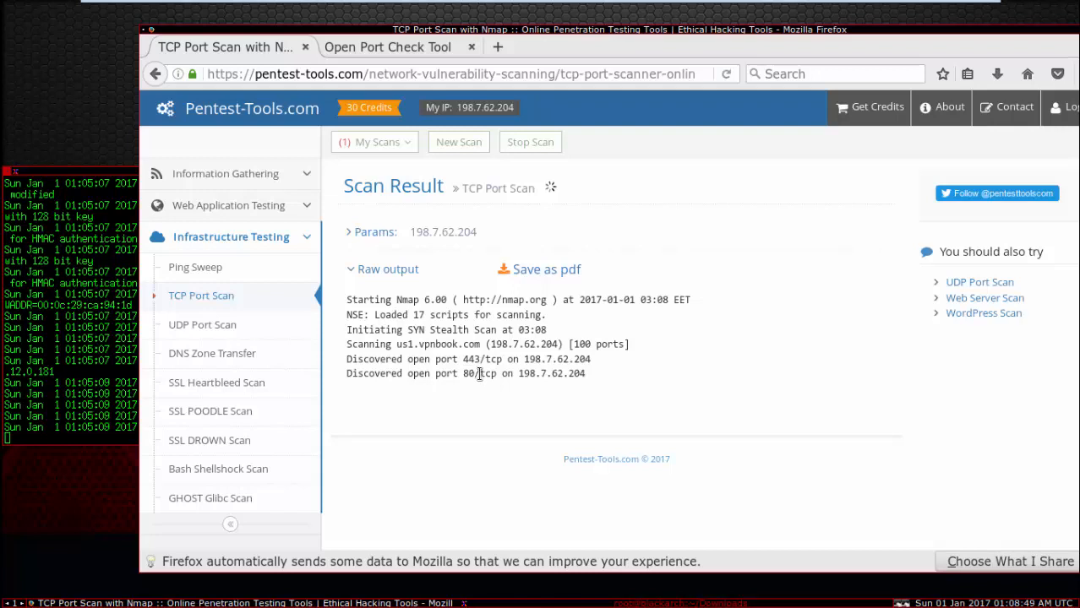
click(387, 47)
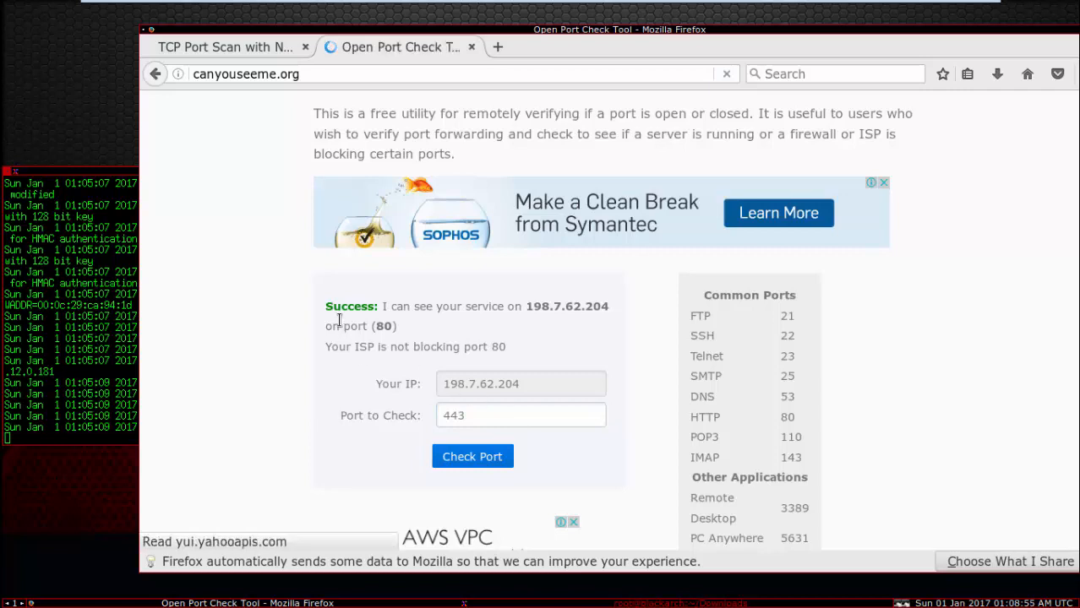
click(471, 456)
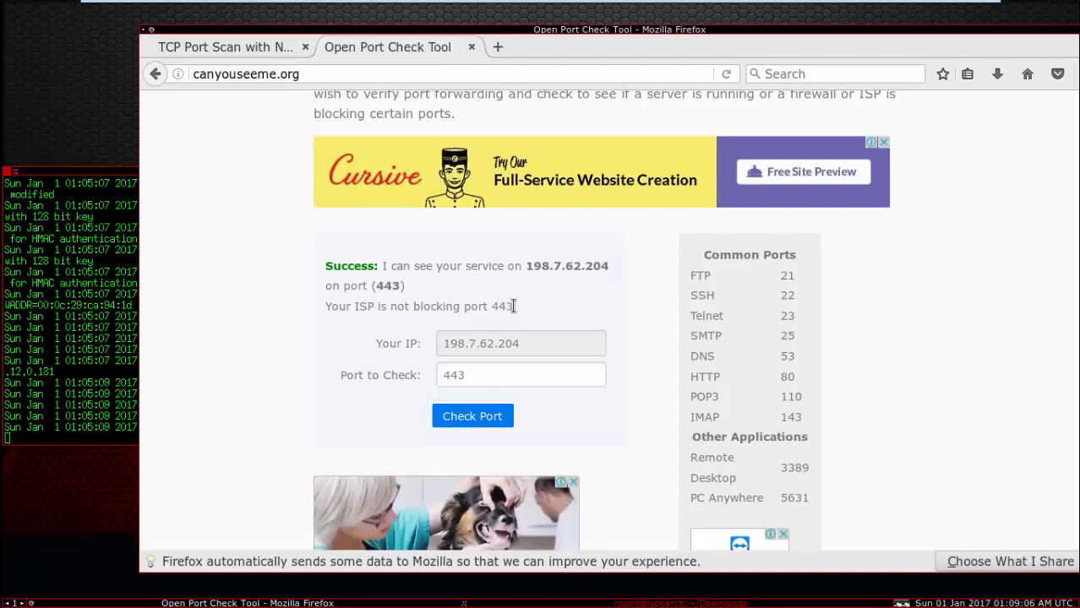
click(225, 47)
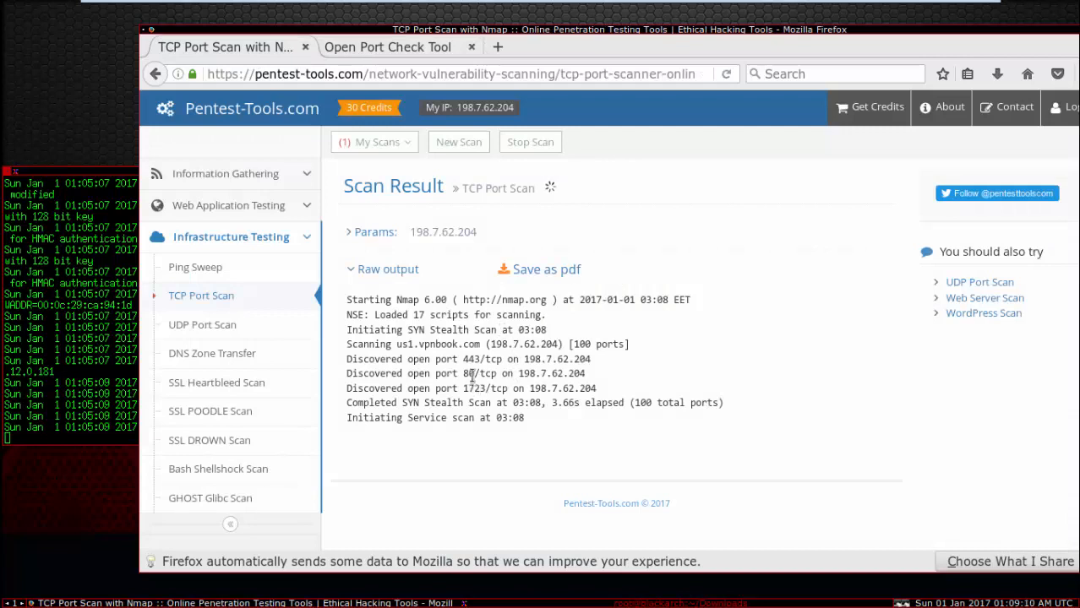
mouse_move(478, 349)
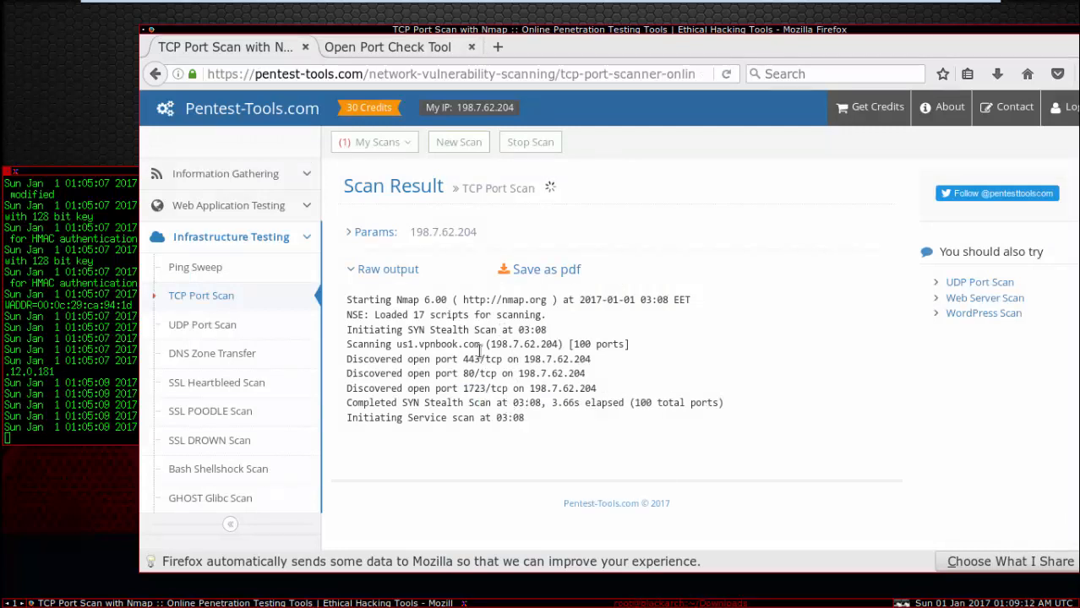
click(387, 46)
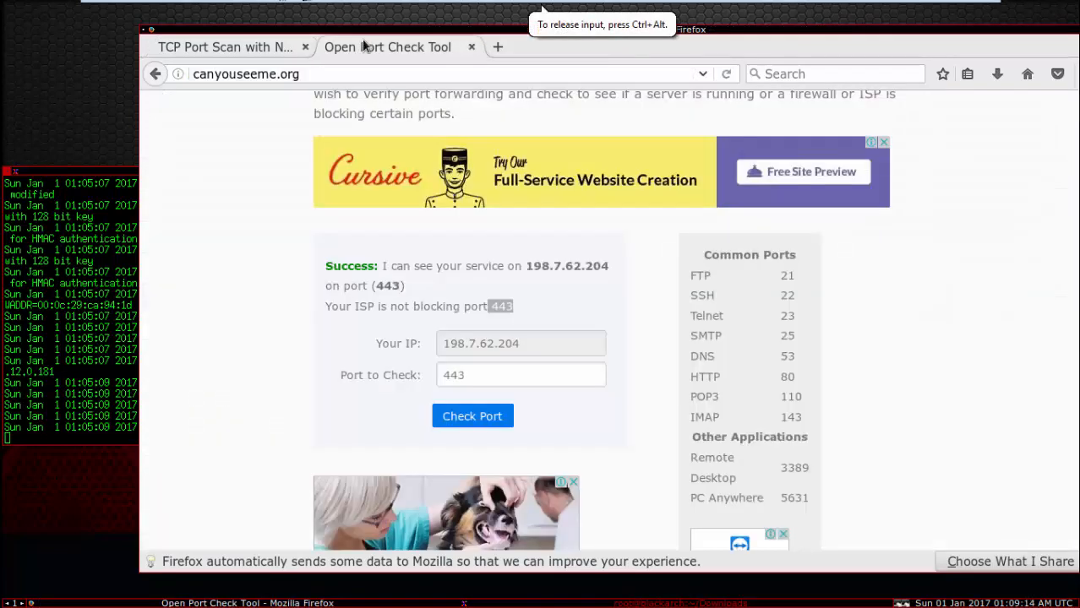
right_click(520, 374)
text(1723)
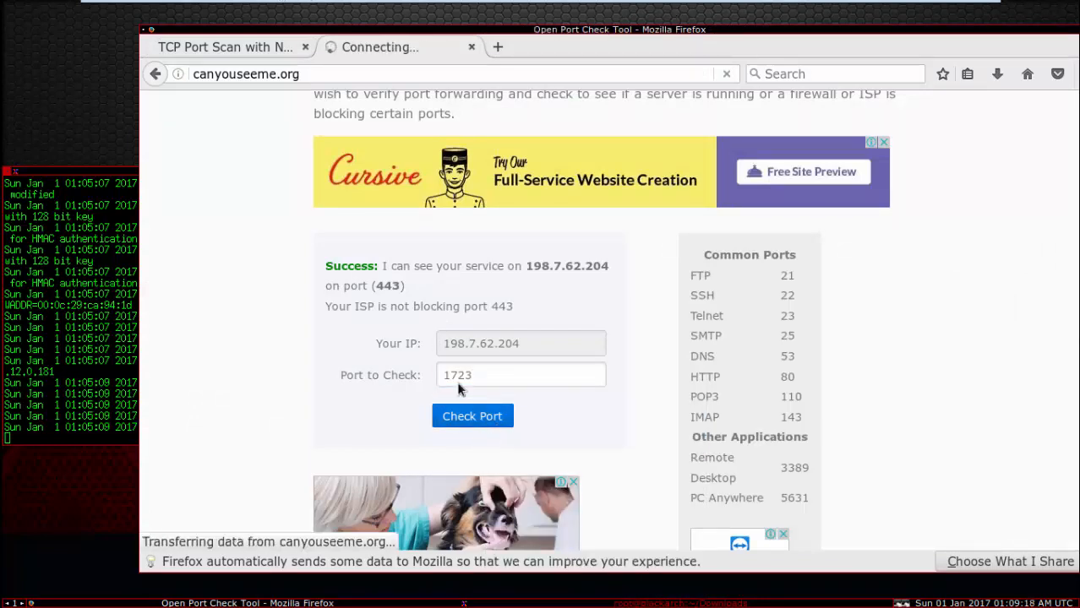
click(225, 46)
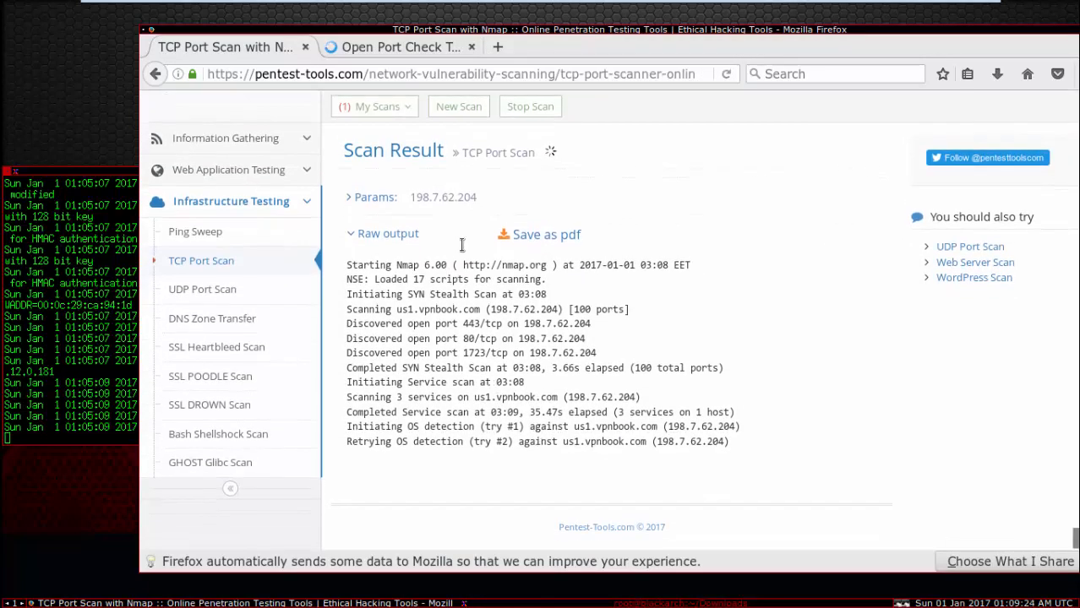
- Read CanYouSeeMe's Success result for port 1723 on 198.7.62.204
click(397, 47)
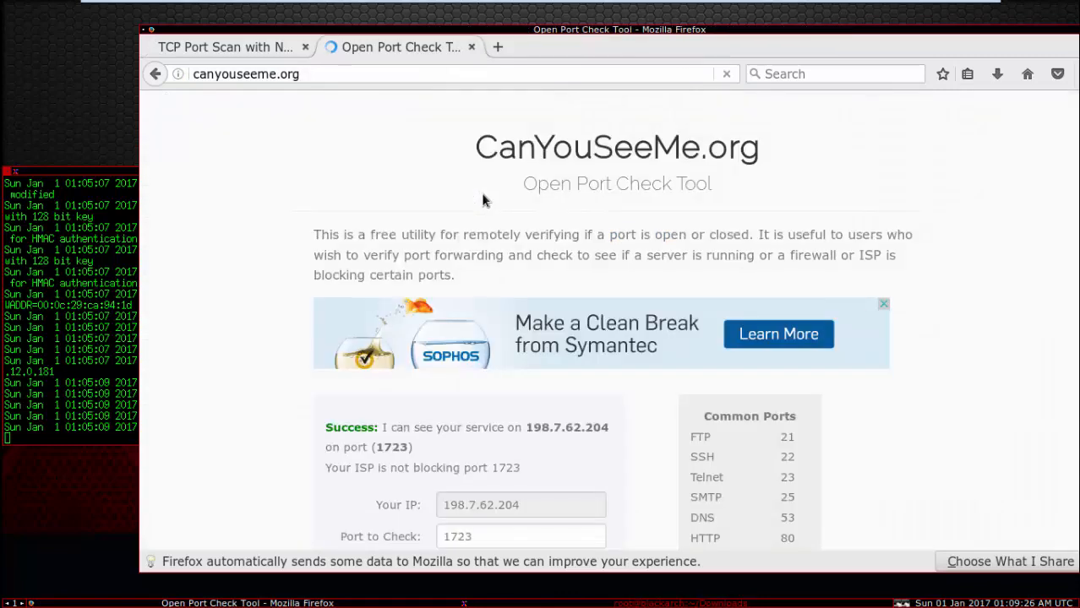
scroll(down, 3)
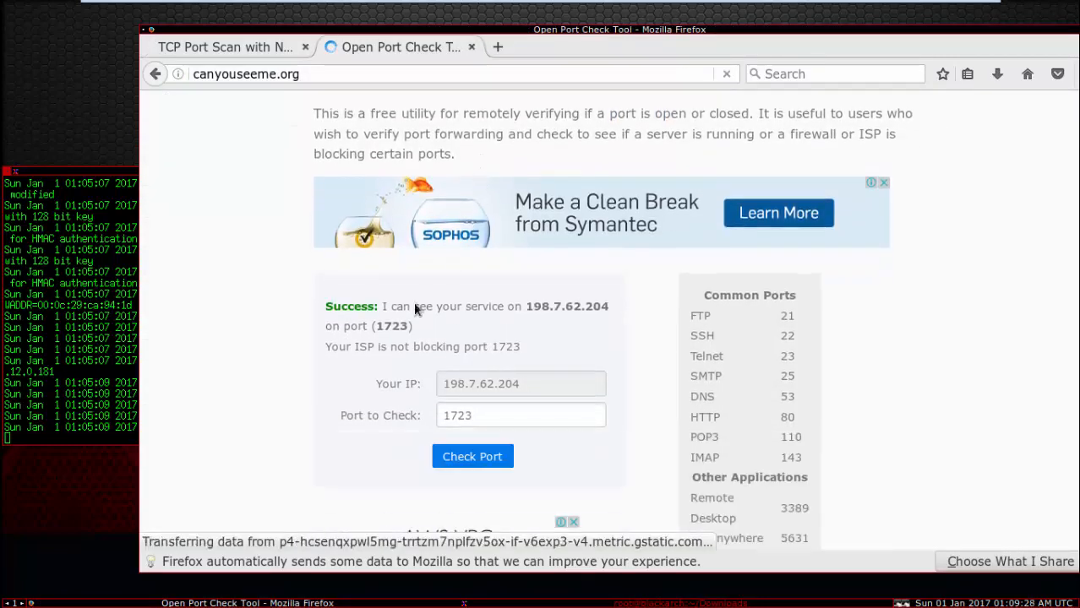
click(226, 46)
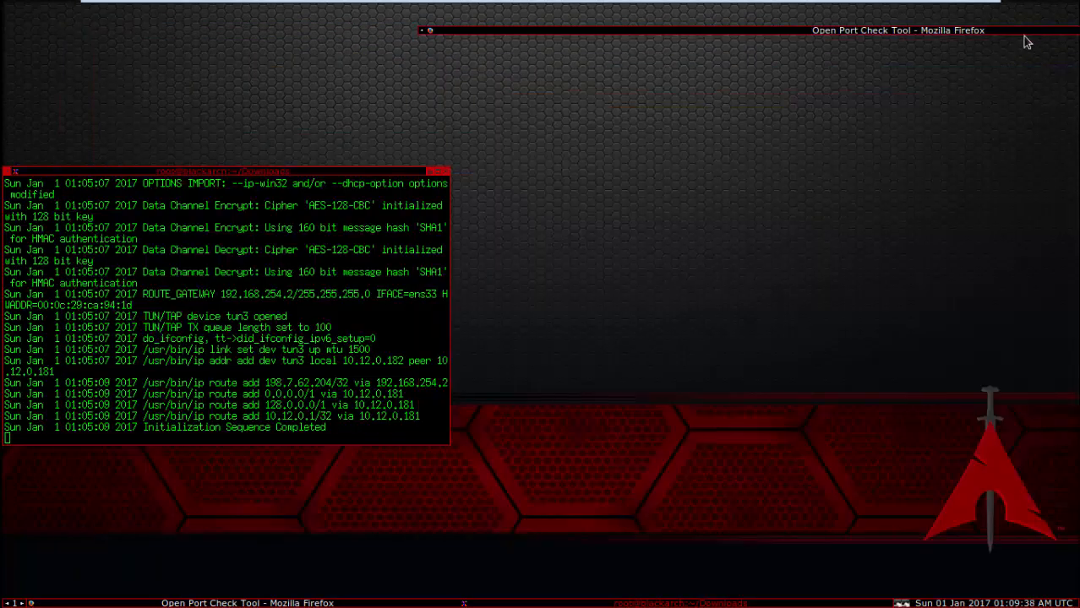
mouse_move(239, 178)
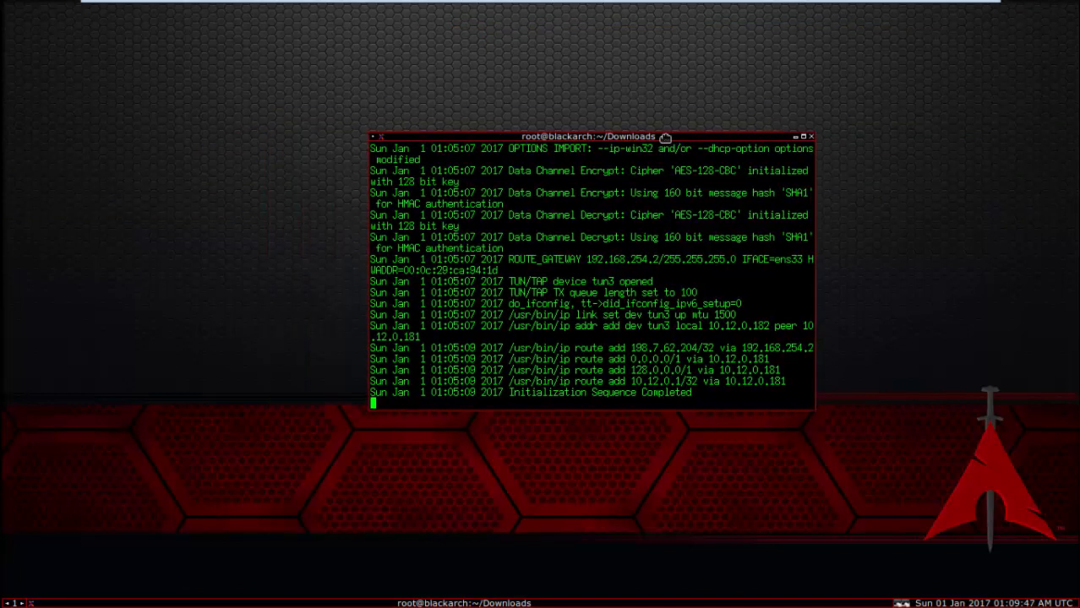
- Drag the xterm OpenVPN log window toward the centre of the screen
drag(589, 136, 547, 134)
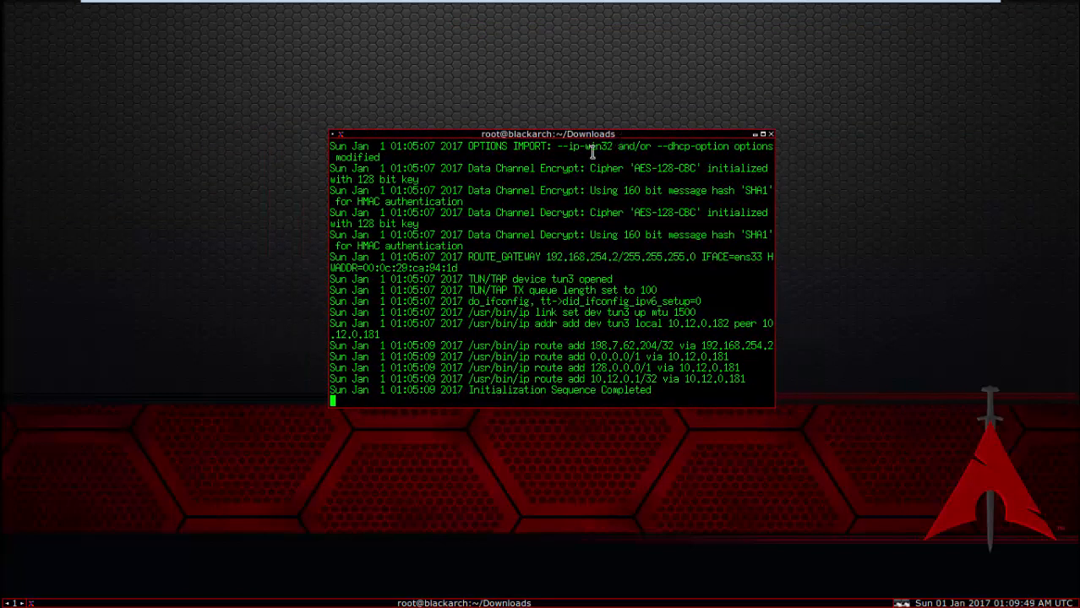